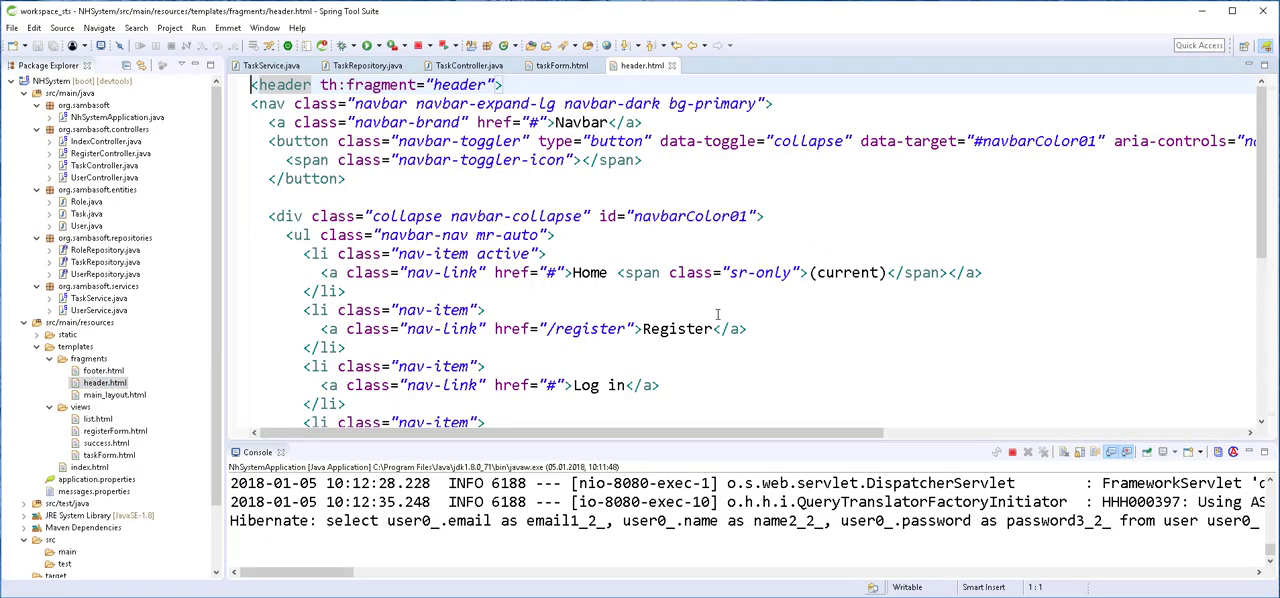
Step: Set the Profile nav-link href in header.html to /profile
scroll(down, 3)
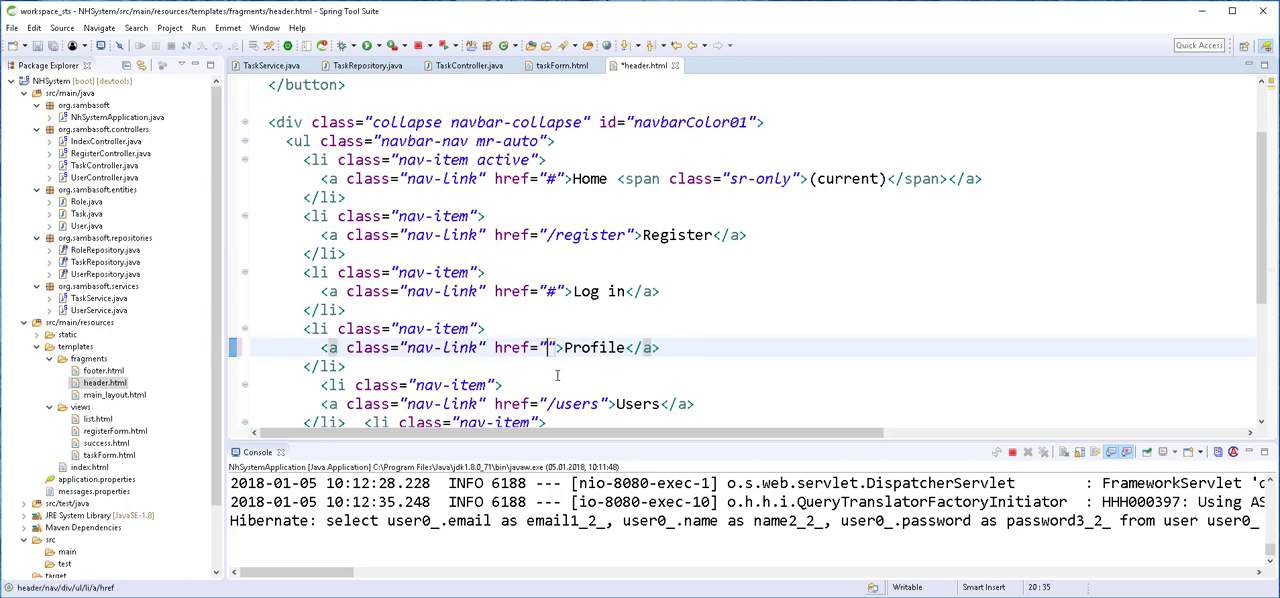
text(/pro)
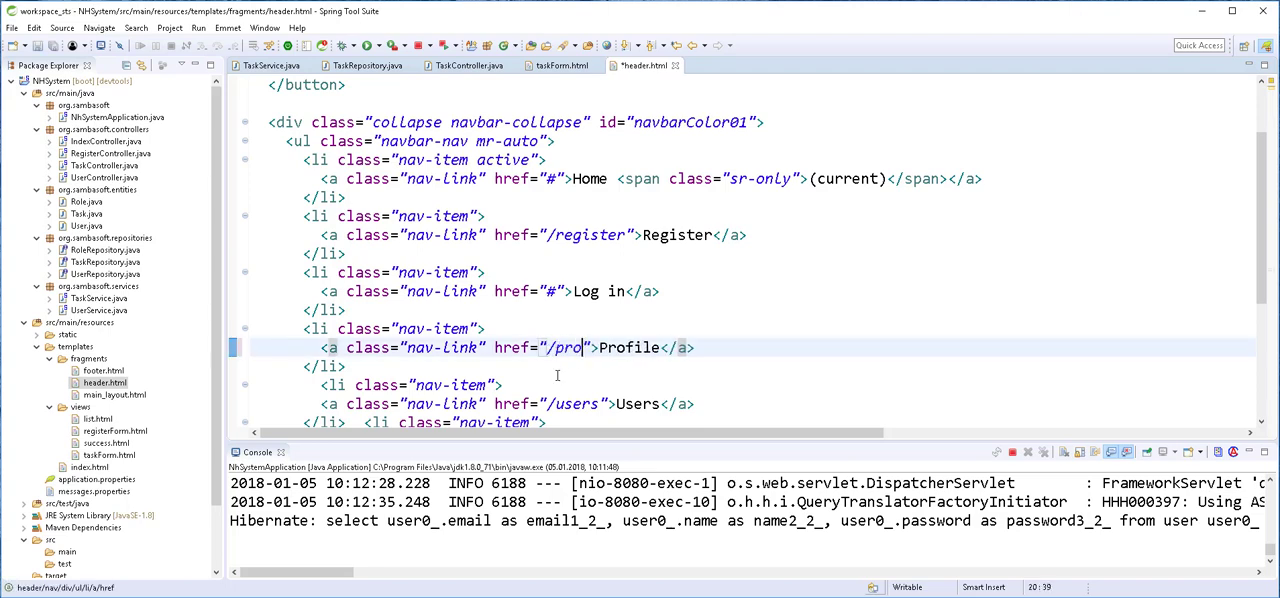
text(file)
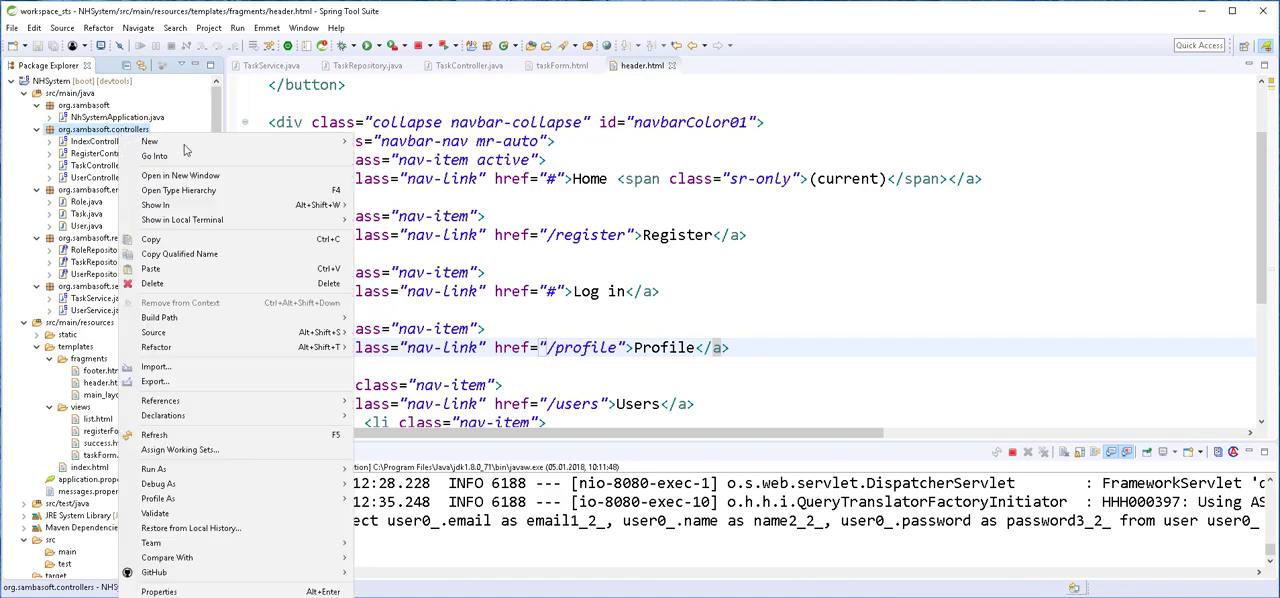
Step: Create a new class named ProfileController in org.sambasoft.controllers
key(Escape)
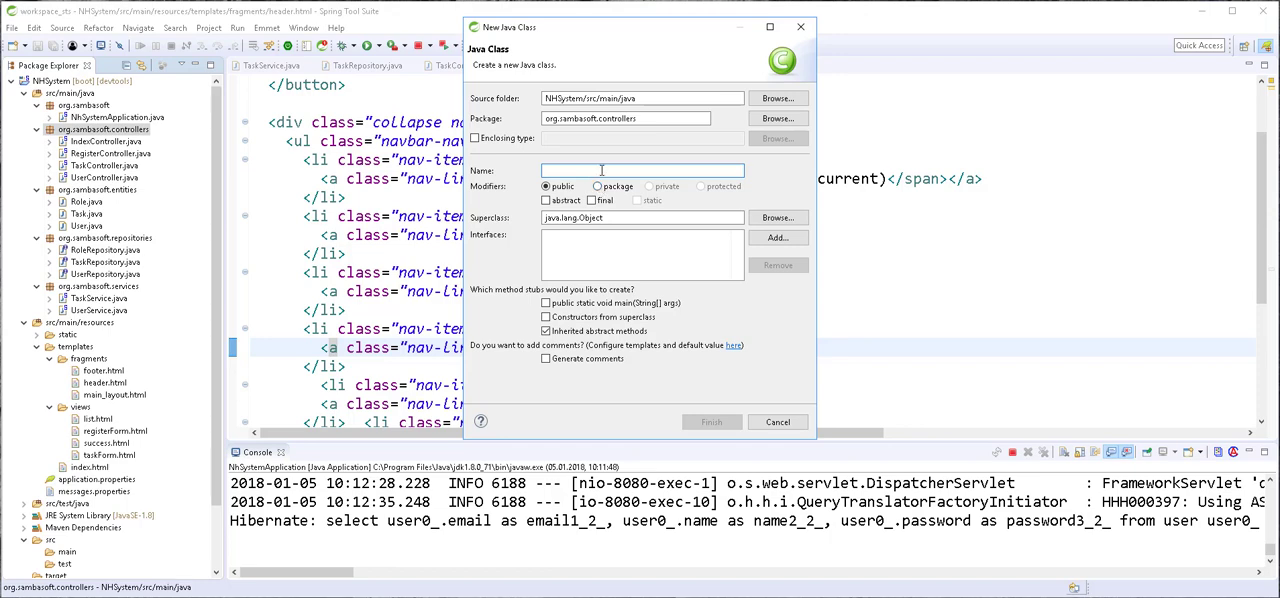
text(ProfileControll)
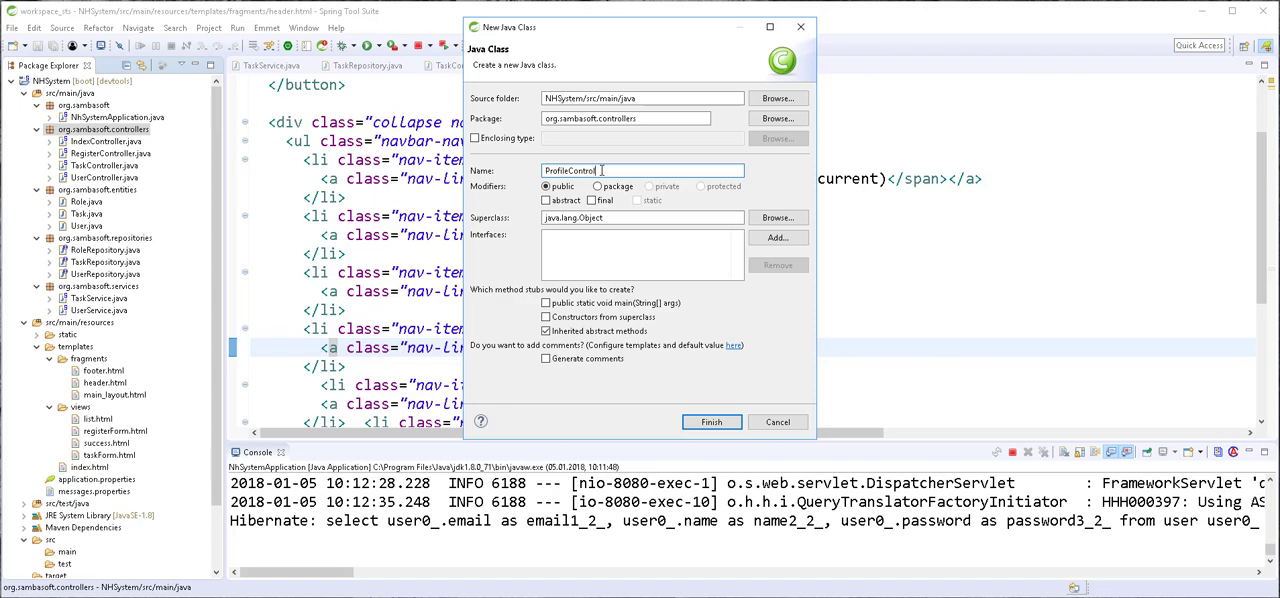
click(712, 422)
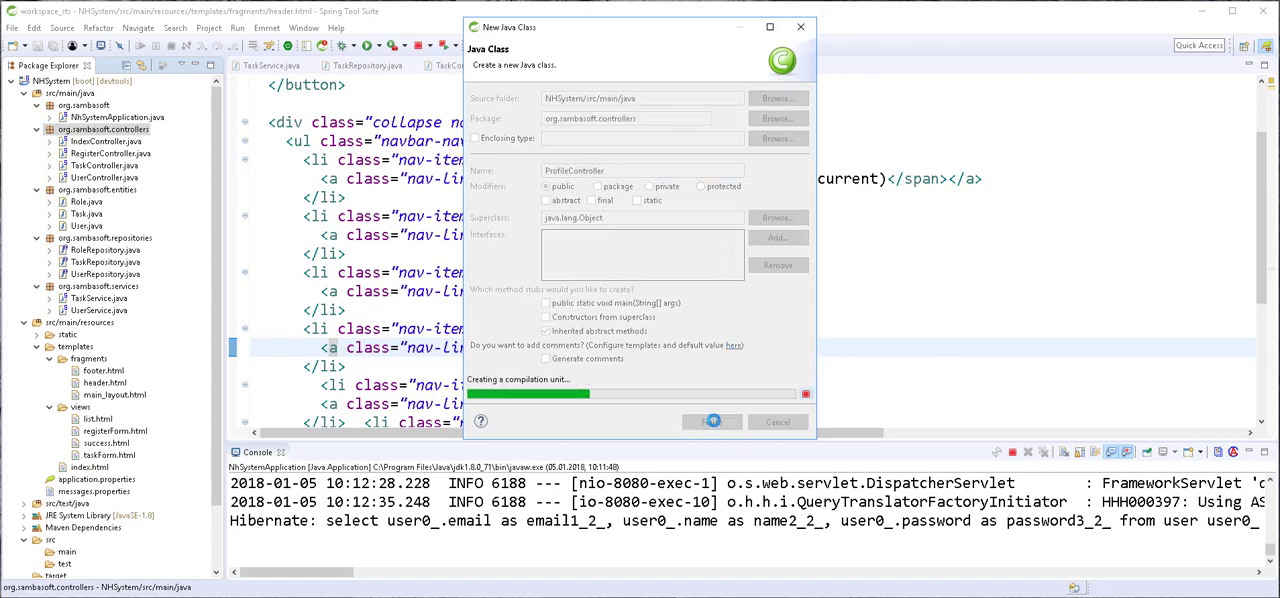
click(712, 420)
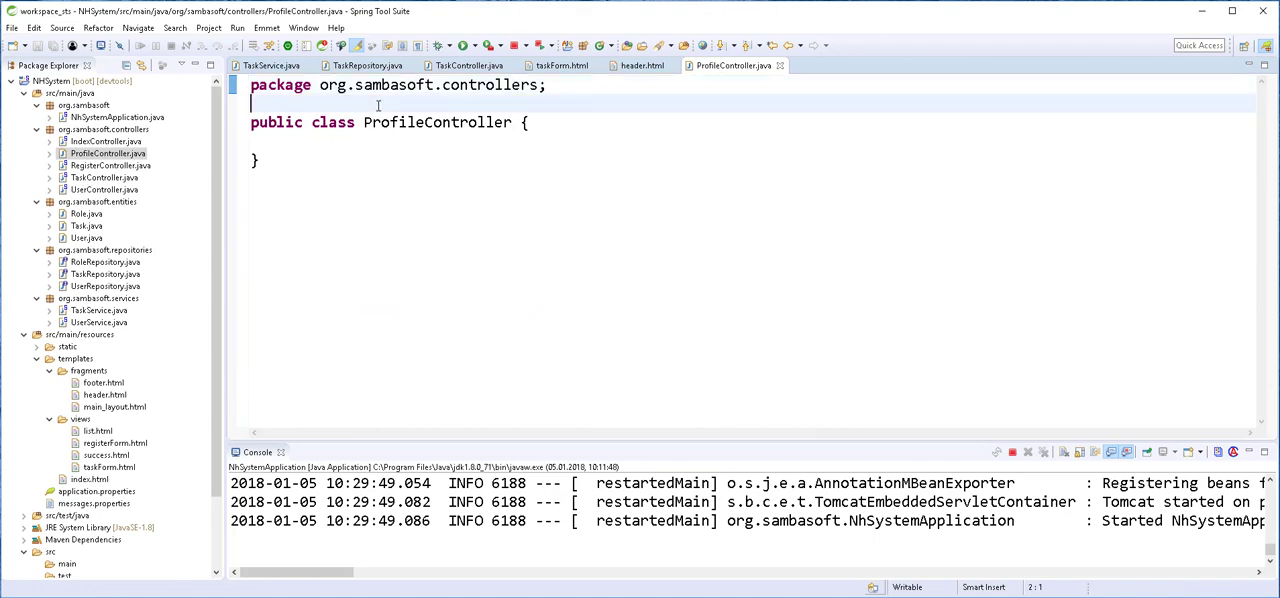
text(@Controller)
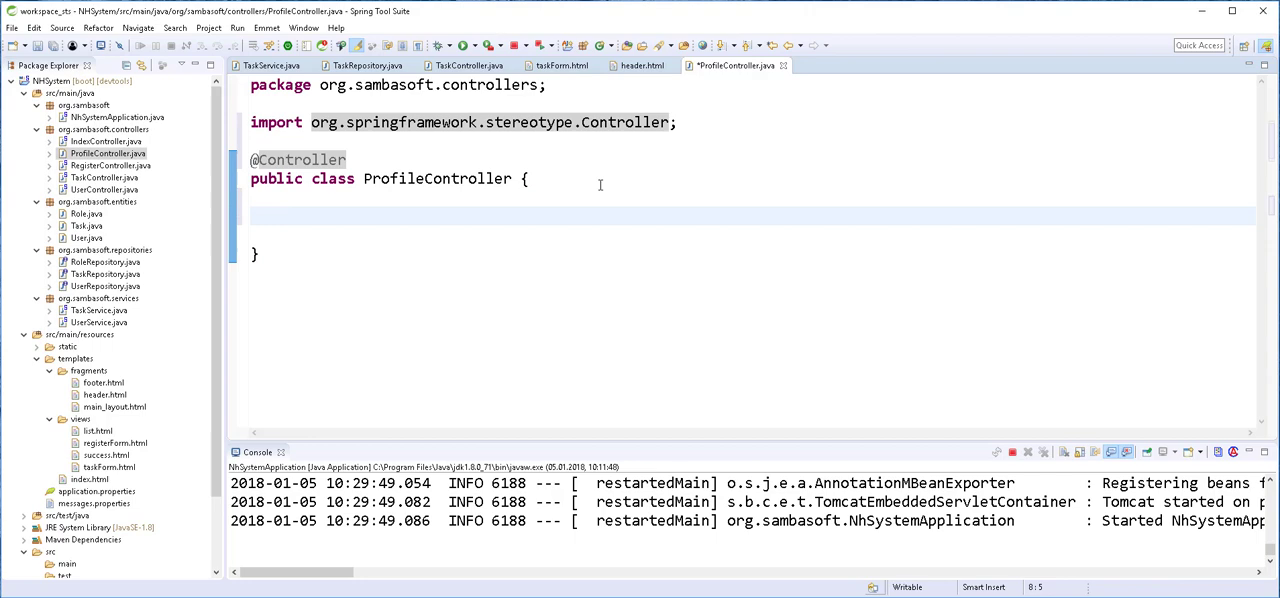
text(@Auto)
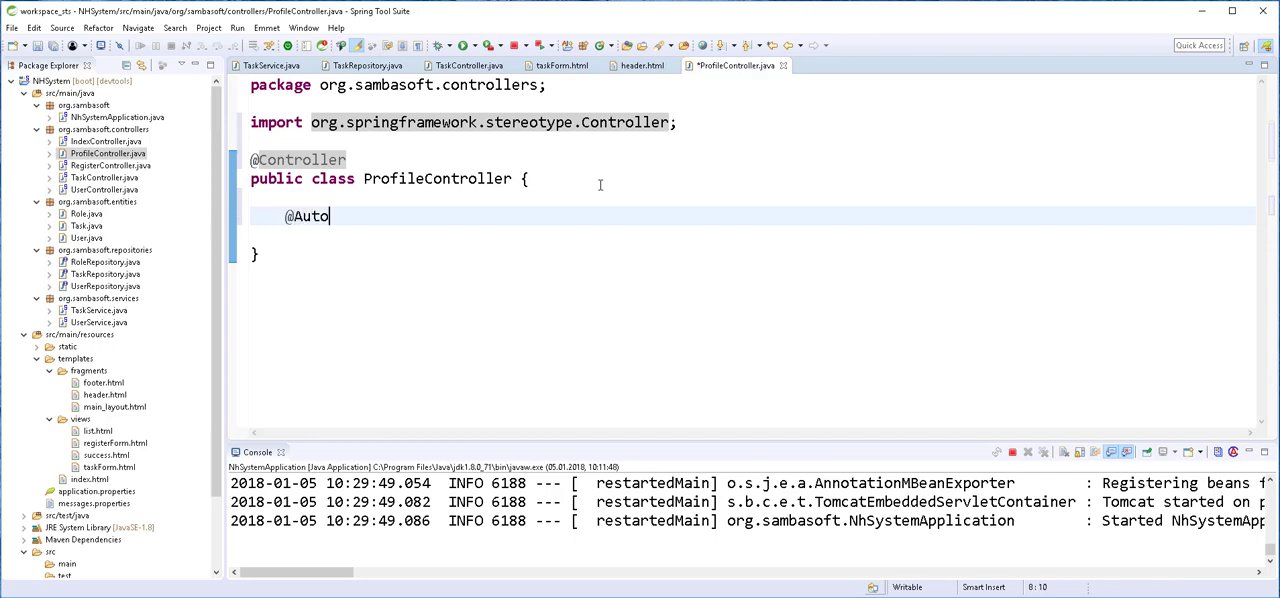
text(wired)
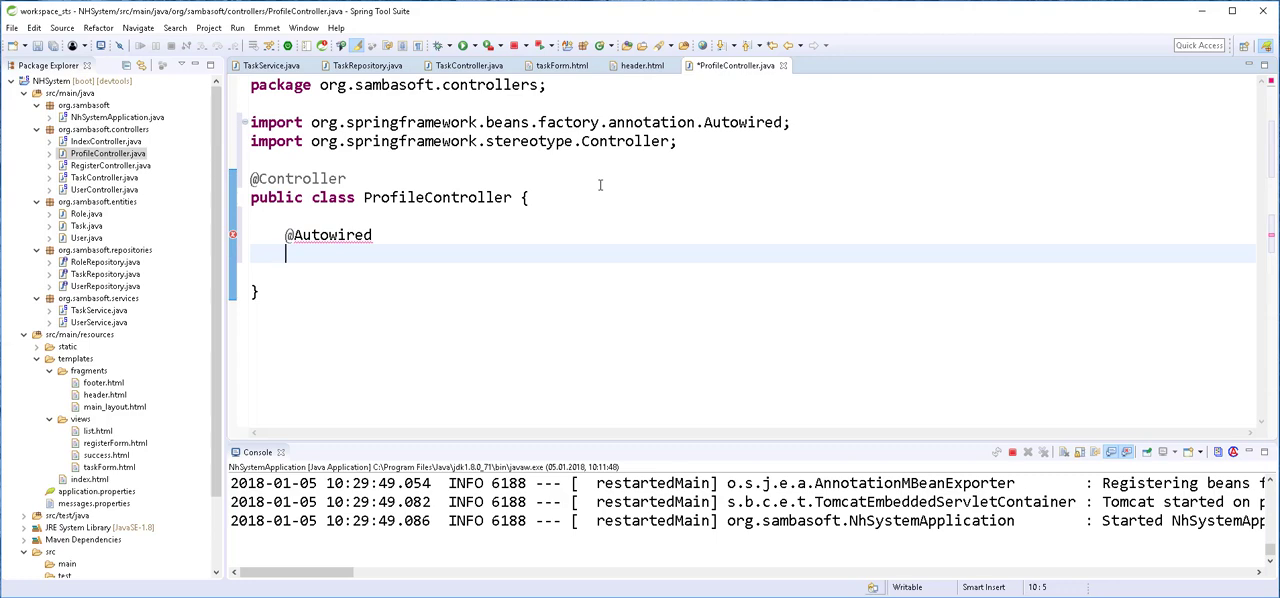
text(private Task)
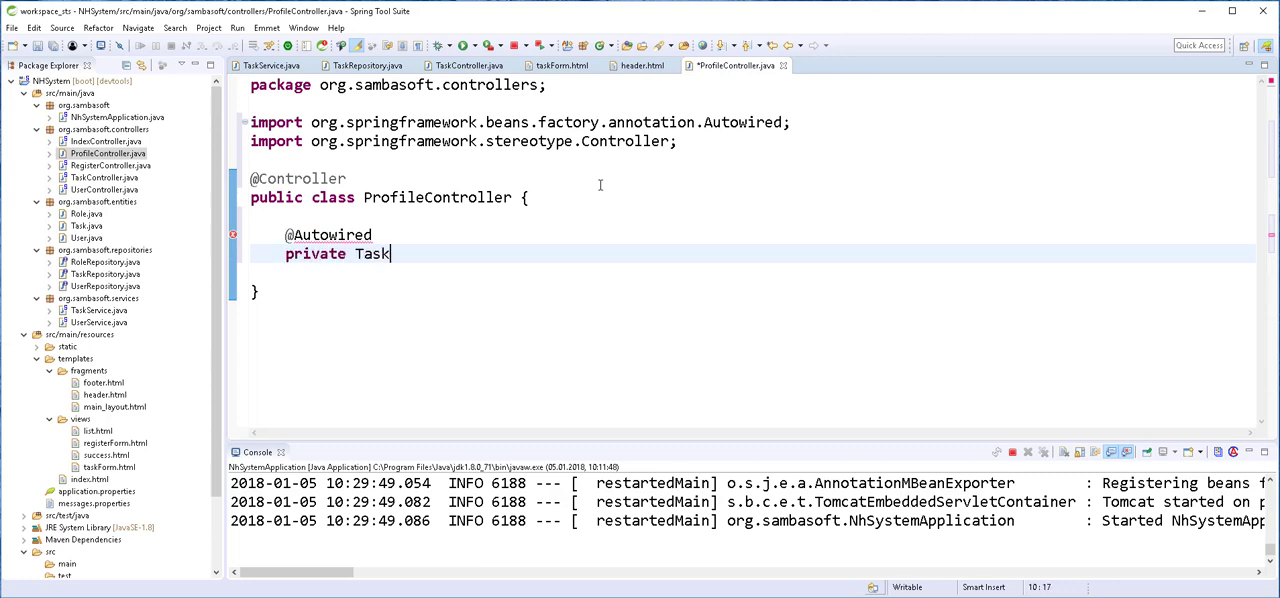
text(ser)
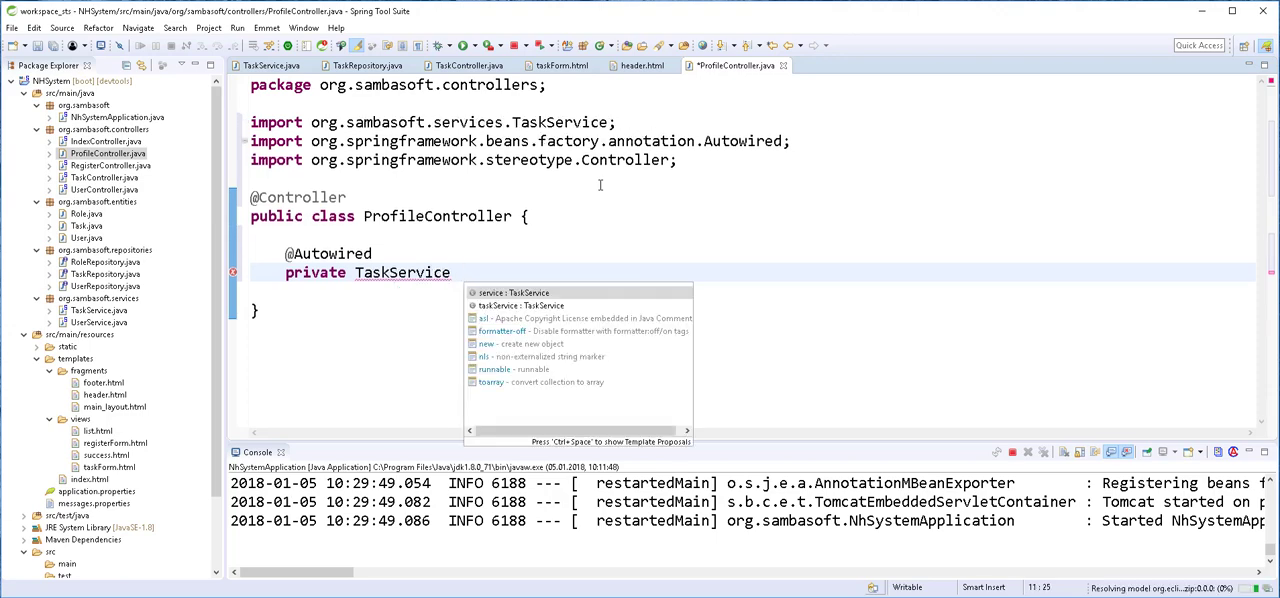
text(taskService;)
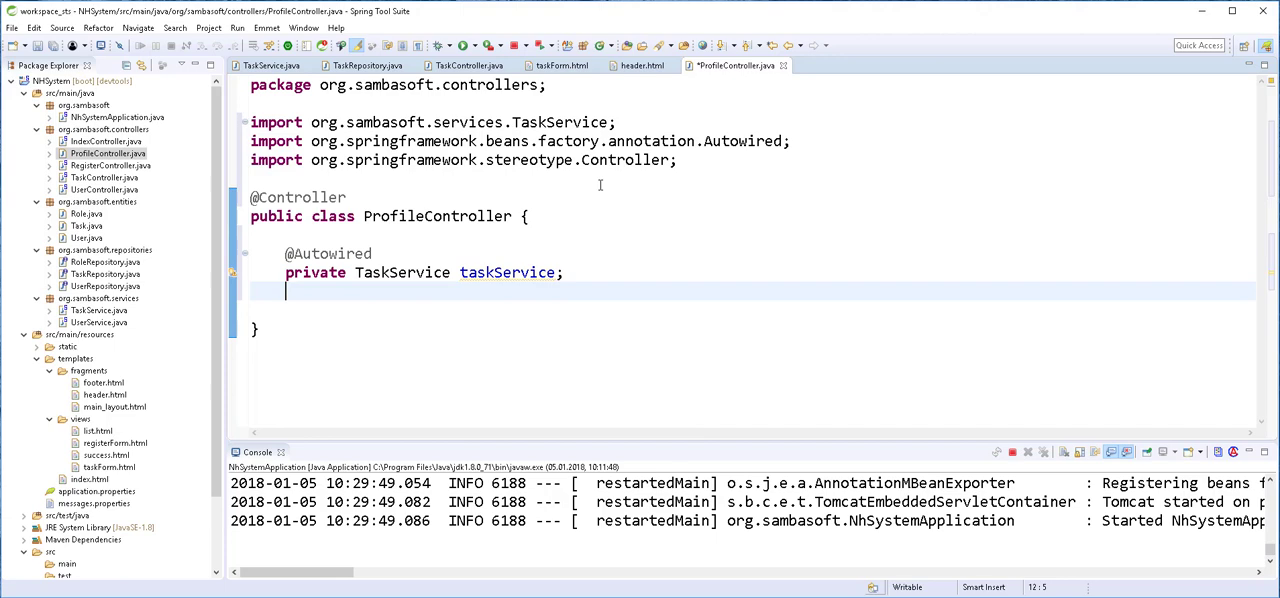
text(@Auto)
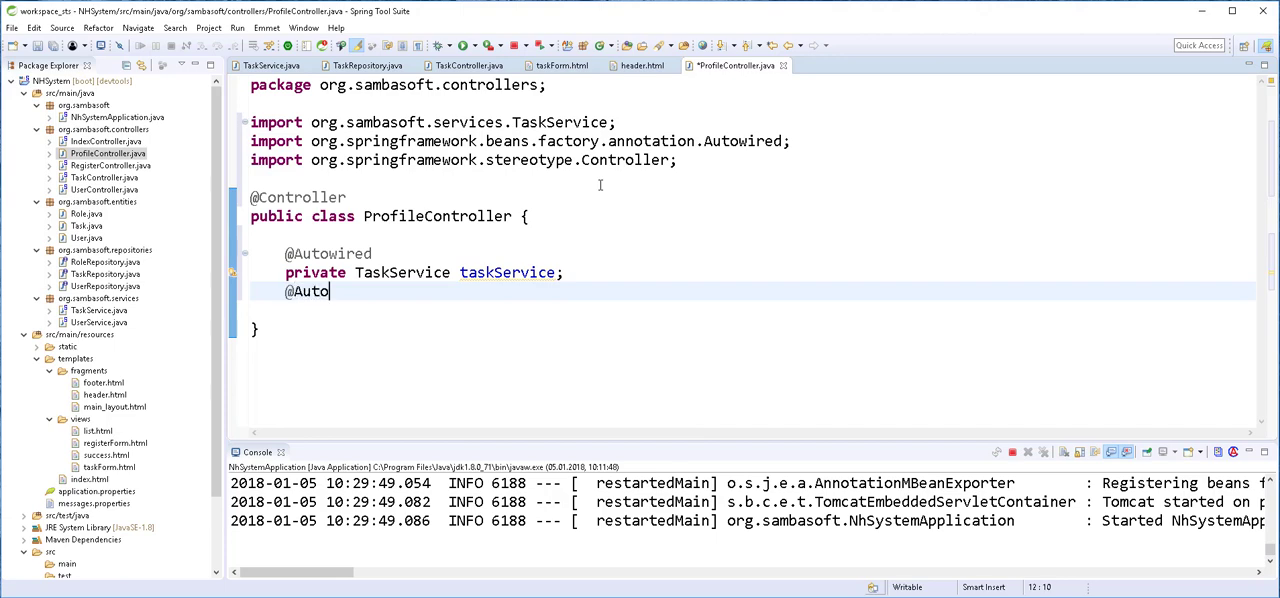
text(wired)
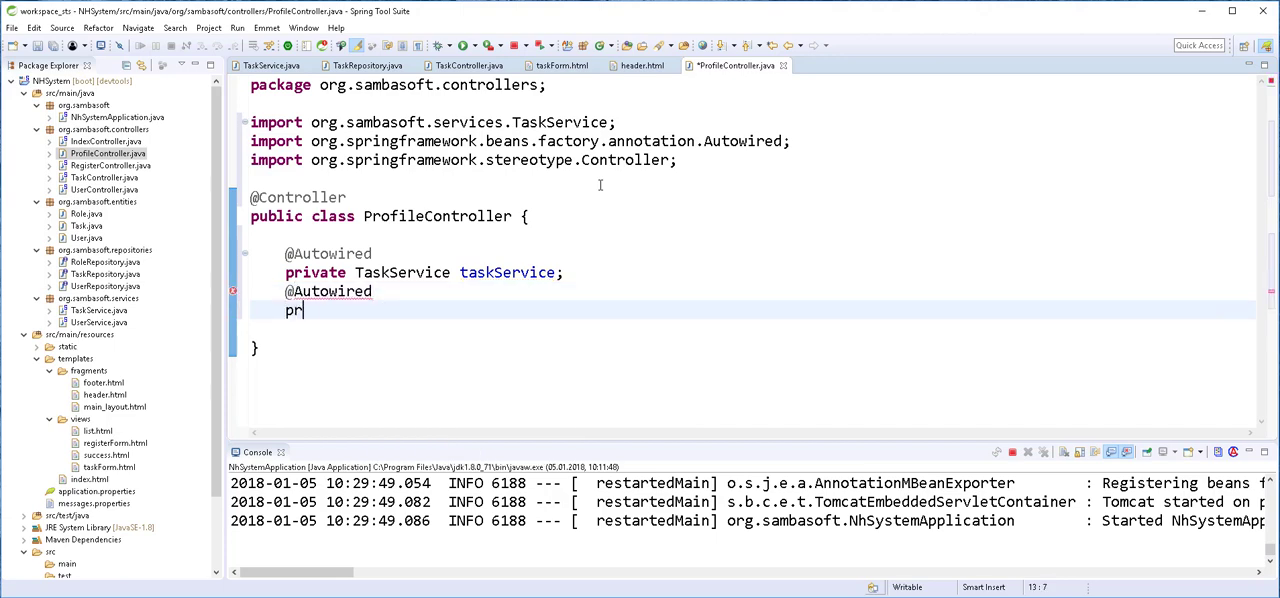
text(ivate User)
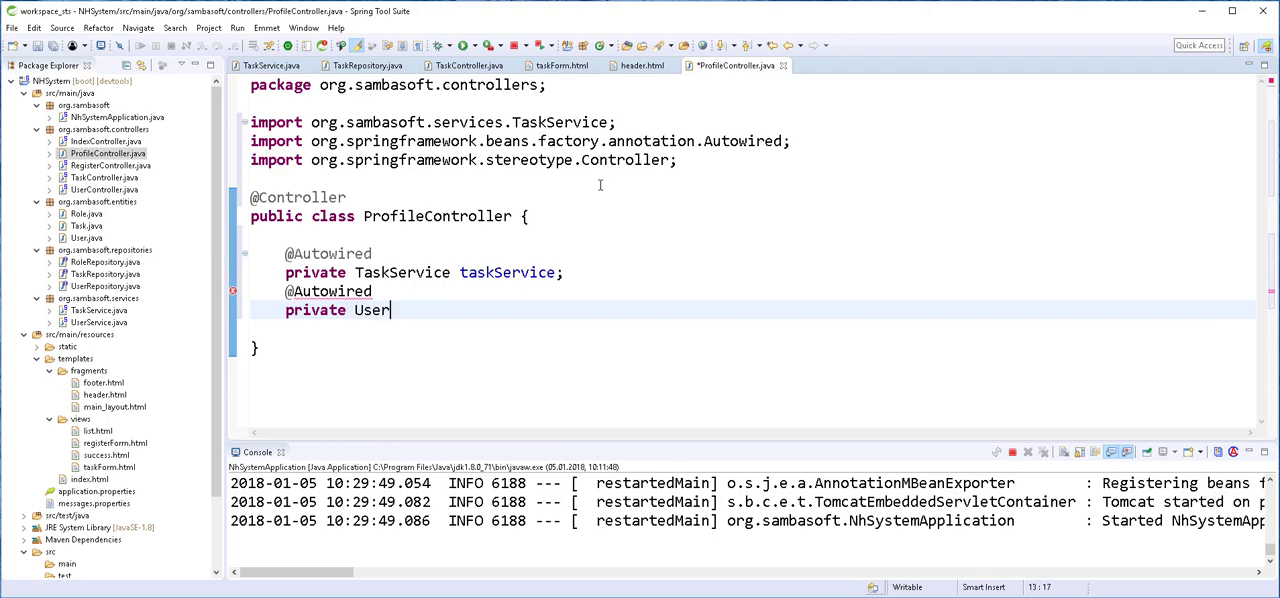
text(Service userService;)
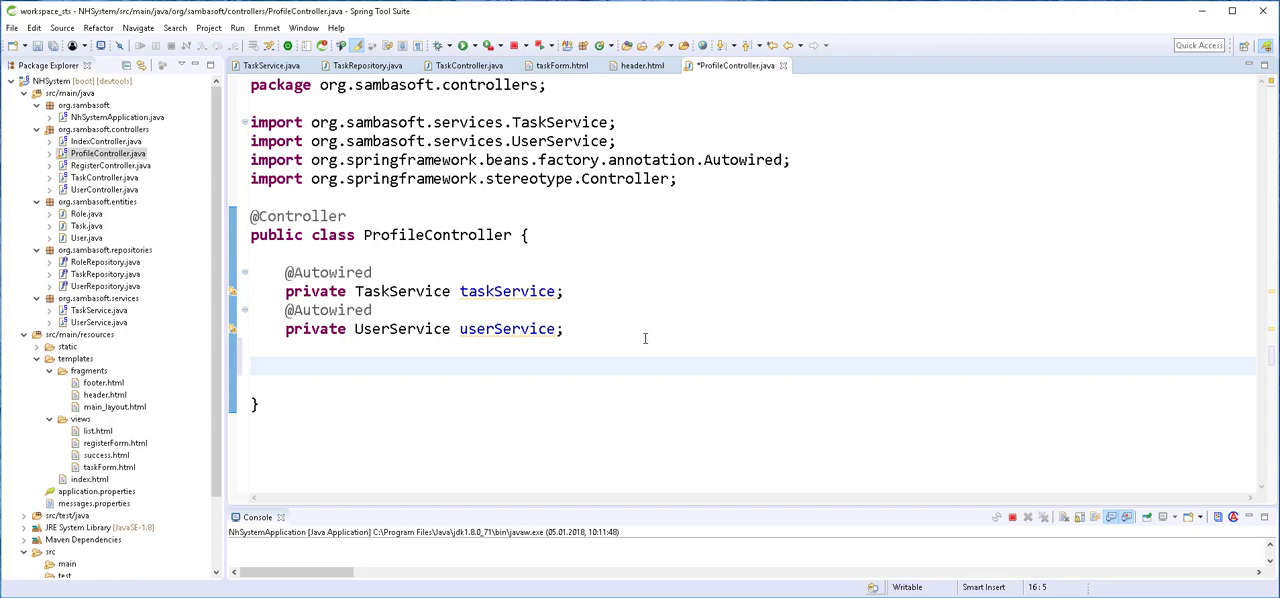
text(@)
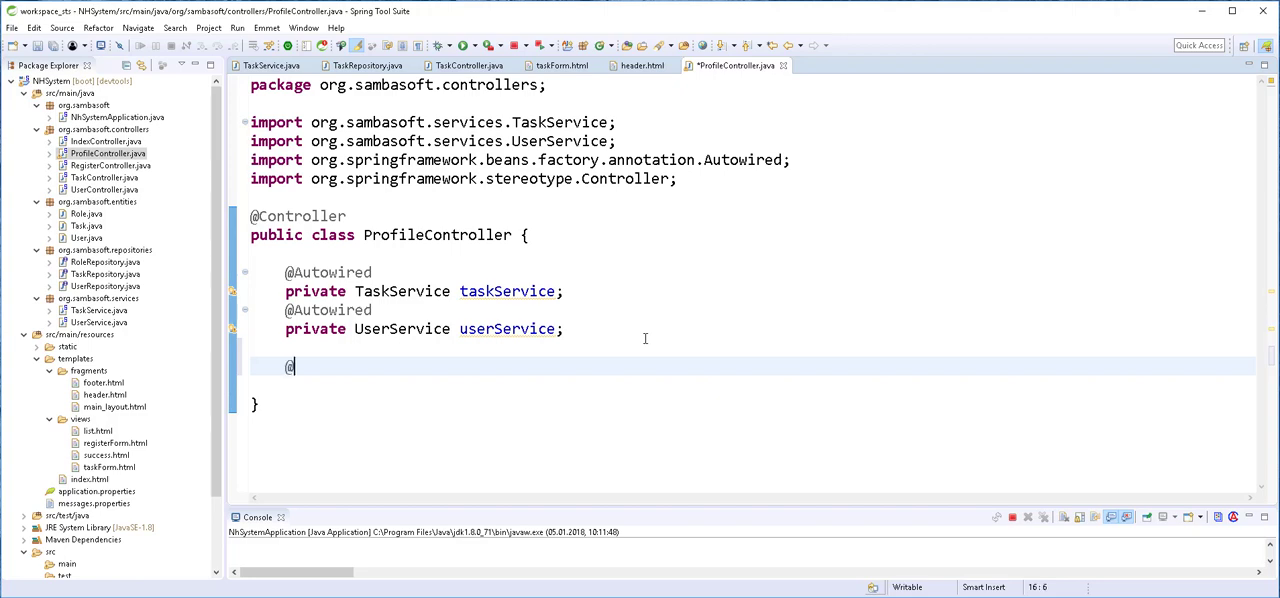
text(Get)
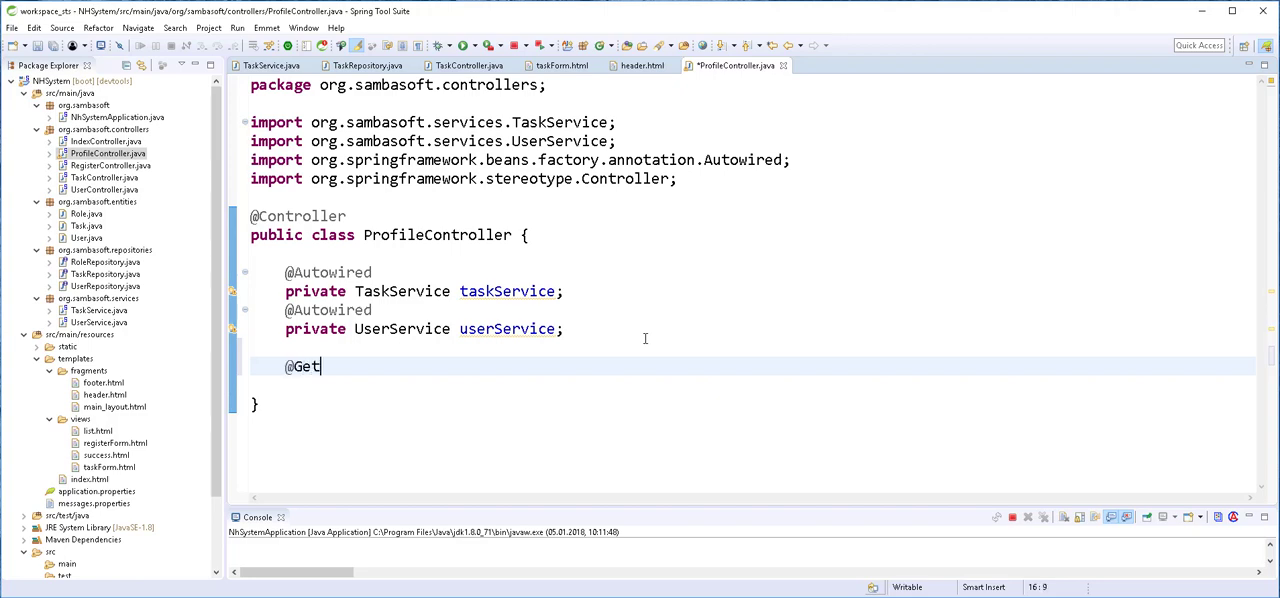
text(Mapping(")
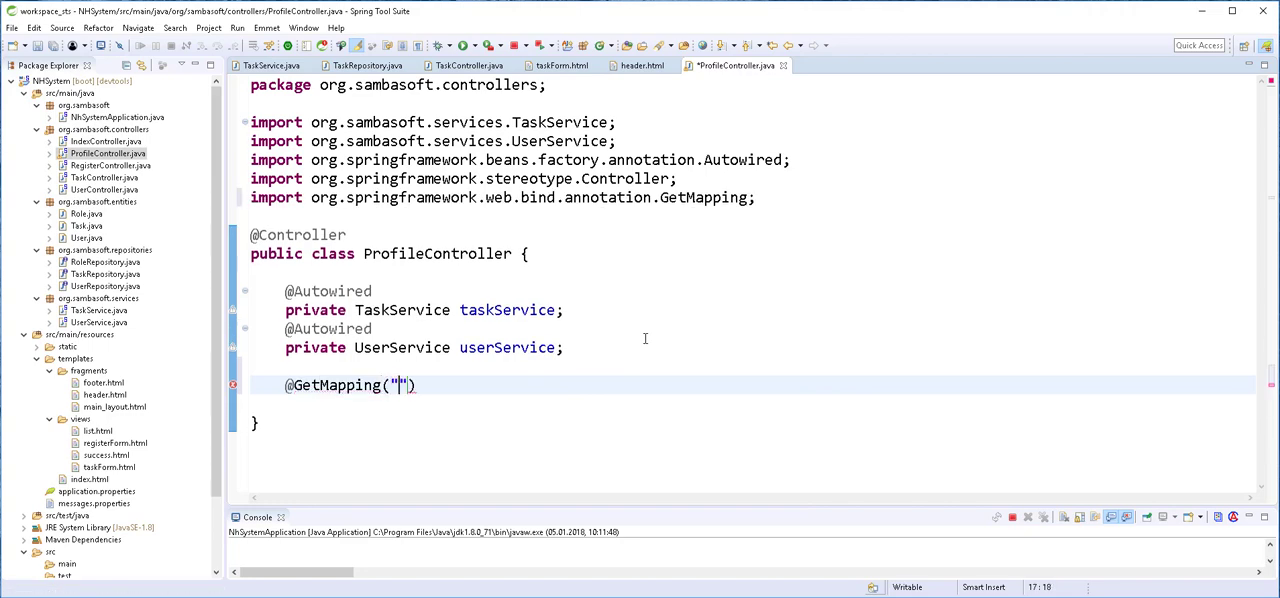
text(/pri)
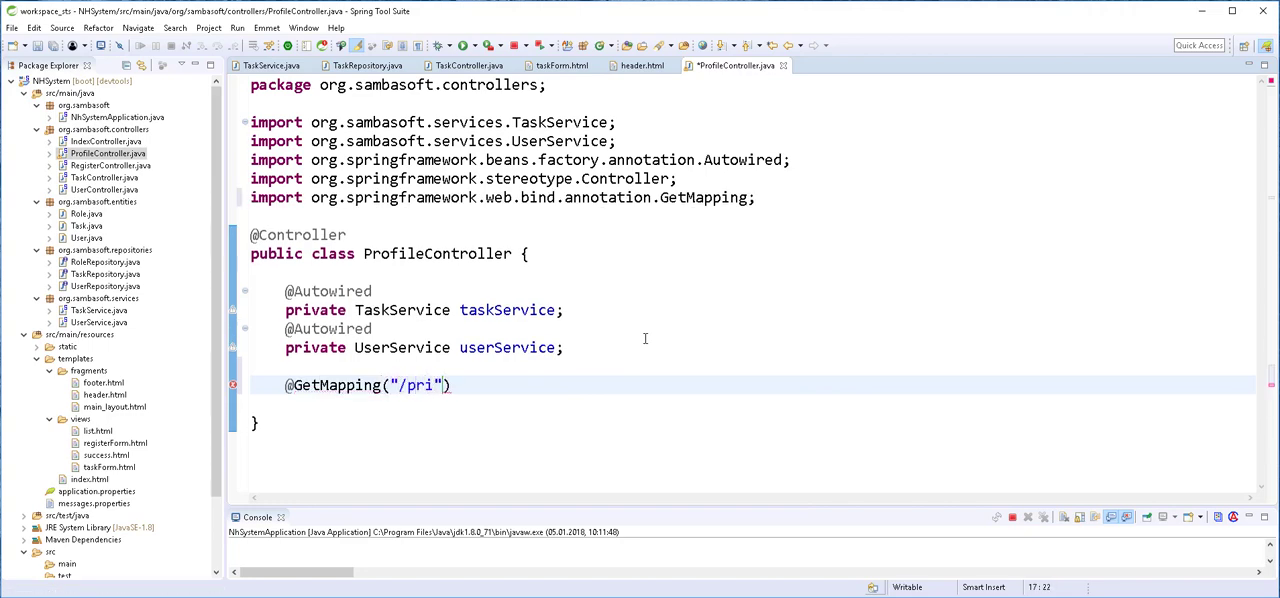
text(file)
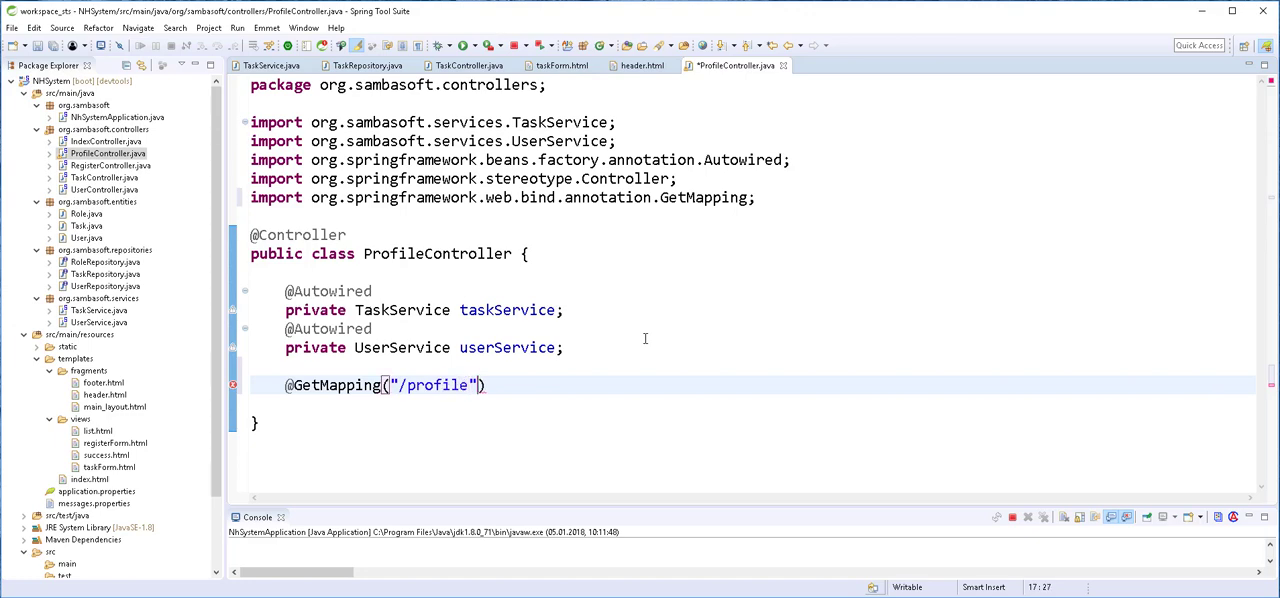
text(publ)
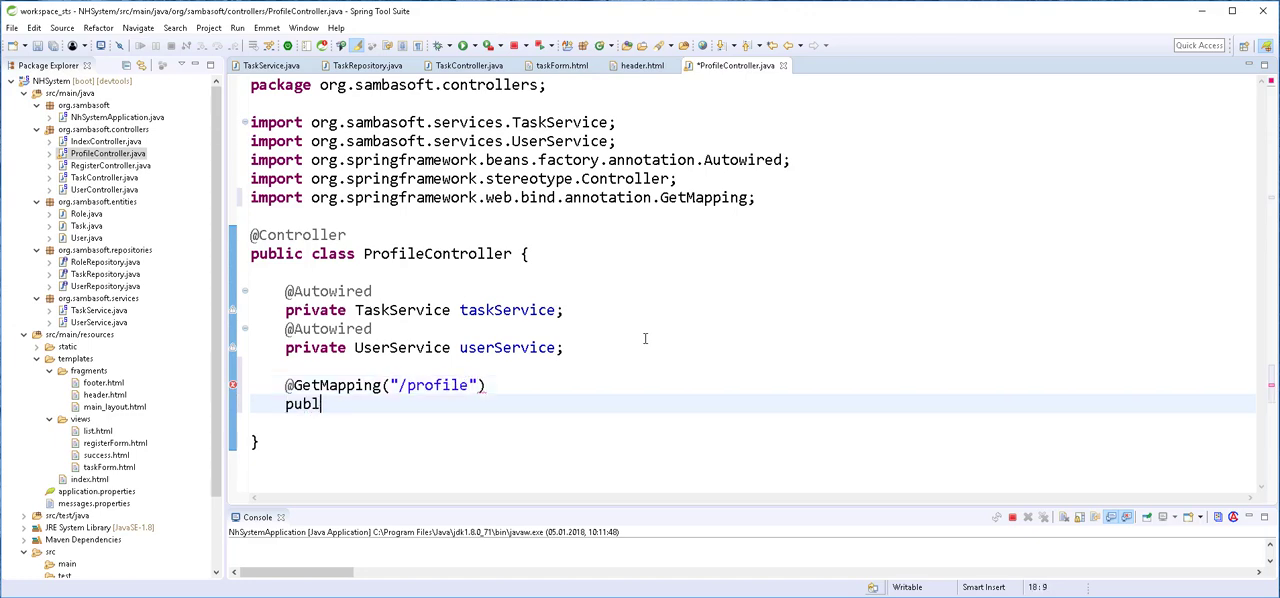
text(ic String showP)
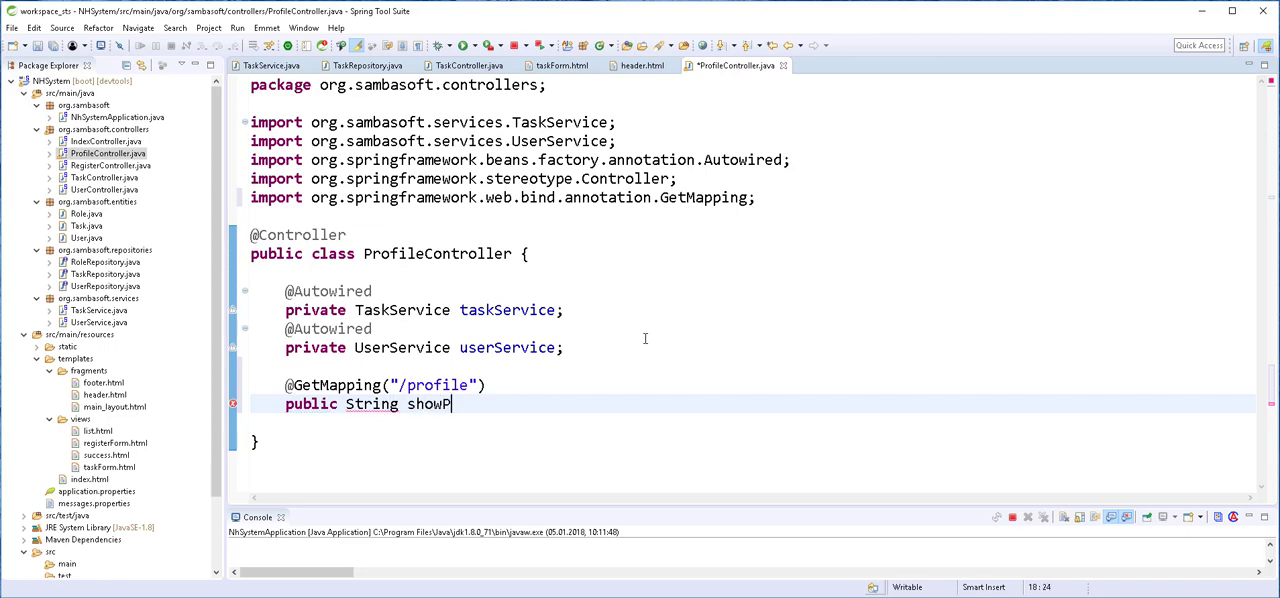
text(rofilePage)
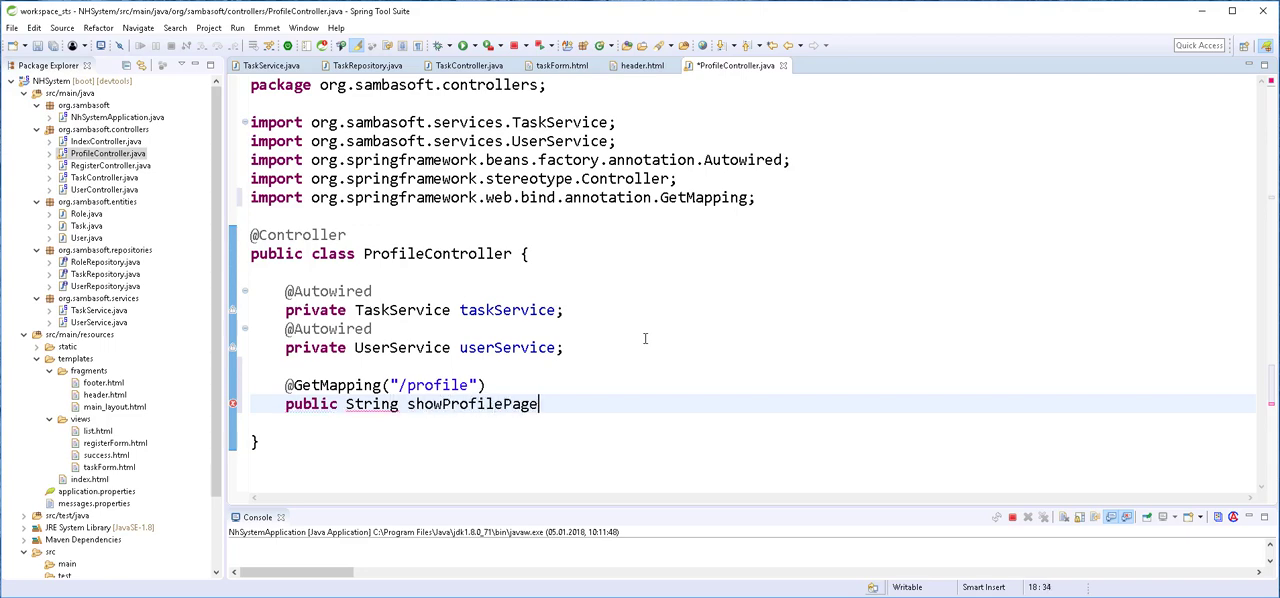
text(())
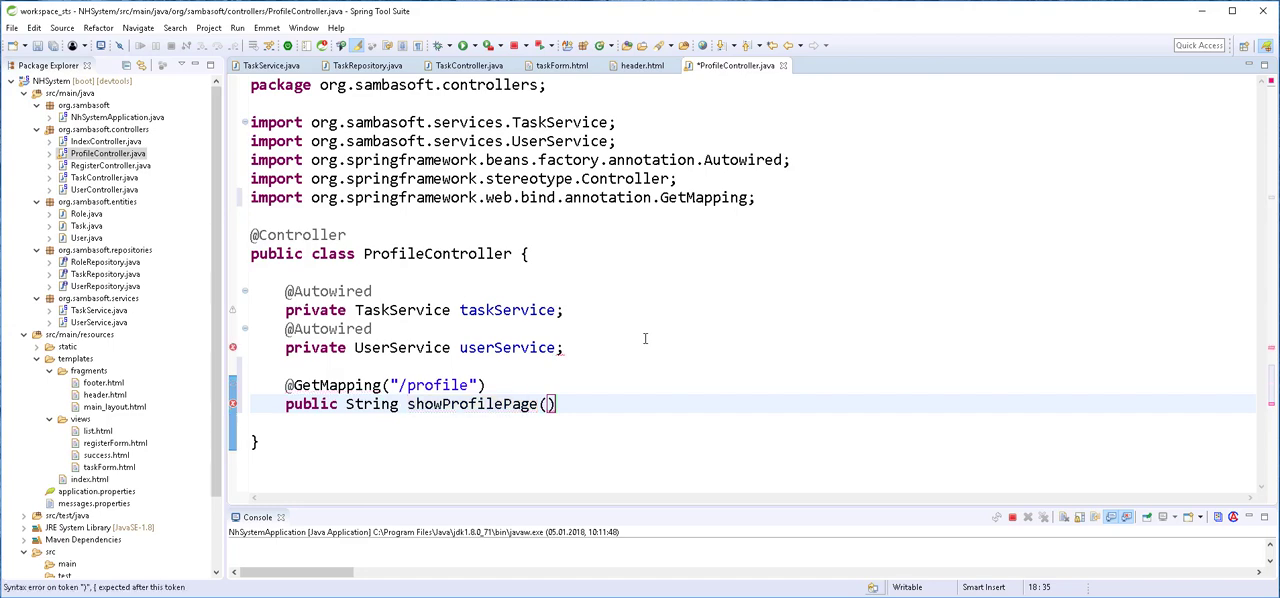
text(Model model)
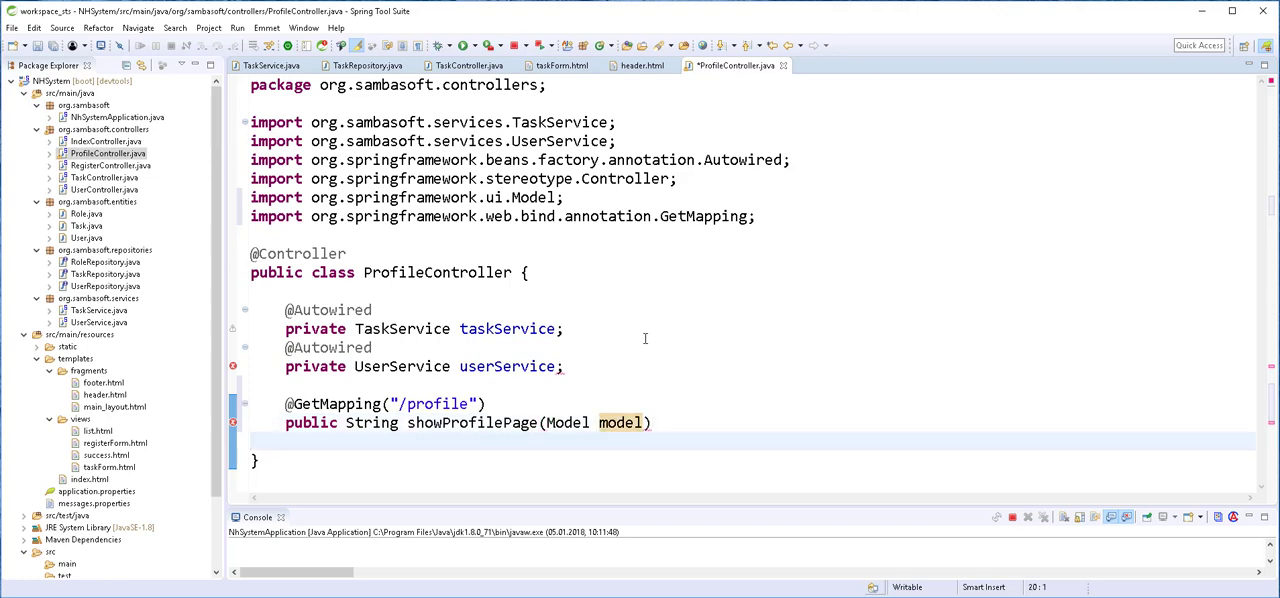
Step: Give the method a body returning "views/profile"
click(652, 422)
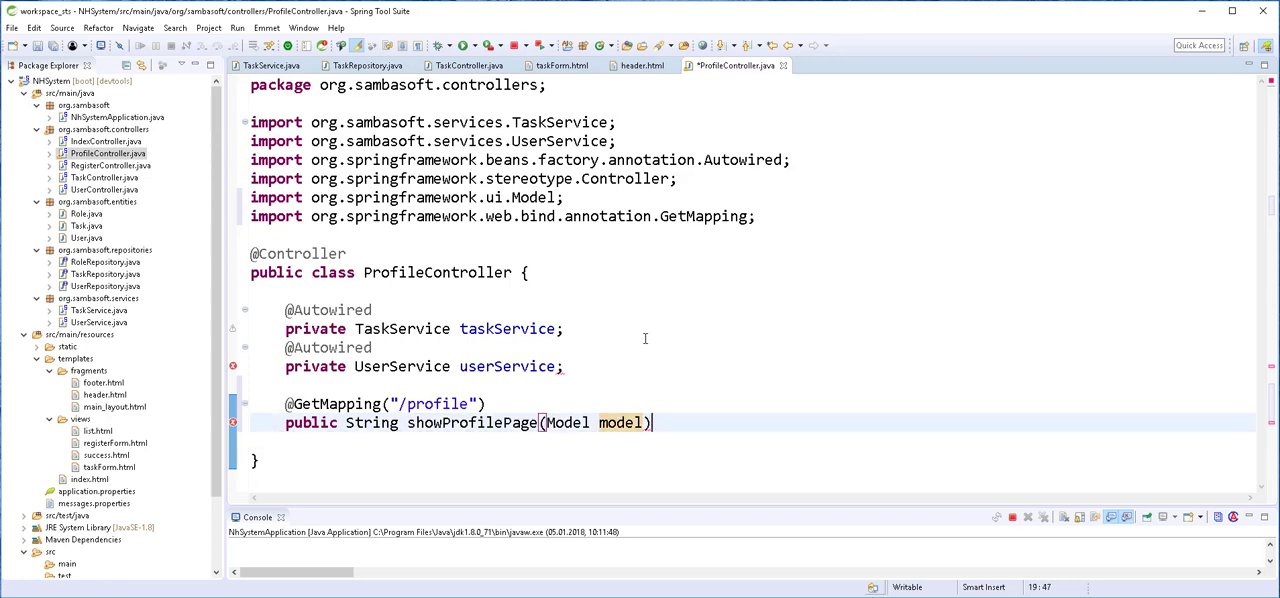
text({)
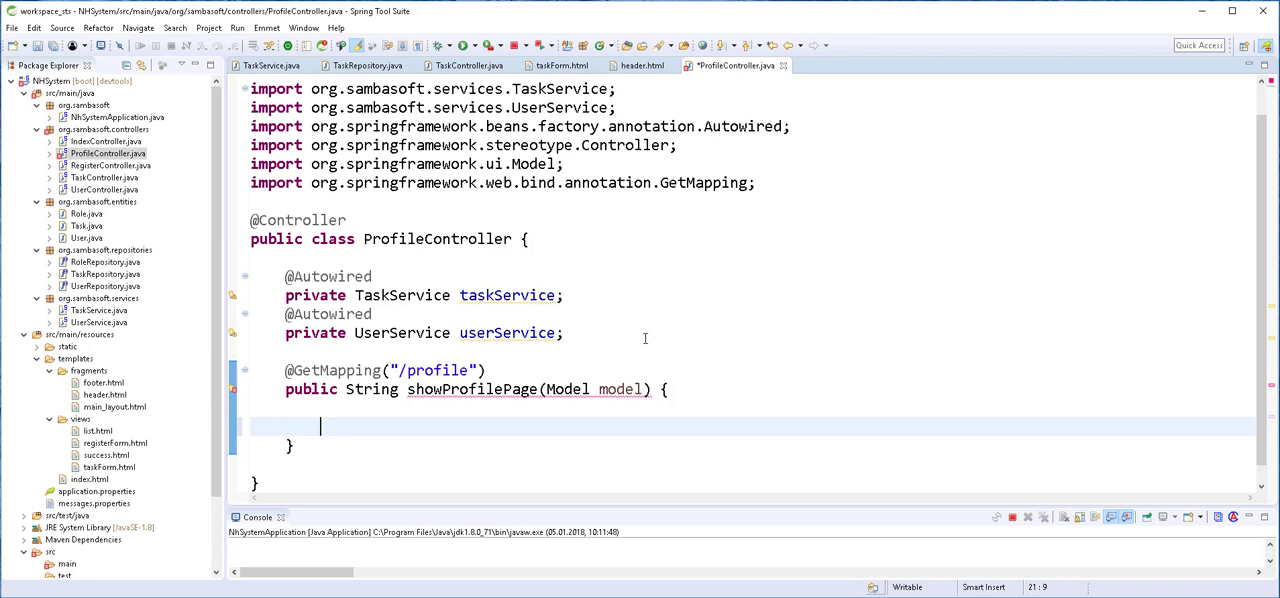
text(retu)
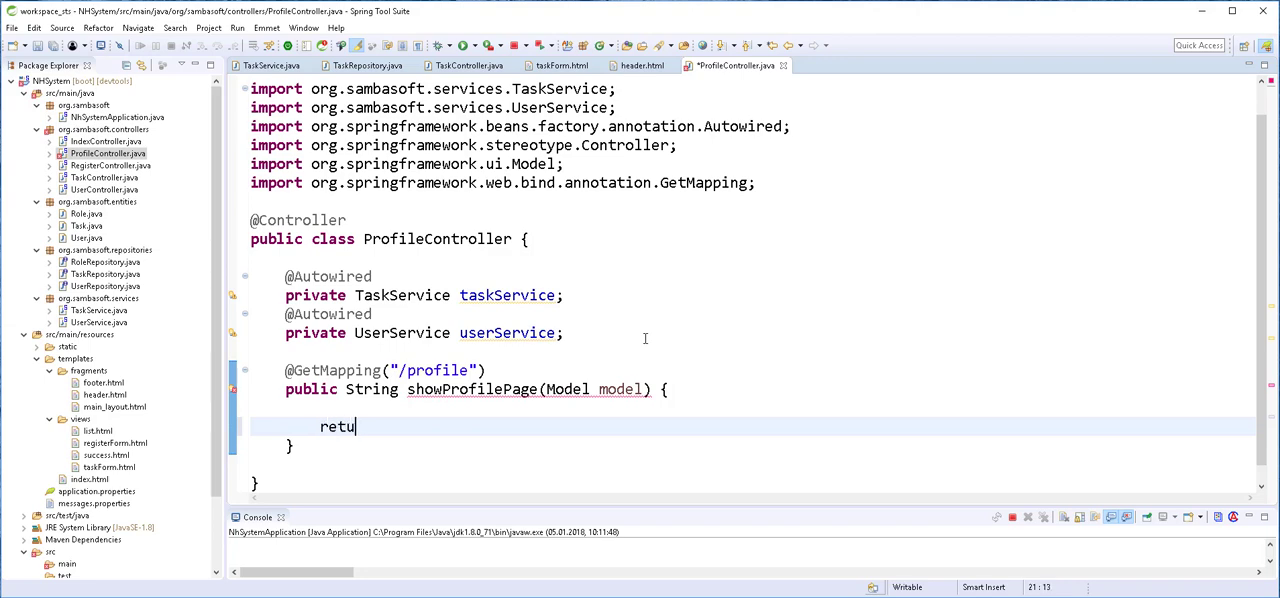
text(rn ")
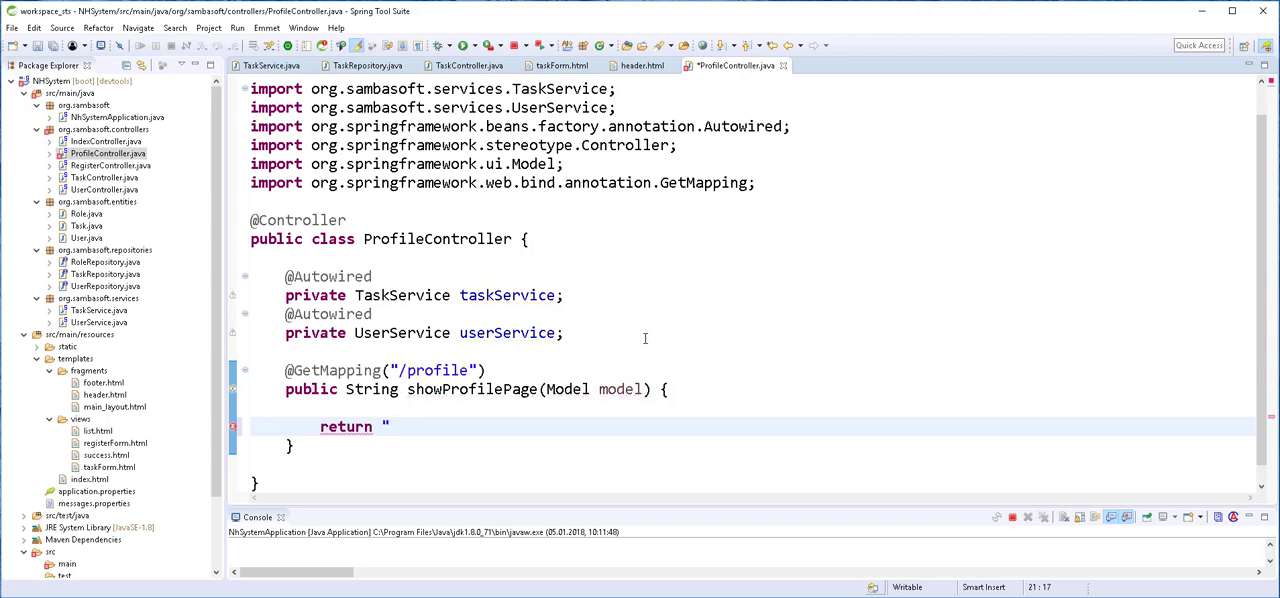
text(views/)
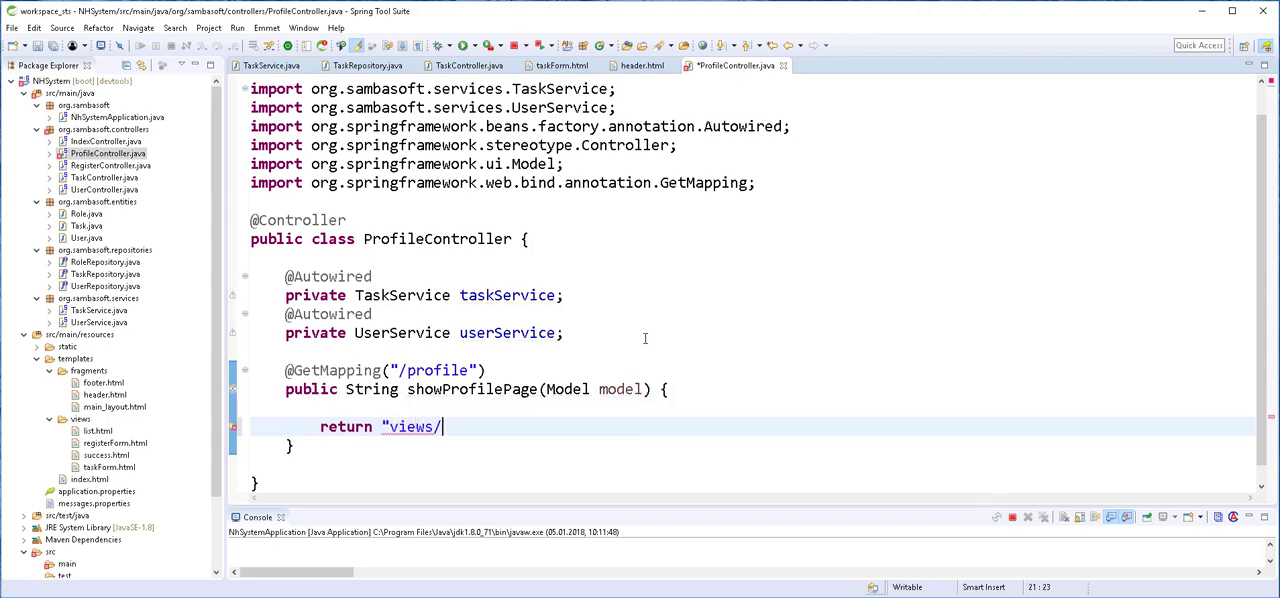
text(profile)
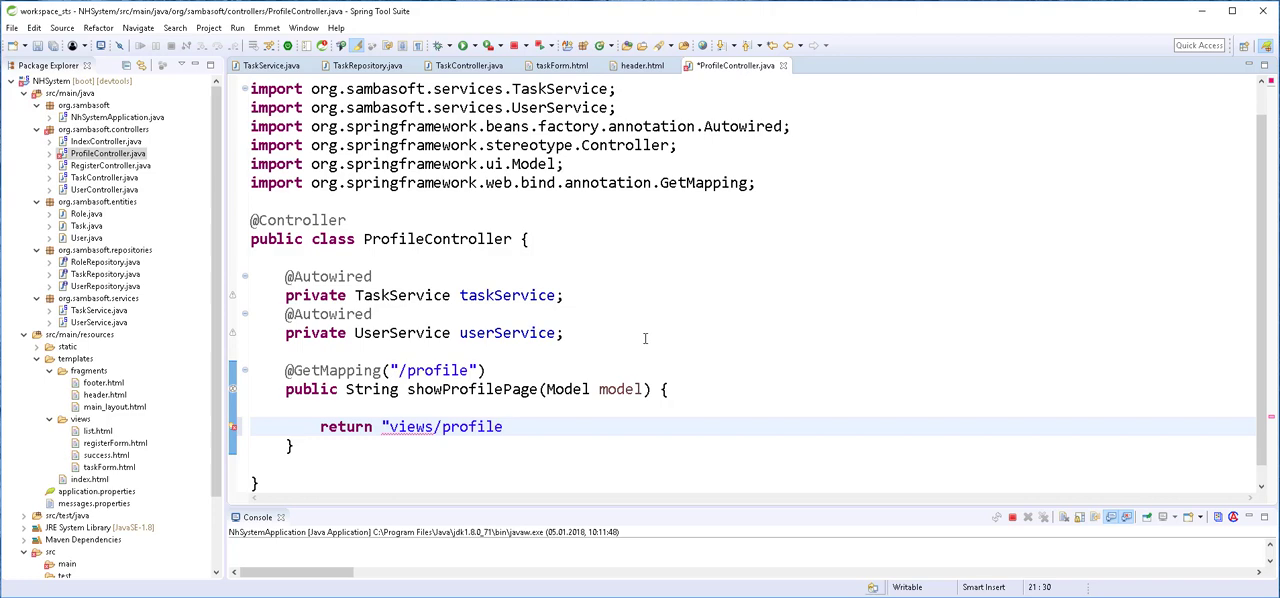
text(";)
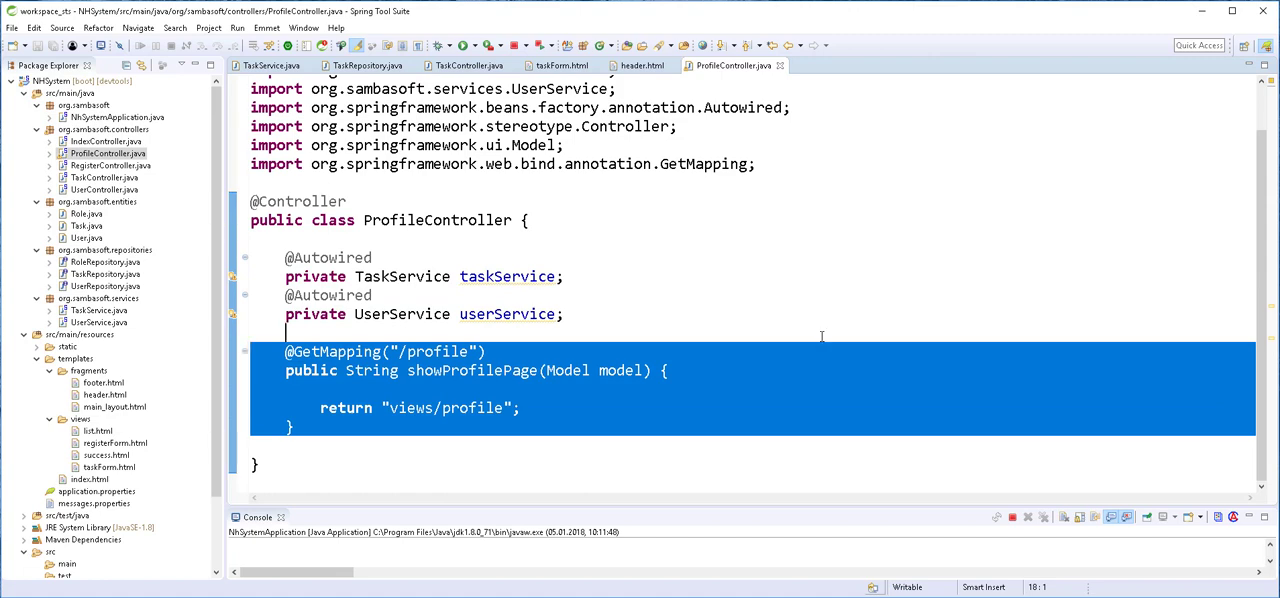
click(820, 378)
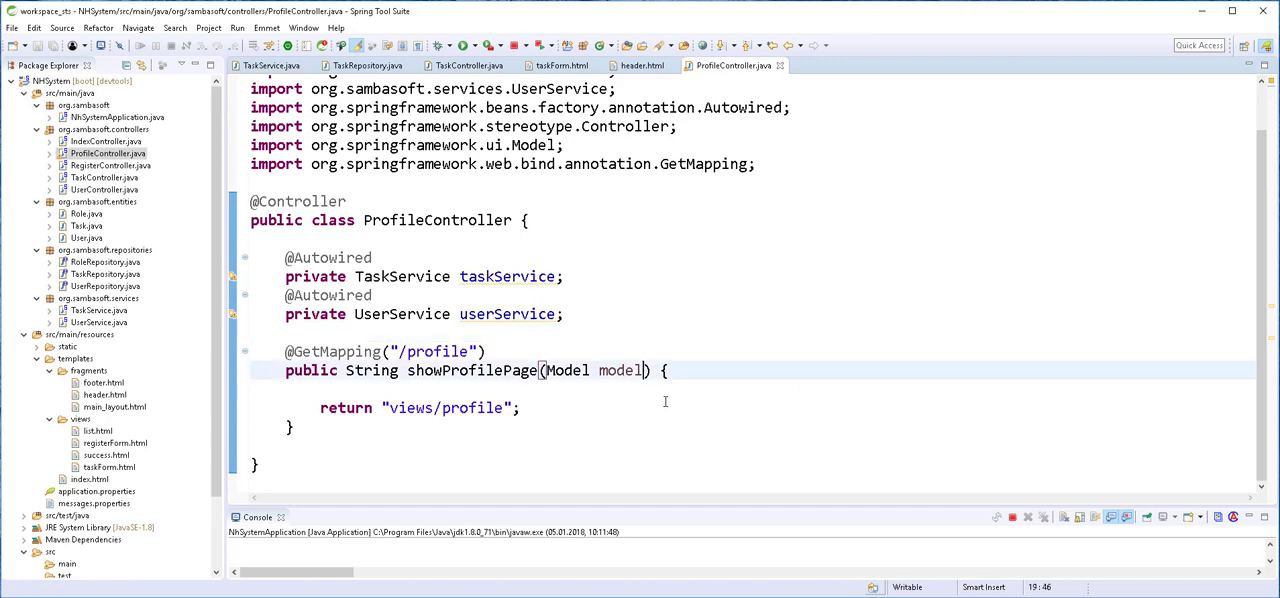
Step: Add a Principal principal parameter to showProfilePage and save
text(,)
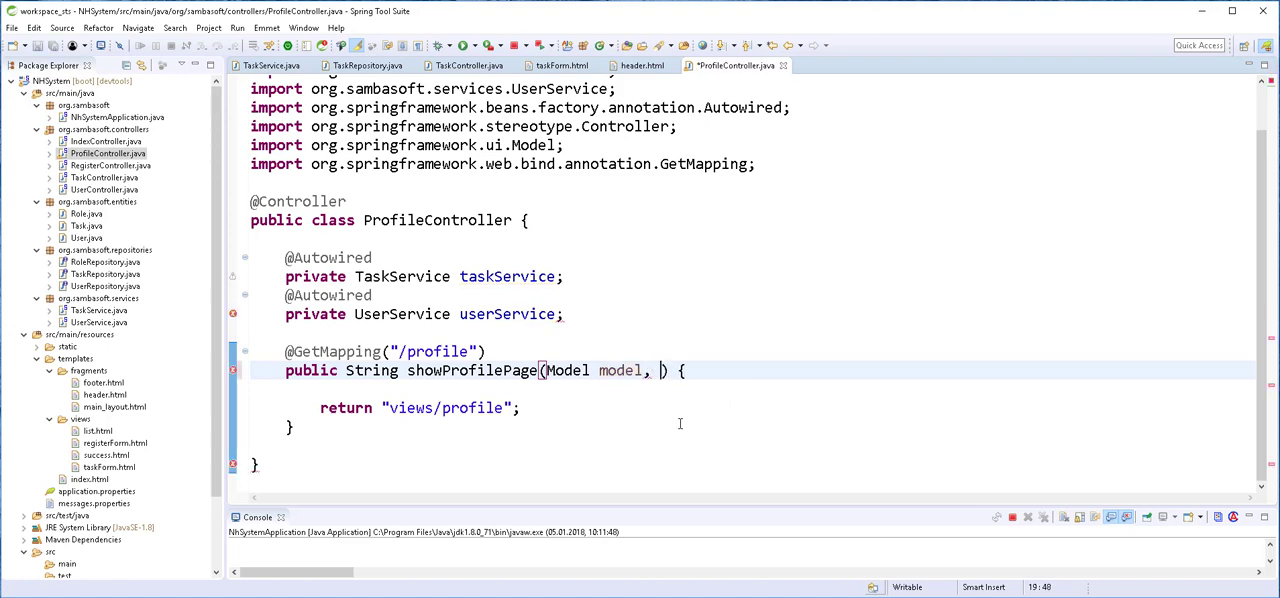
text(Prince)
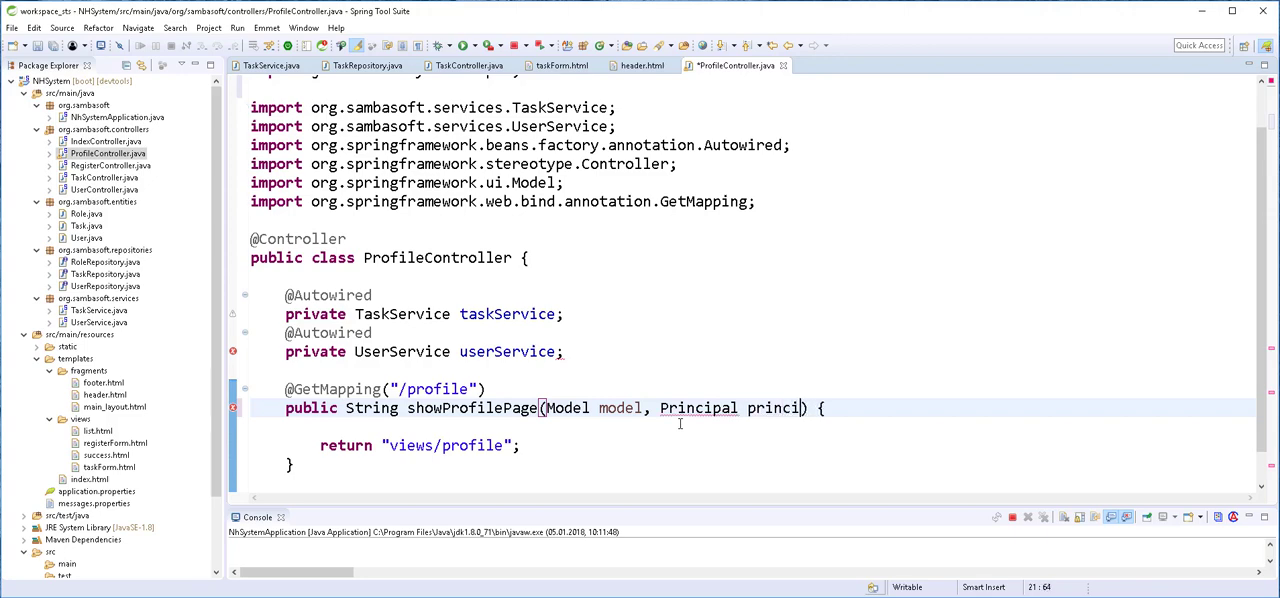
text(al)
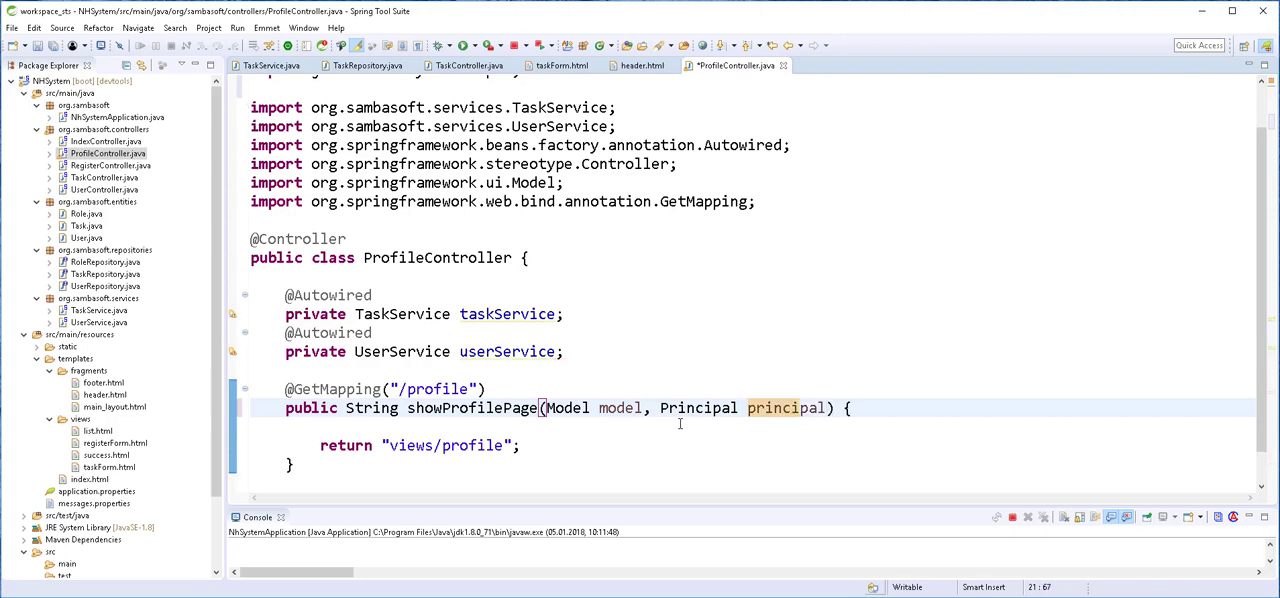
key(Ctrl+s)
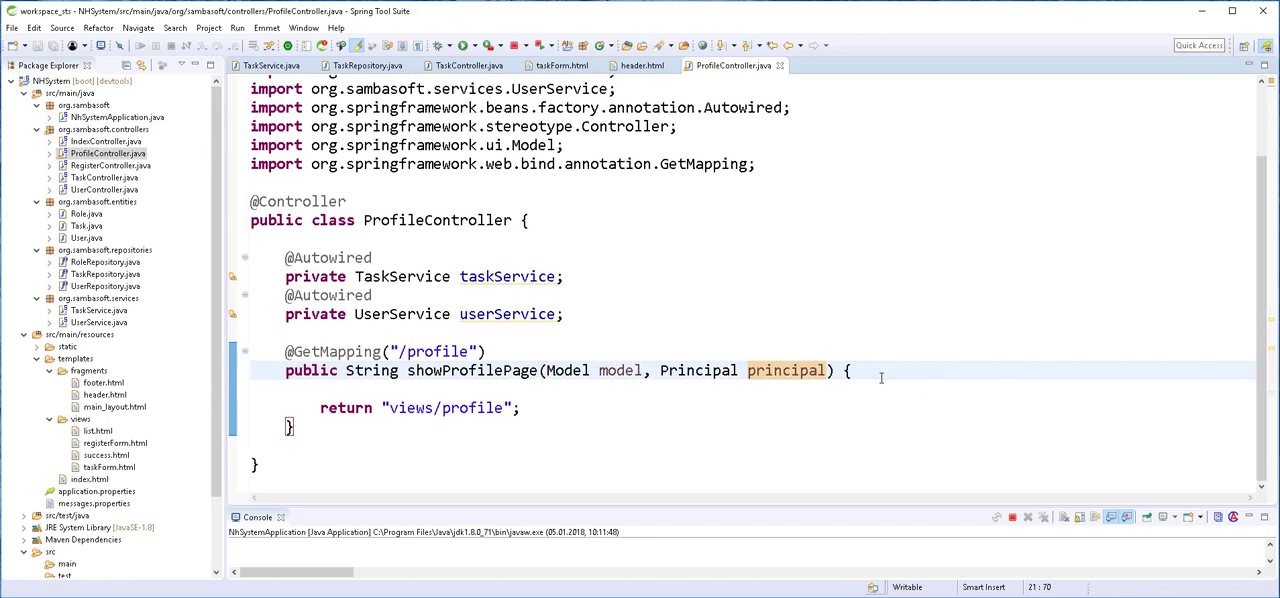
Step: Begin a line String email = principal.getName() at the top of the method
key(Enter)
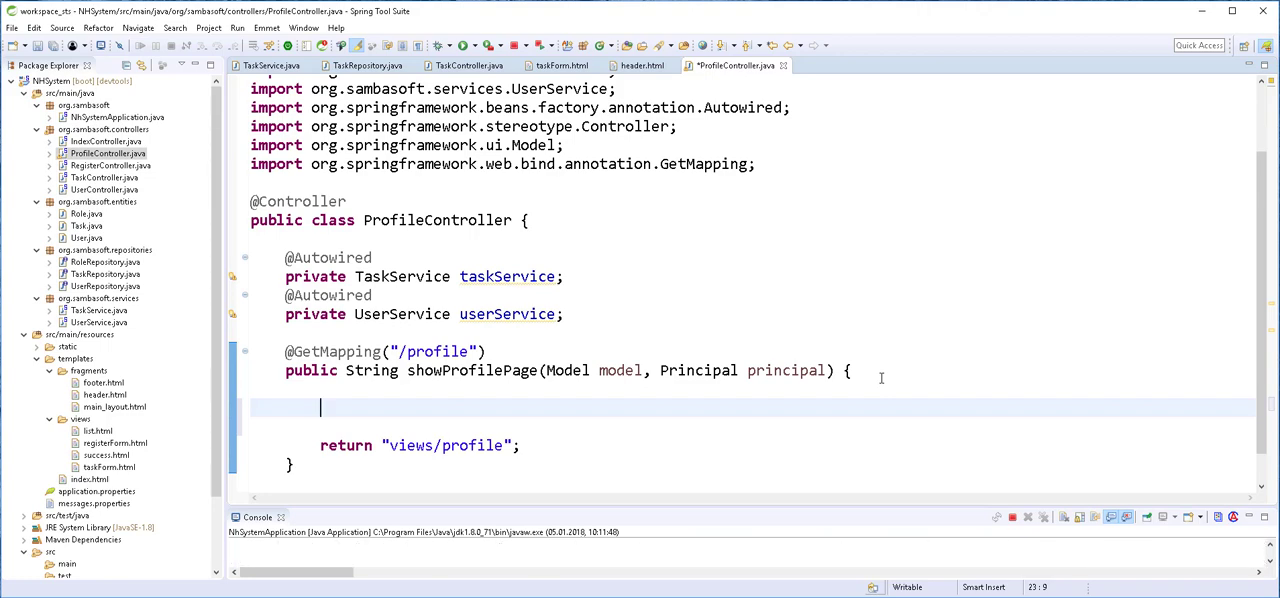
text(String)
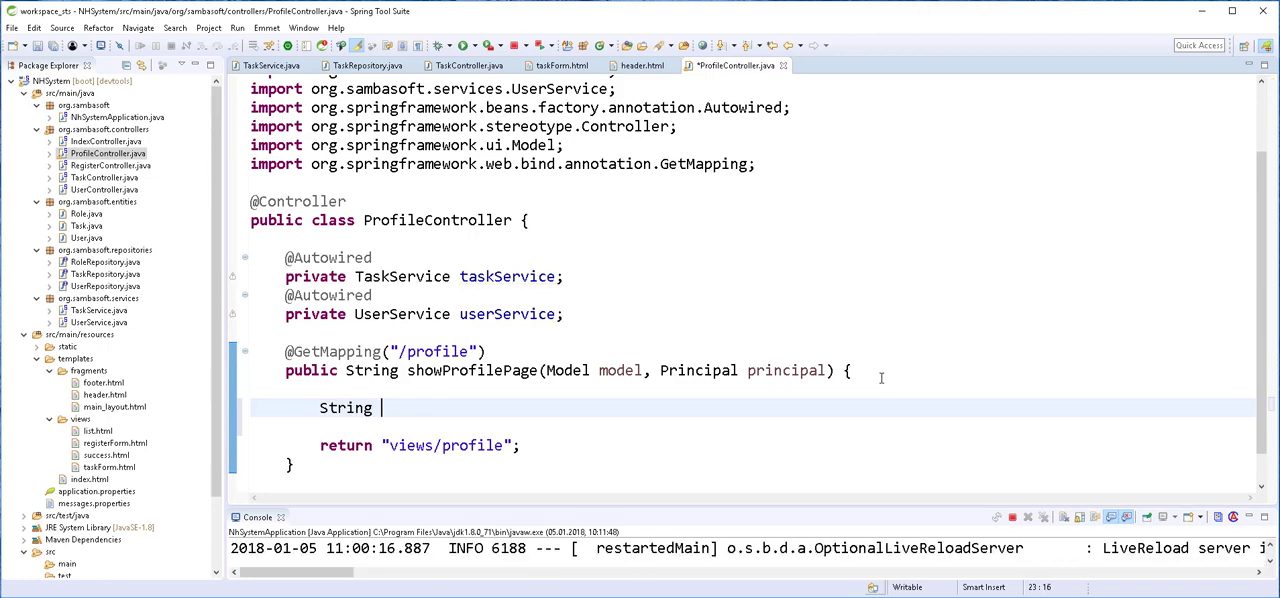
text(email = pri)
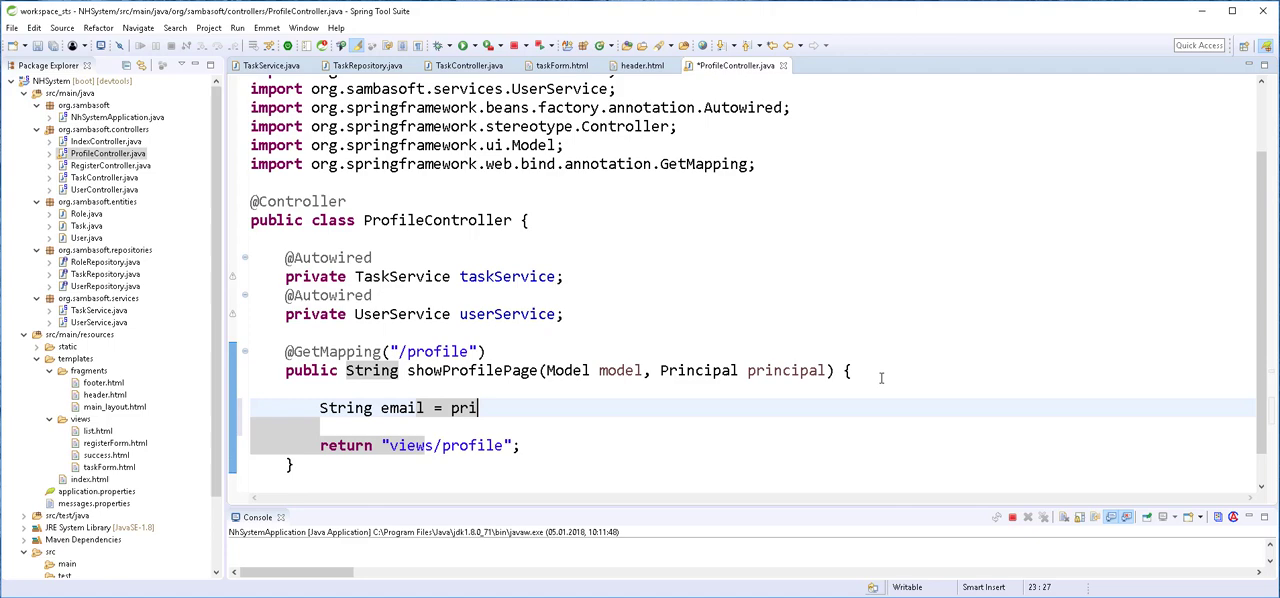
text(nci)
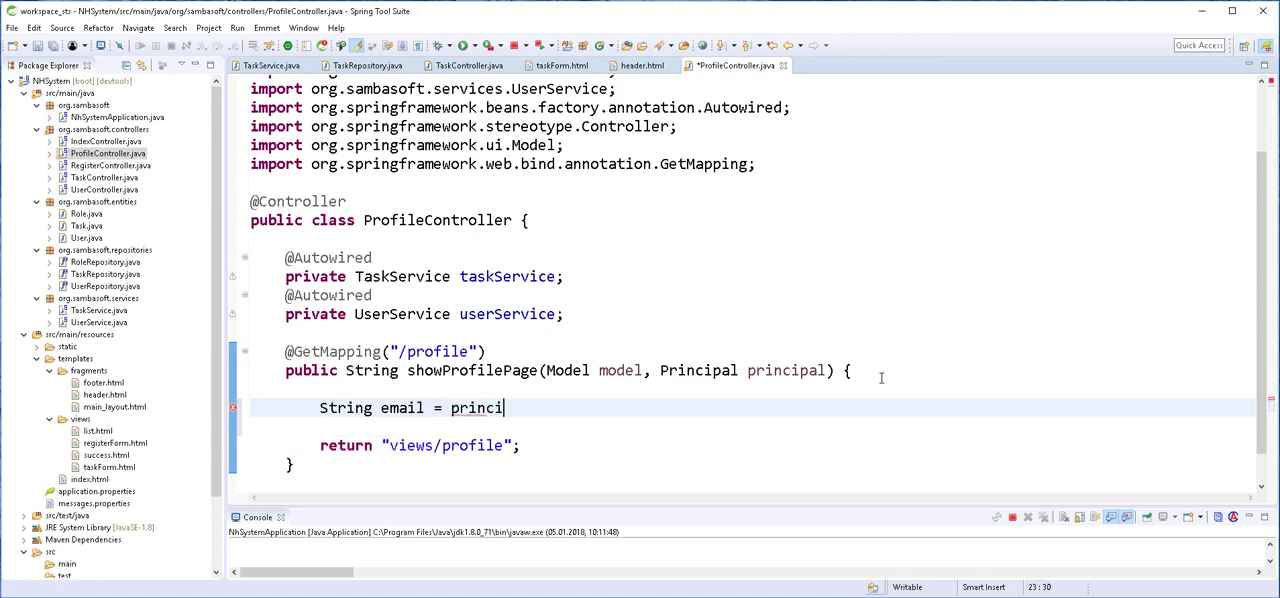
text(p)
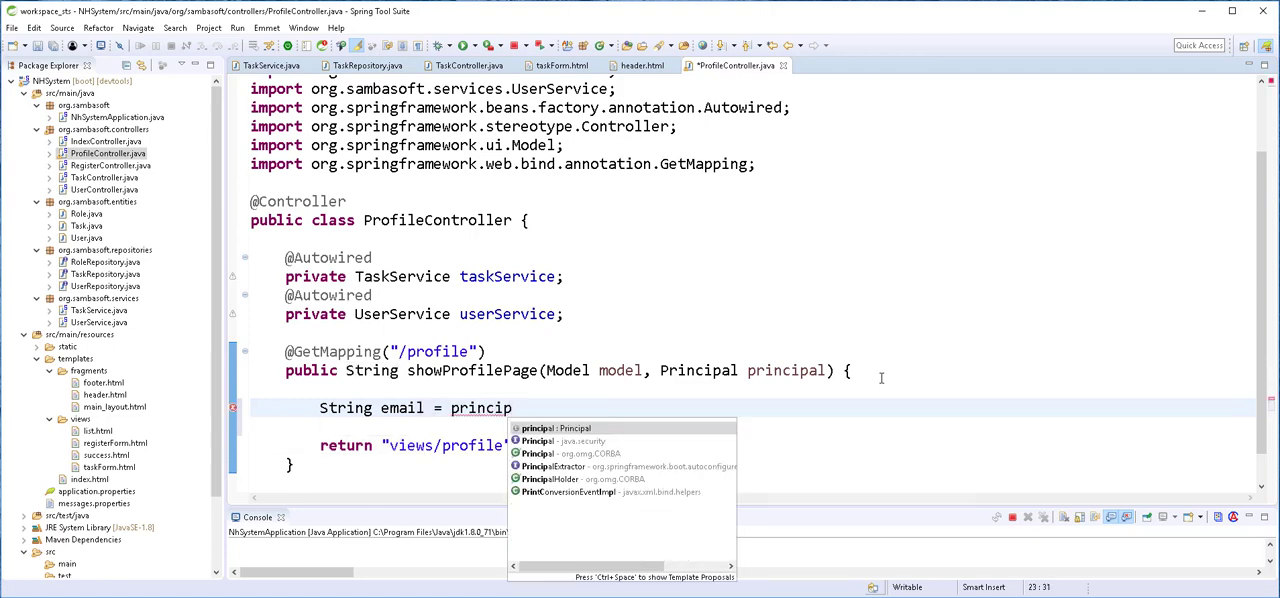
text(al.getName();)
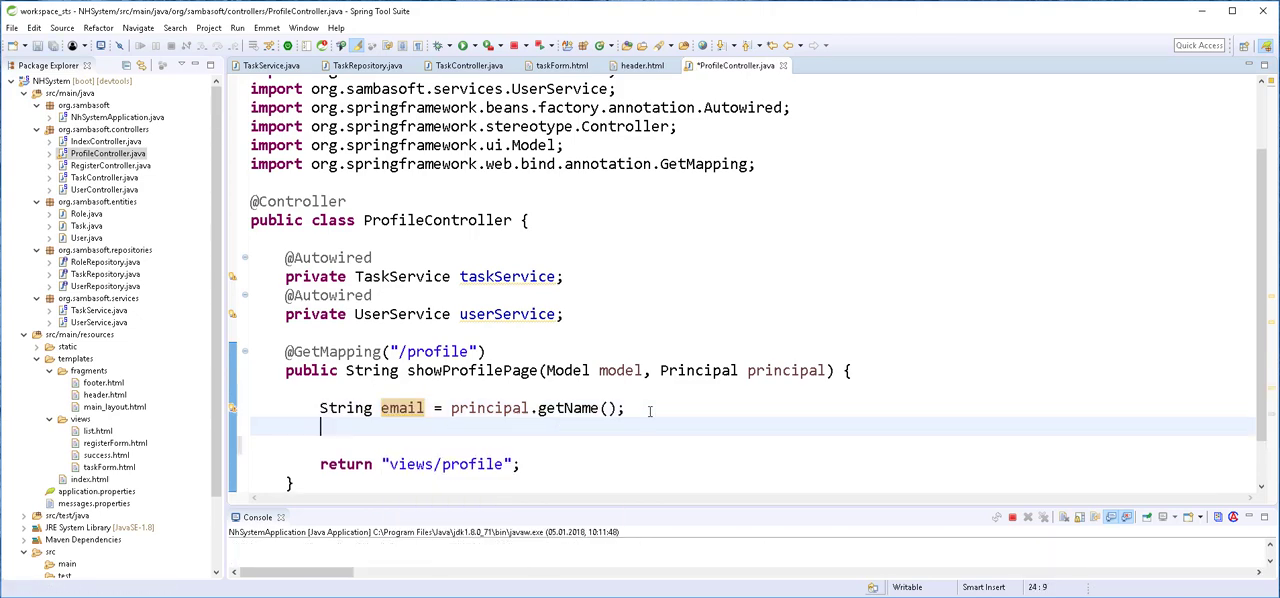
Step: Write User user = userService.findOne(email); then view TaskRepository's findByUser
text(User)
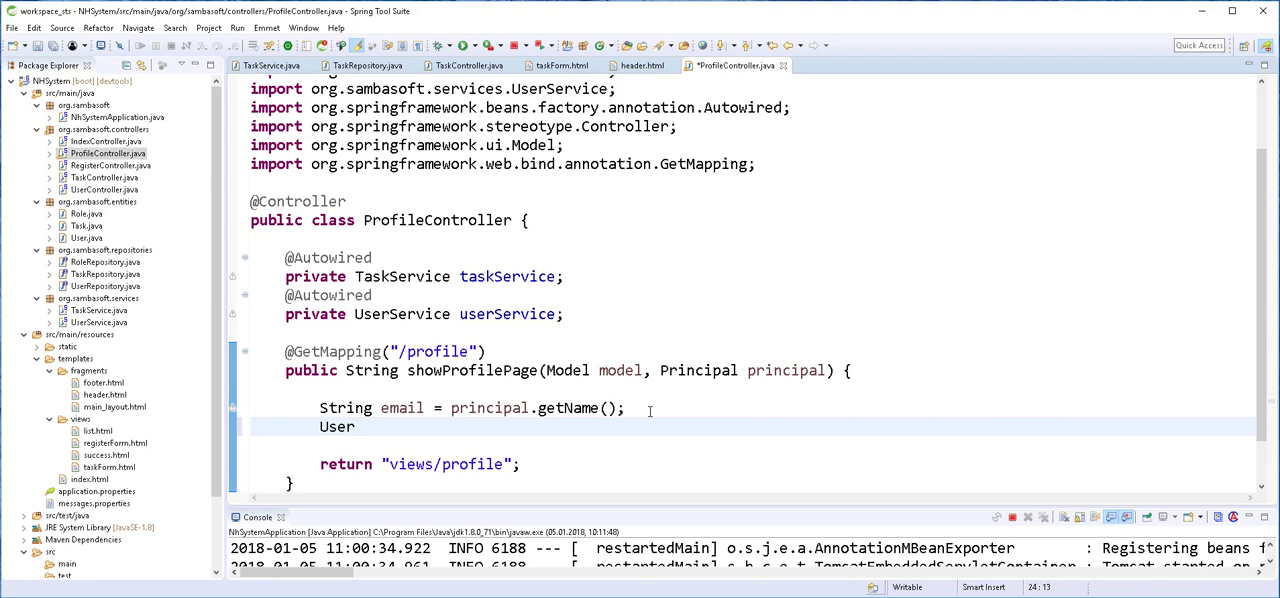
text(User)
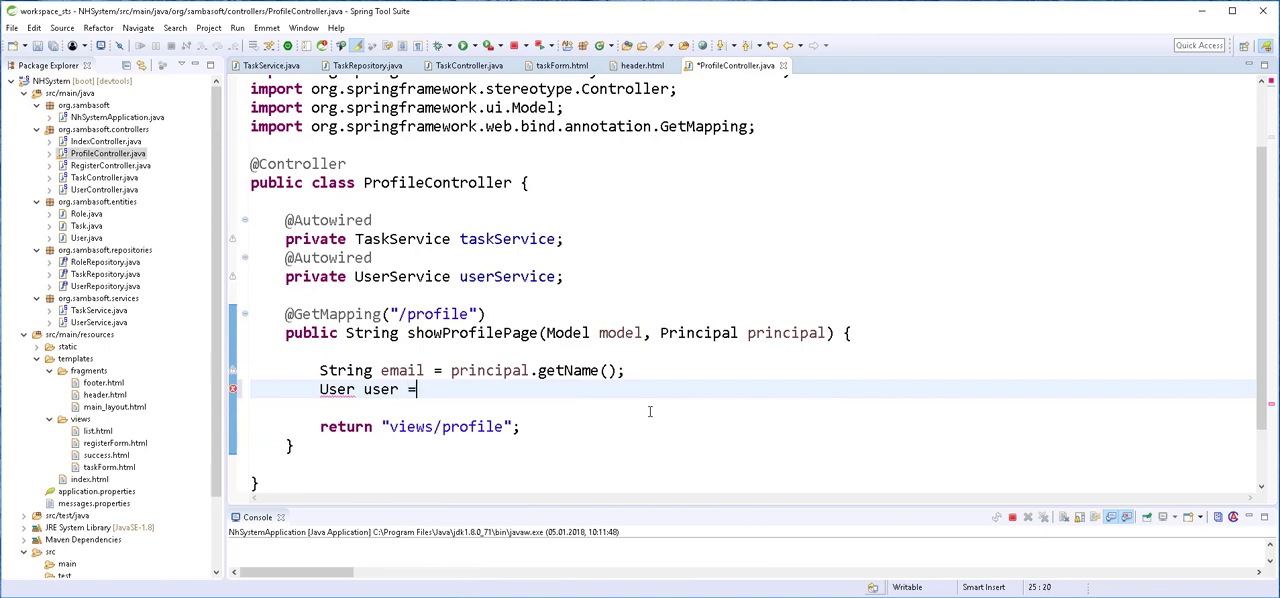
text(" ")
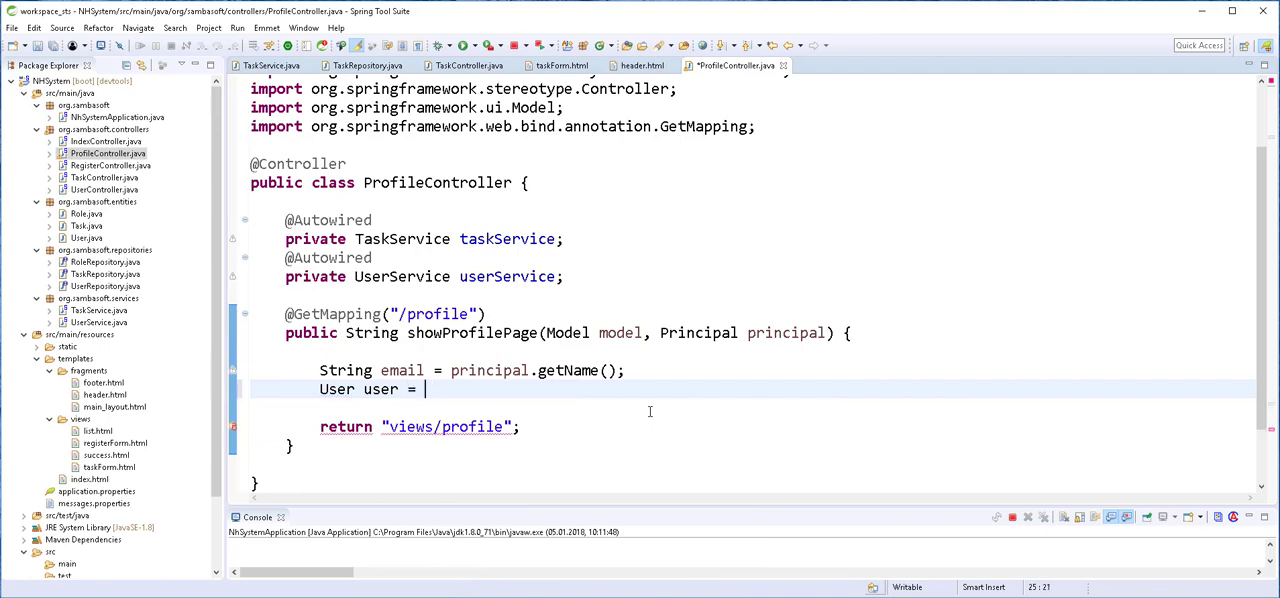
text(user)
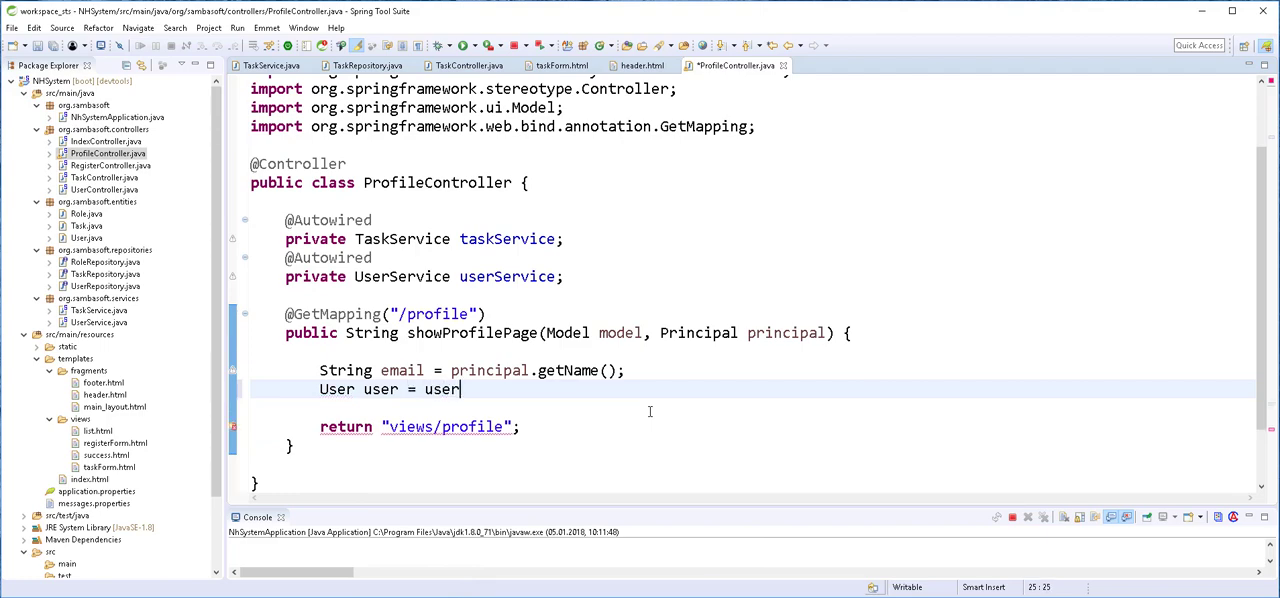
key(ctrl+space)
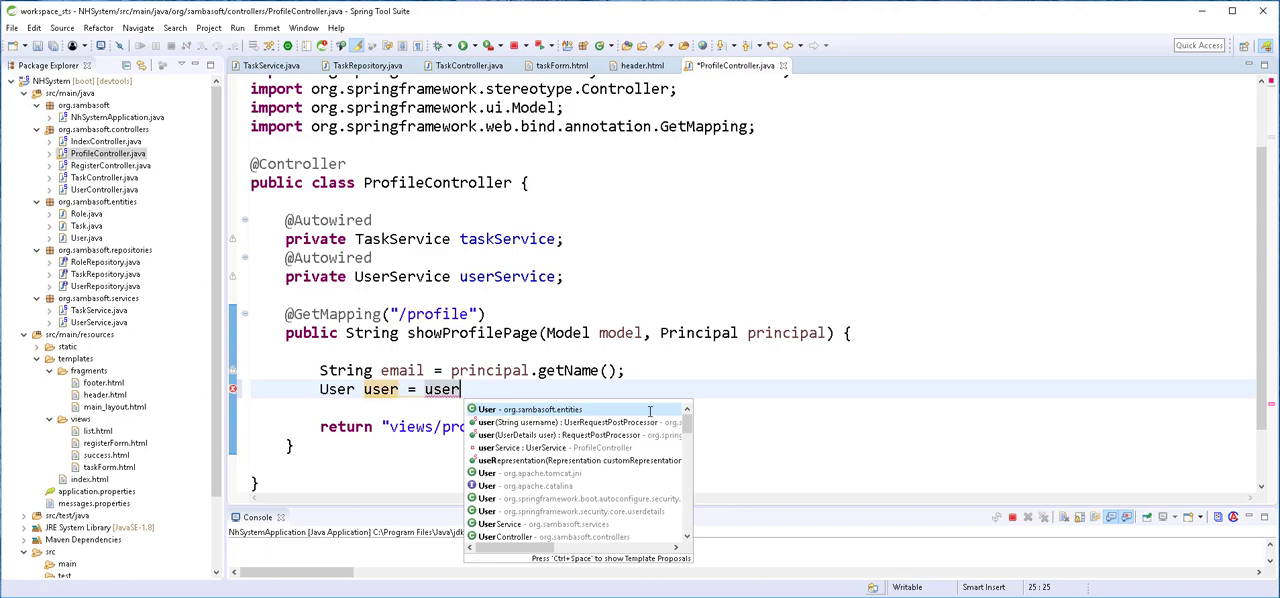
text(ser)
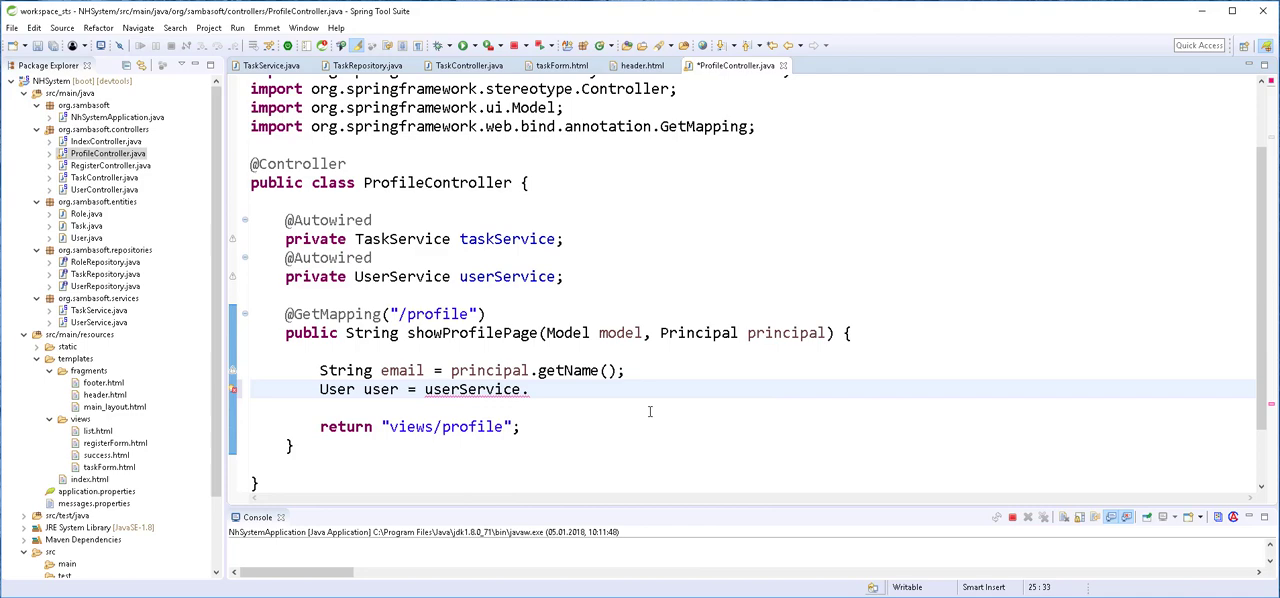
text(findOne(email);)
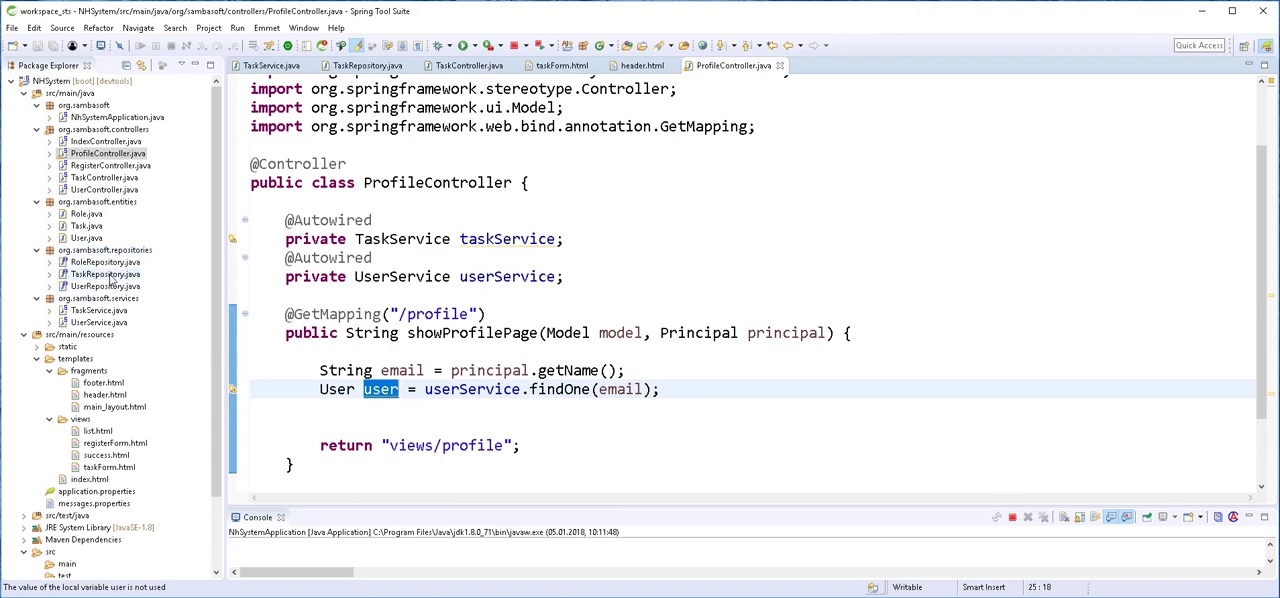
click(104, 274)
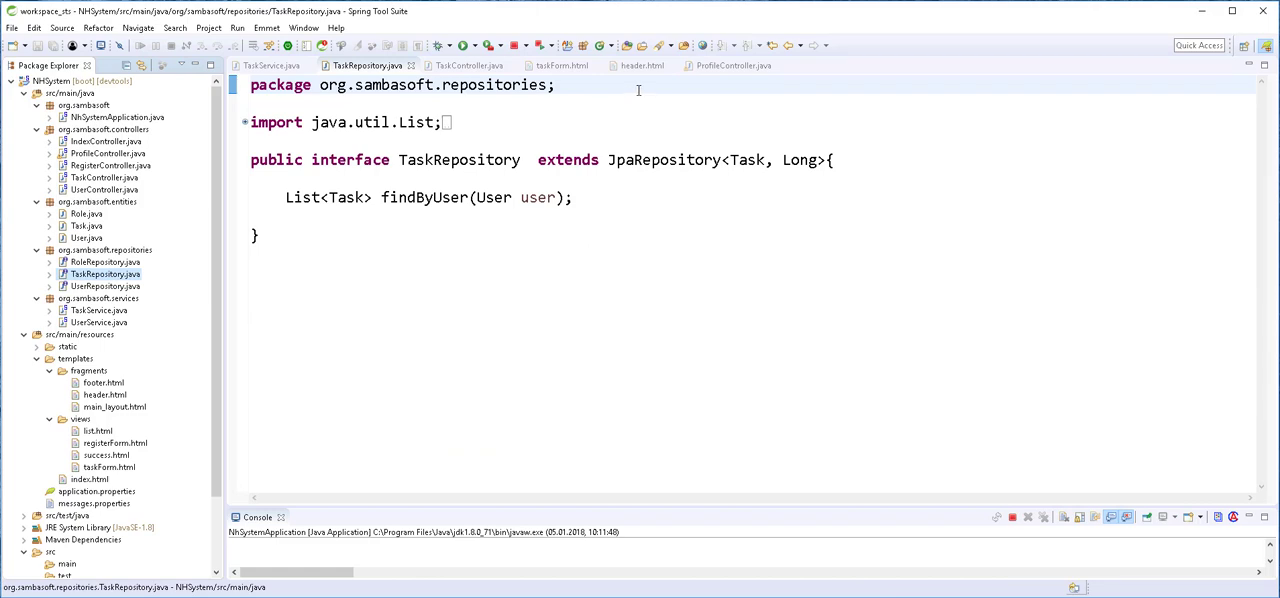
Step: Add model.addAttribute("tasks", taskService.findUserTask(user)); to the handler
click(752, 64)
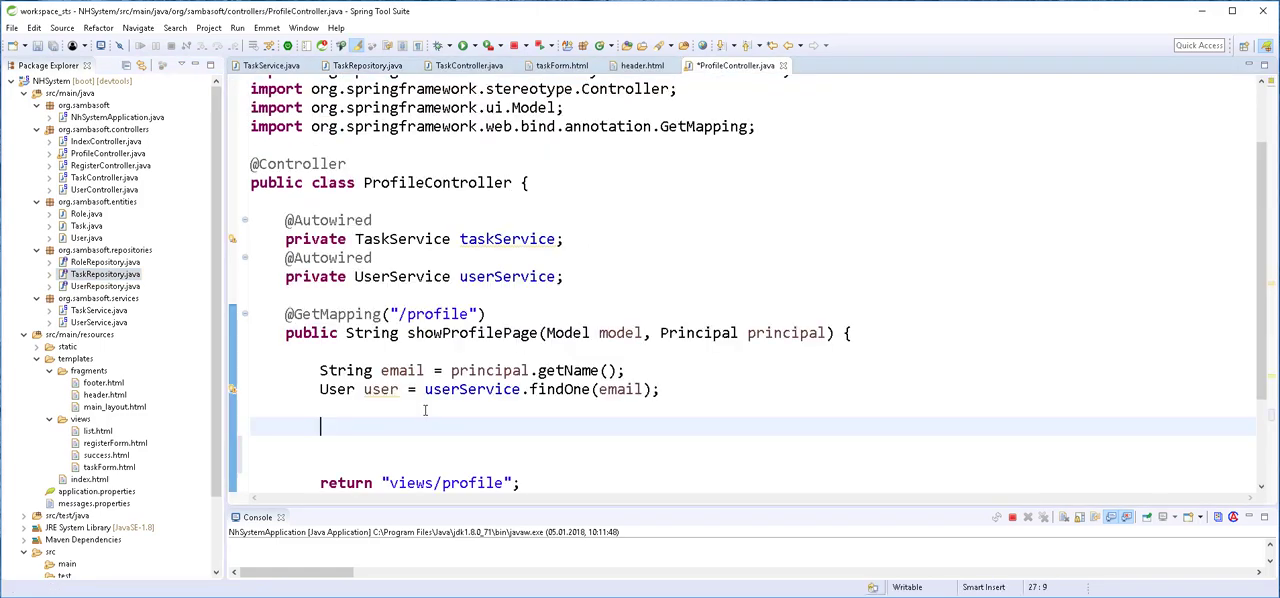
text(model.ad)
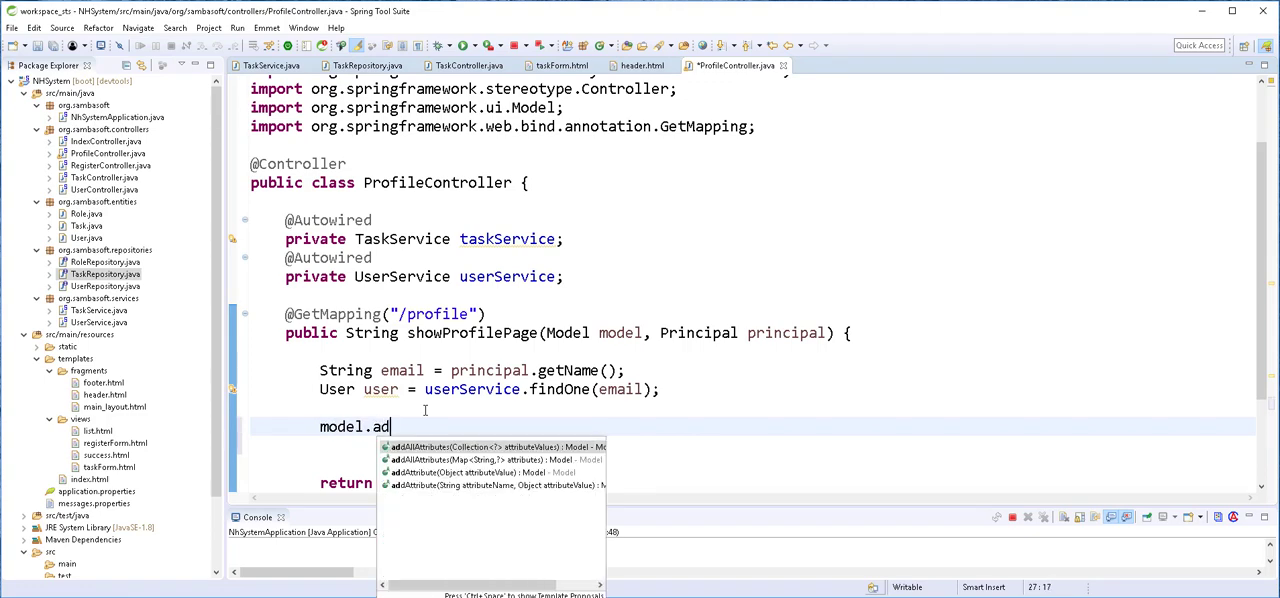
key(Escape)
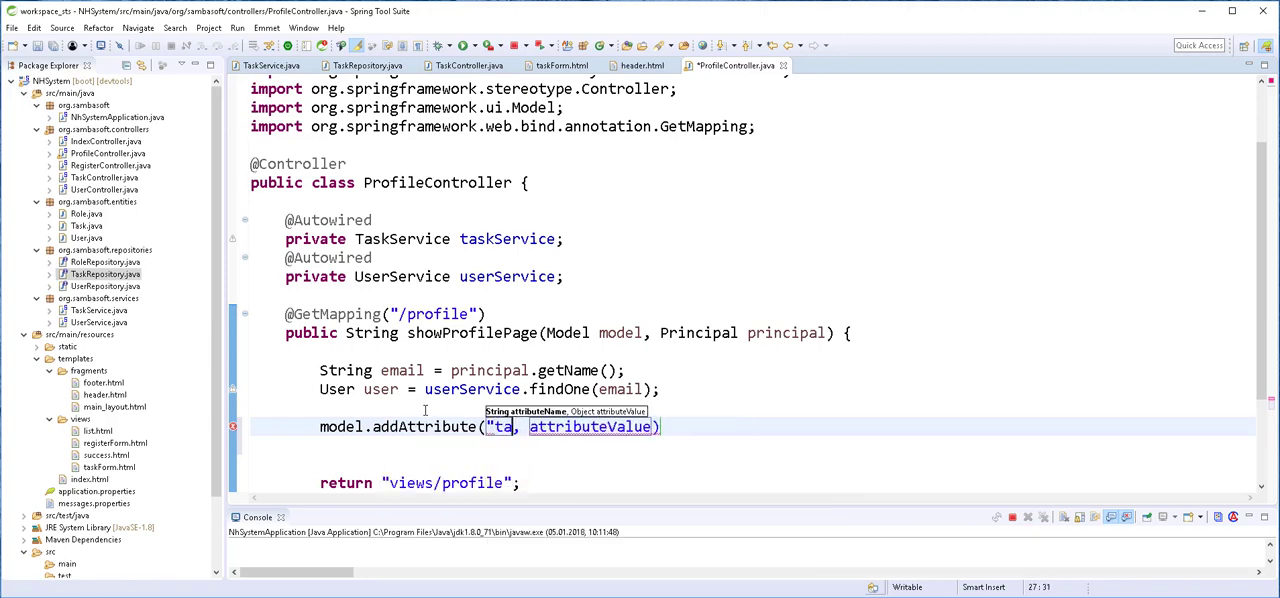
text(sks")
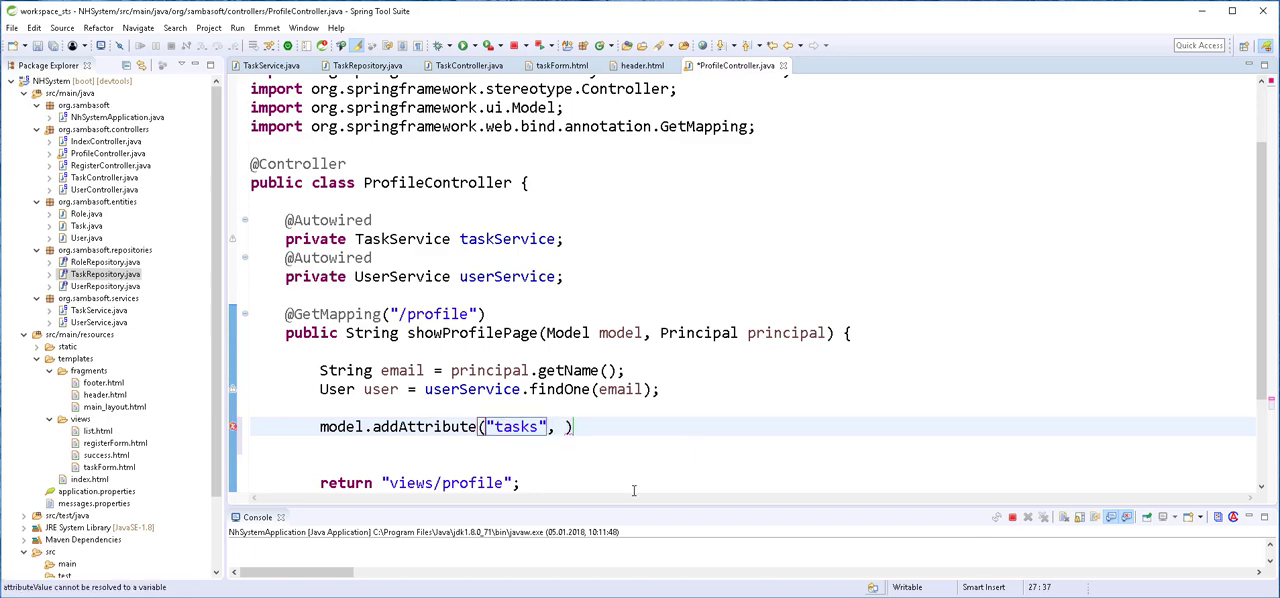
text(tasks)
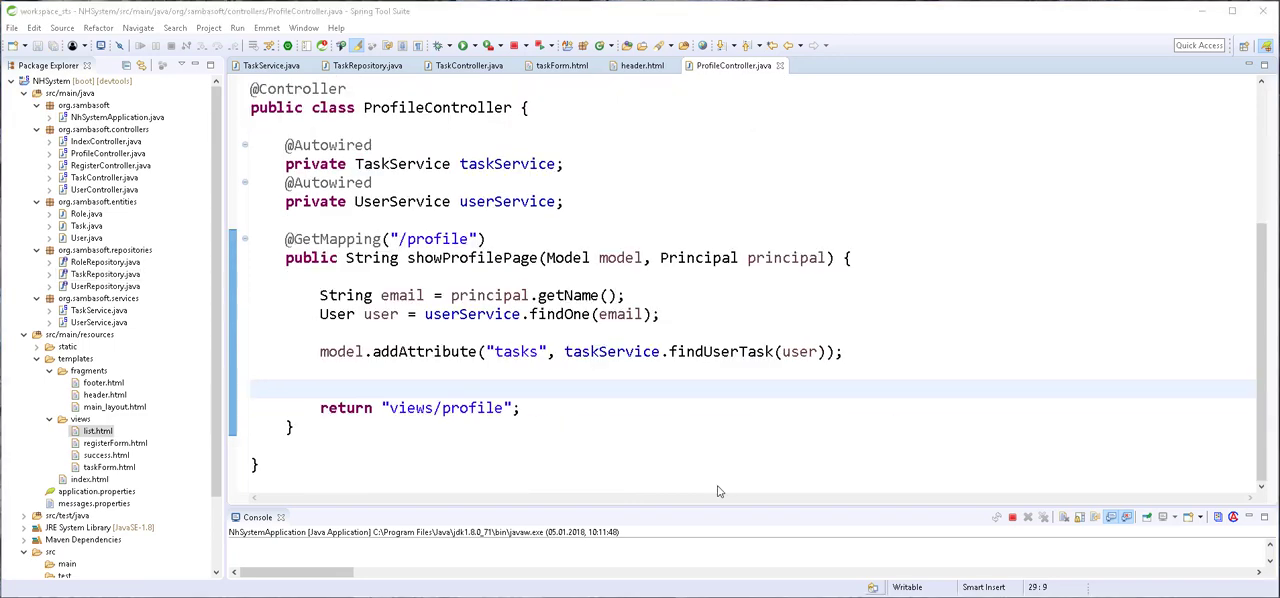
Step: Copy list.html into the views folder as profile.html
double_click(472, 408)
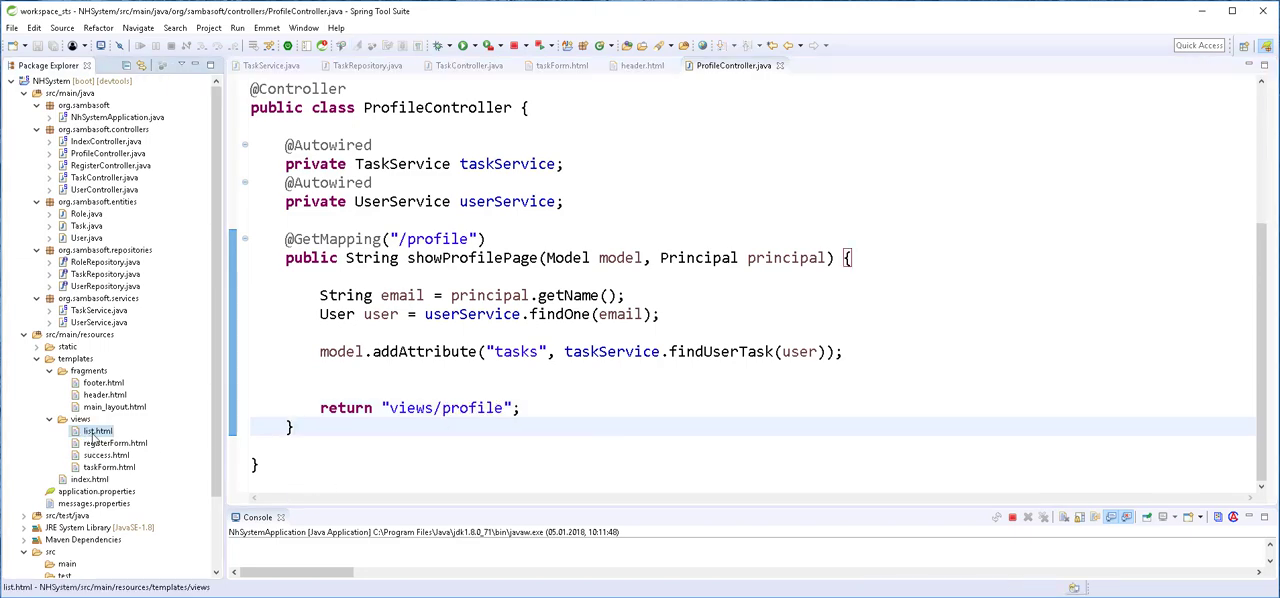
right_click(92, 430)
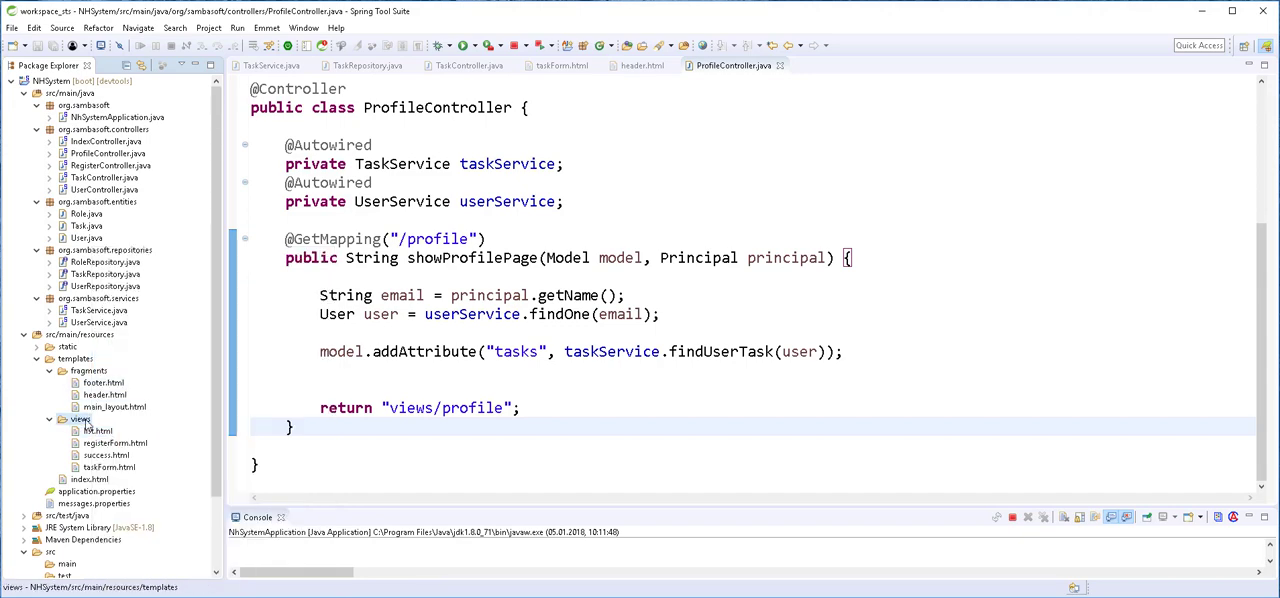
right_click(82, 418)
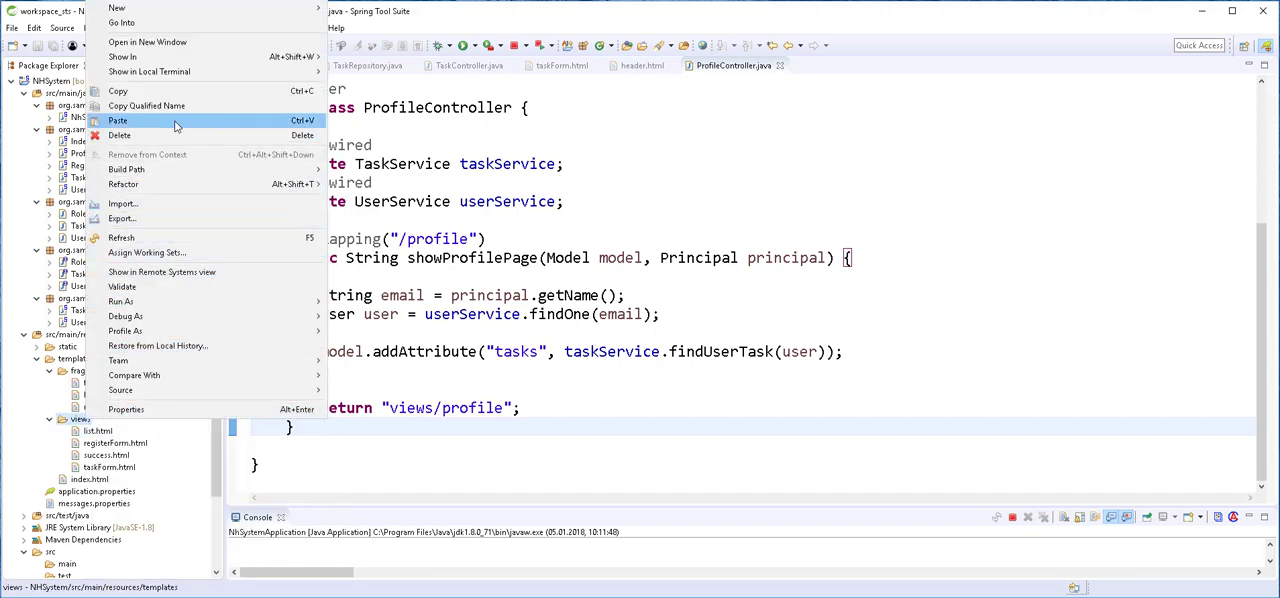
click(136, 120)
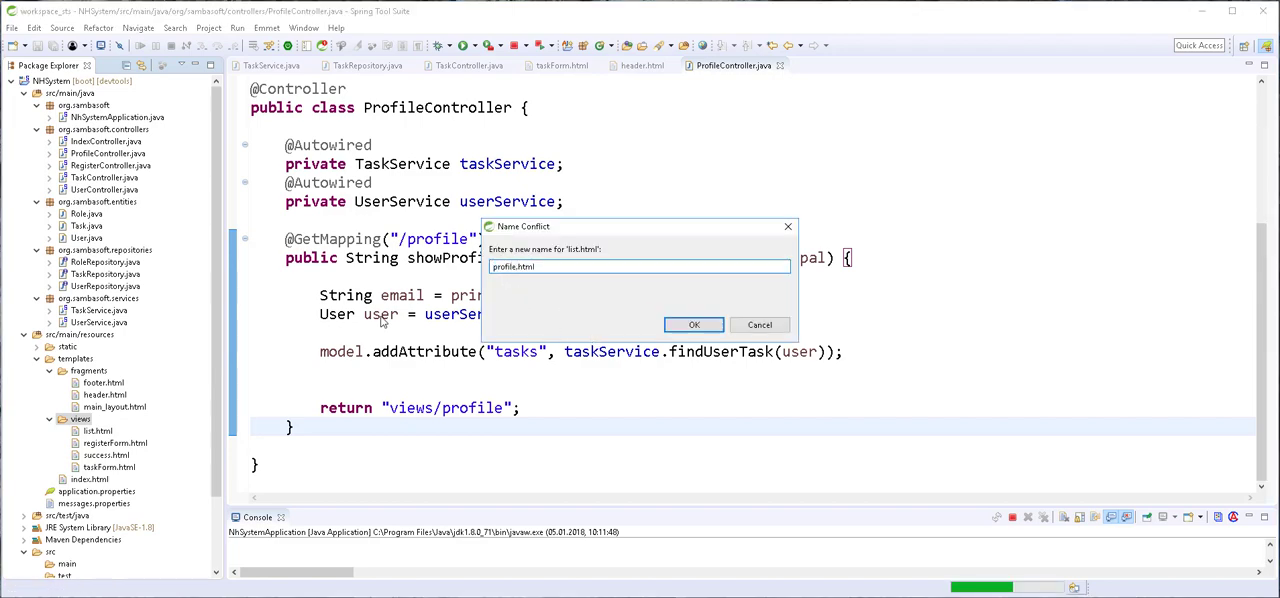
click(694, 324)
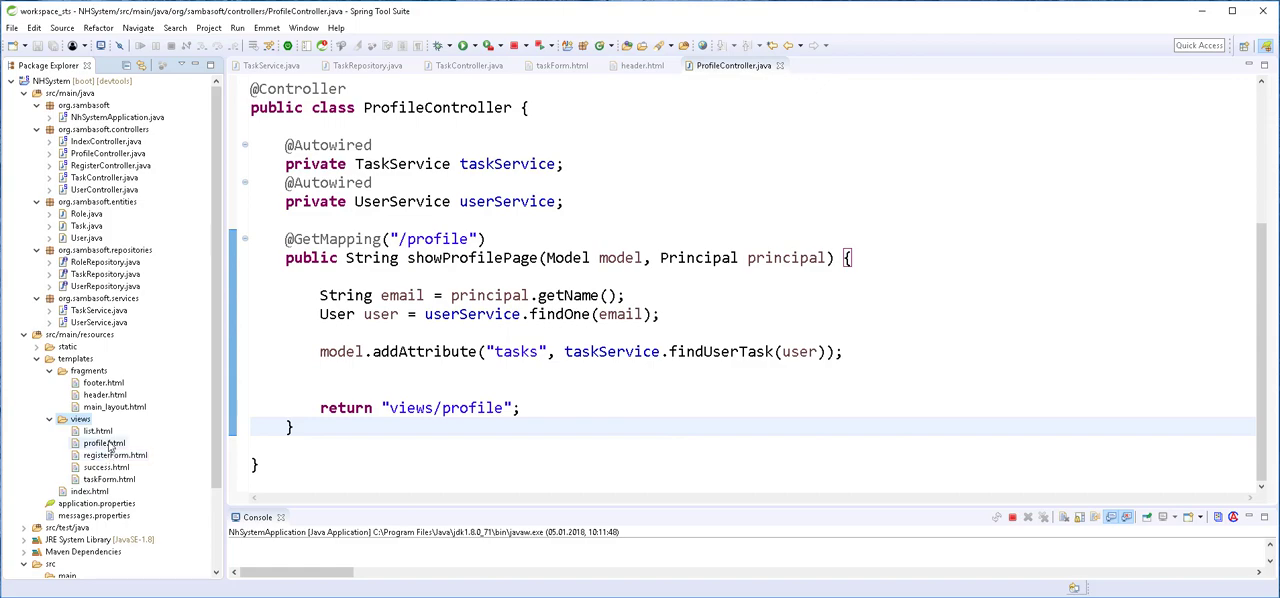
Step: Remove the search form from profile.html and rename the first header to Date
double_click(94, 440)
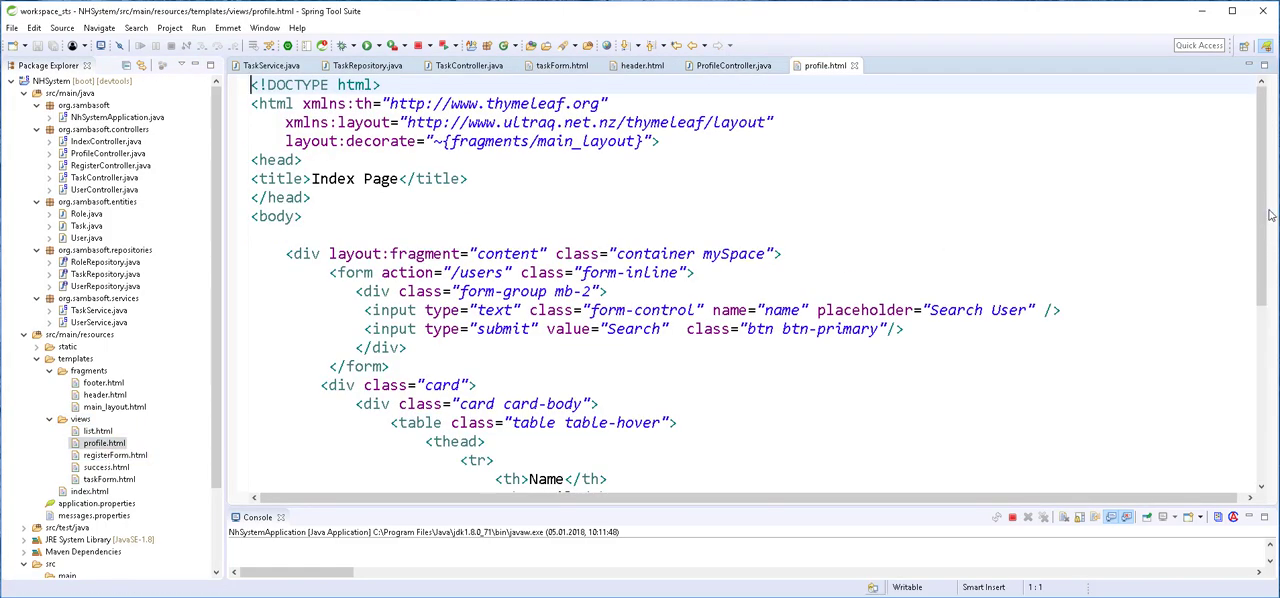
scroll(down, 3)
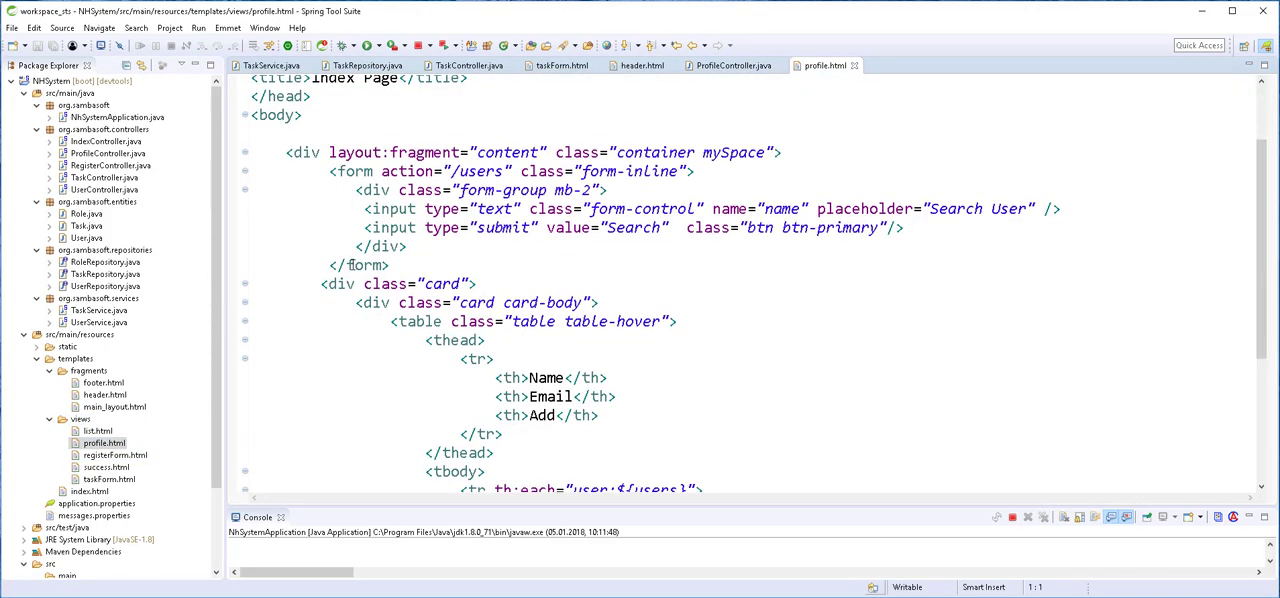
drag(330, 170, 390, 264)
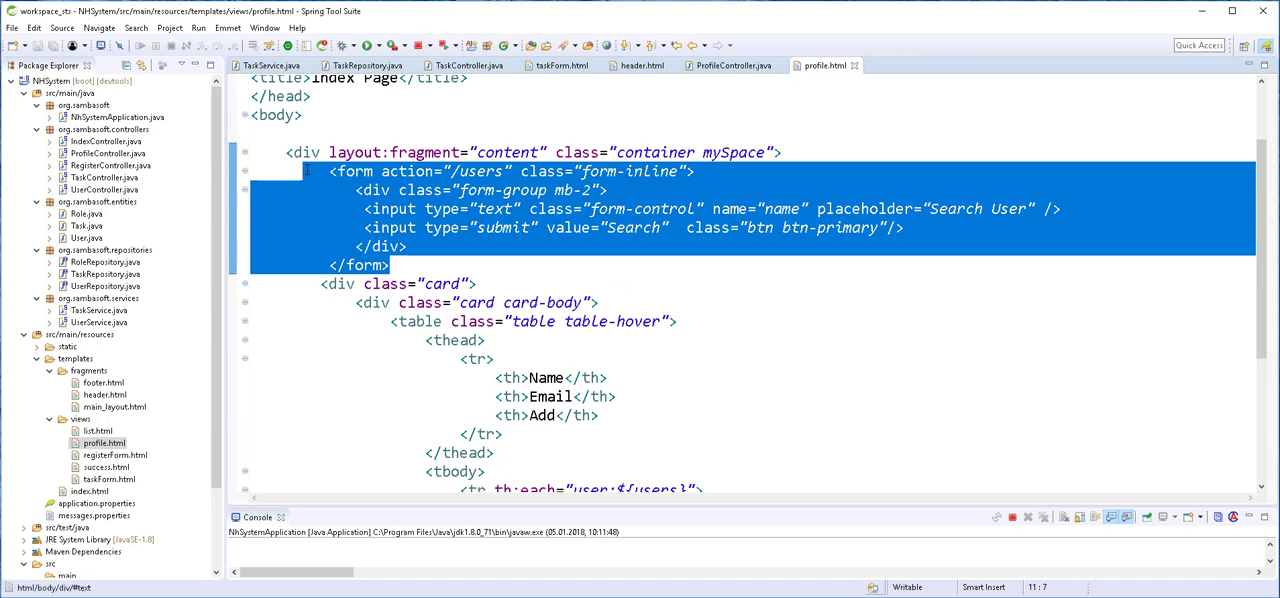
key(Delete)
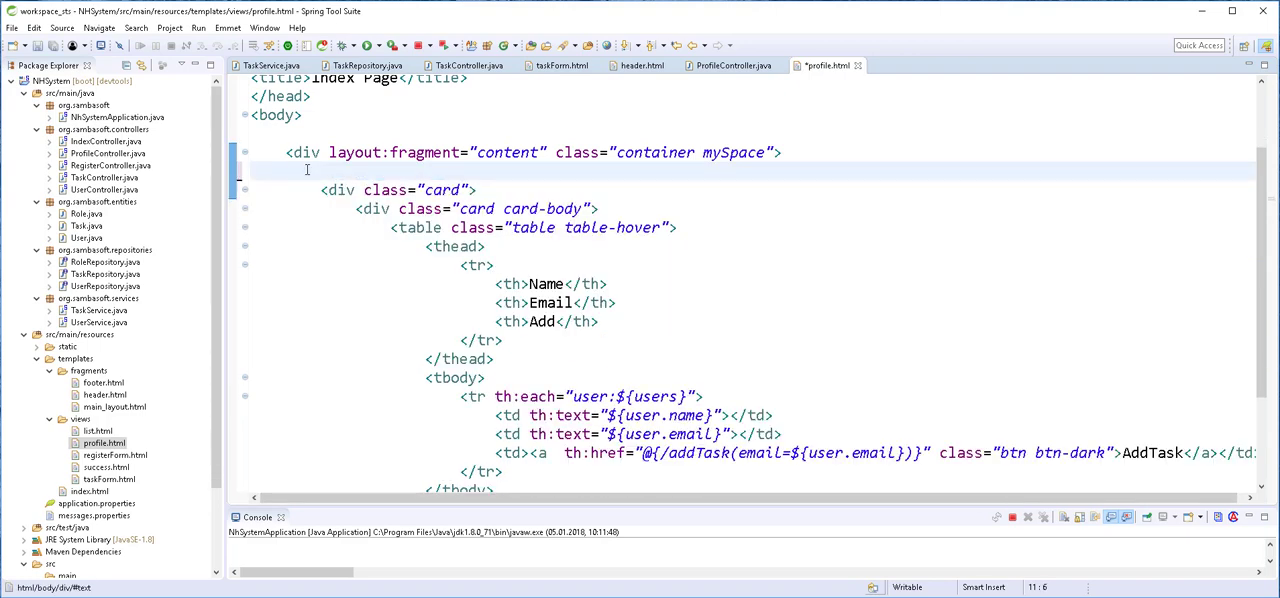
click(548, 284)
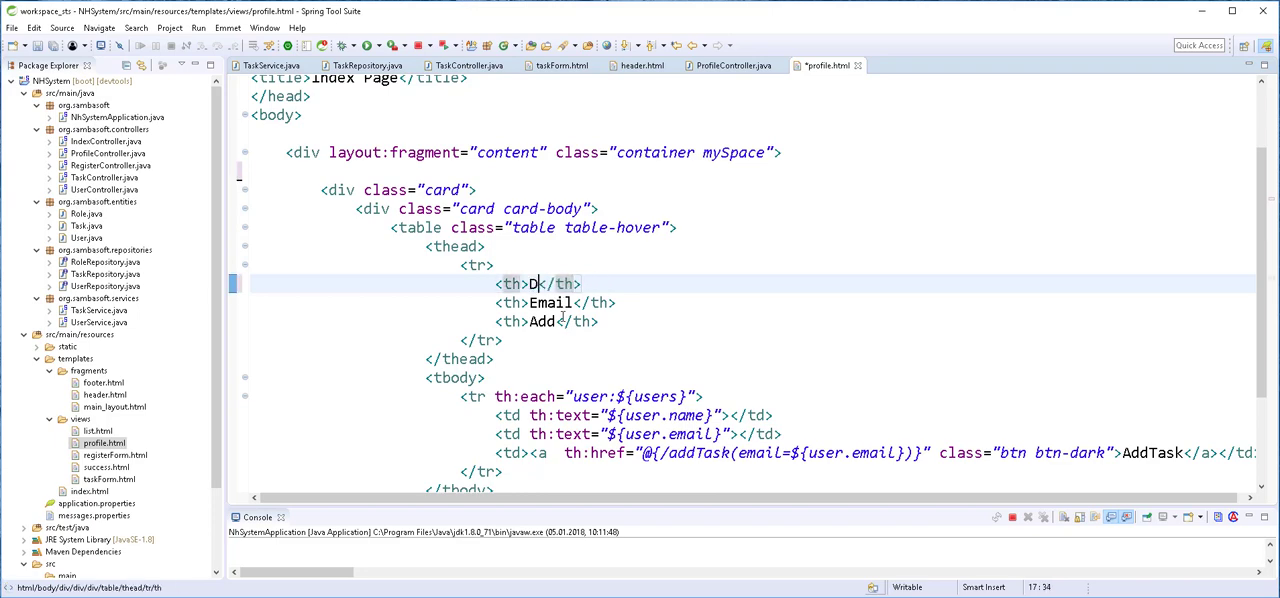
text(ate)
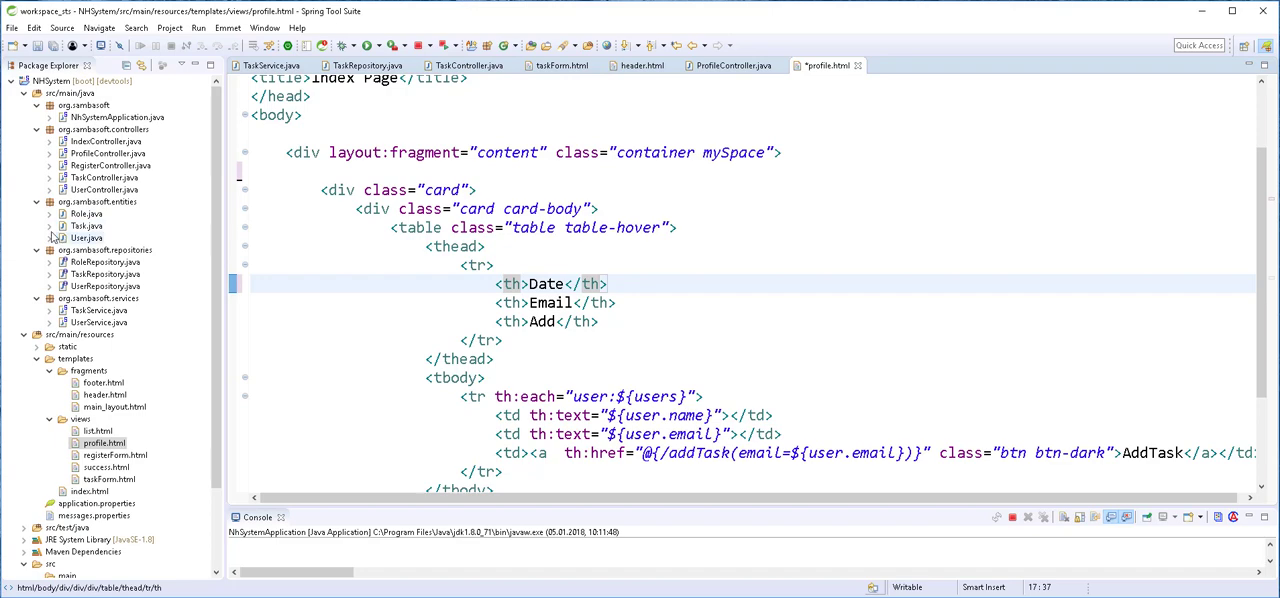
click(50, 226)
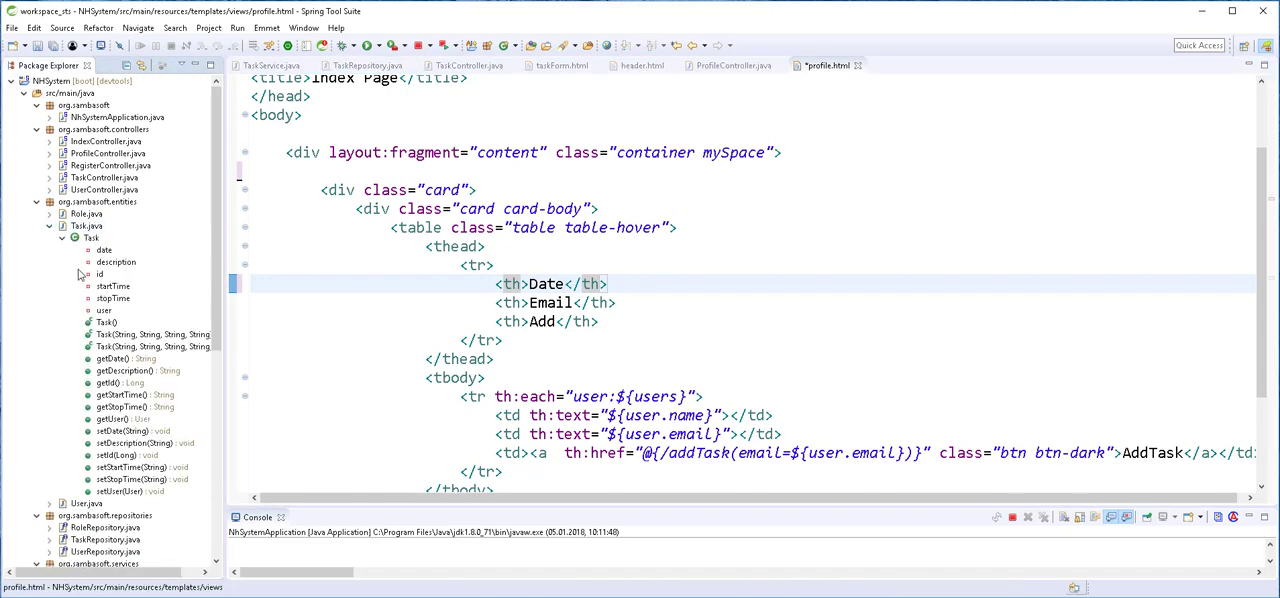
mouse_move(180, 276)
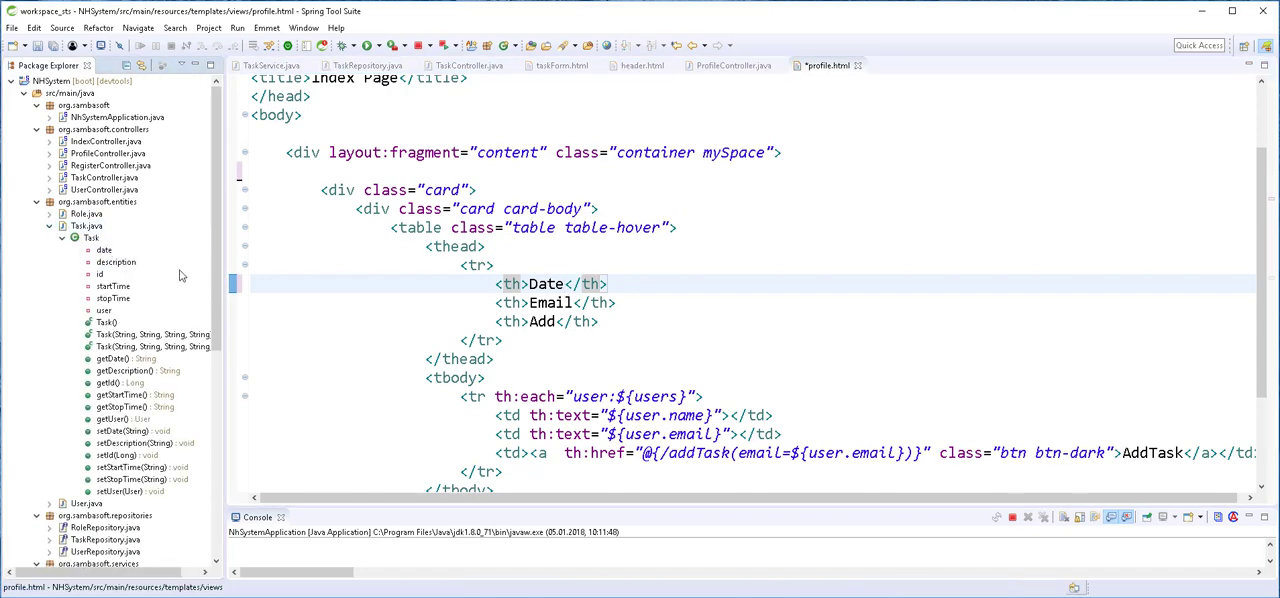
Step: Rename the remaining headers to Start Time, Stop Time and add a Description cell
click(564, 284)
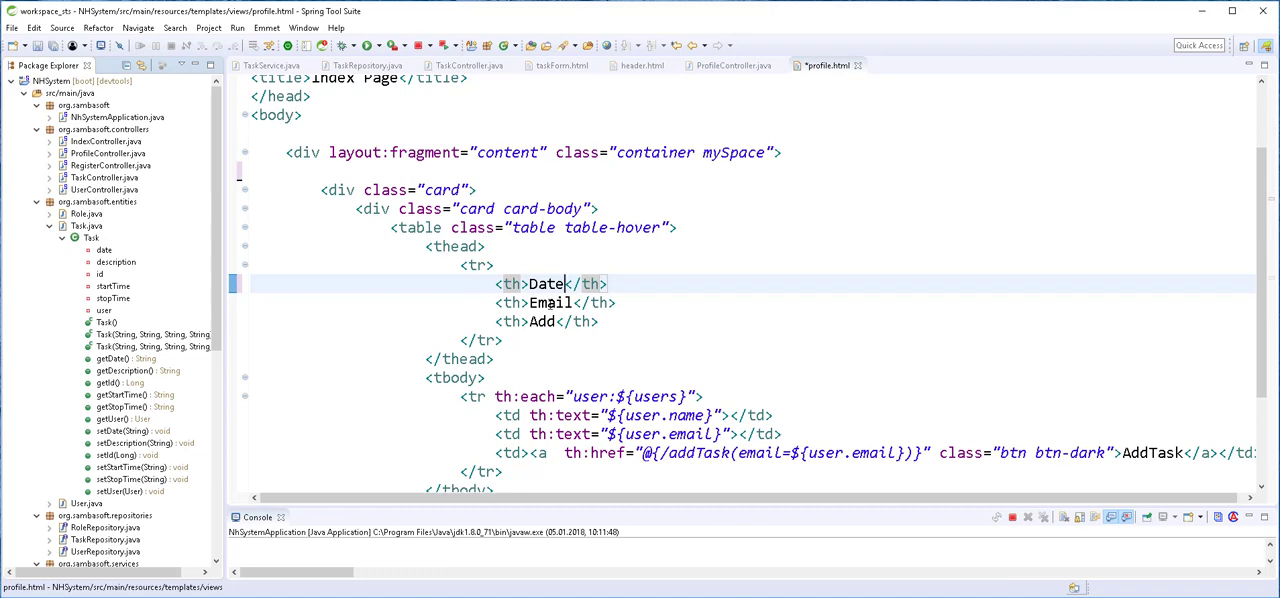
double_click(550, 292)
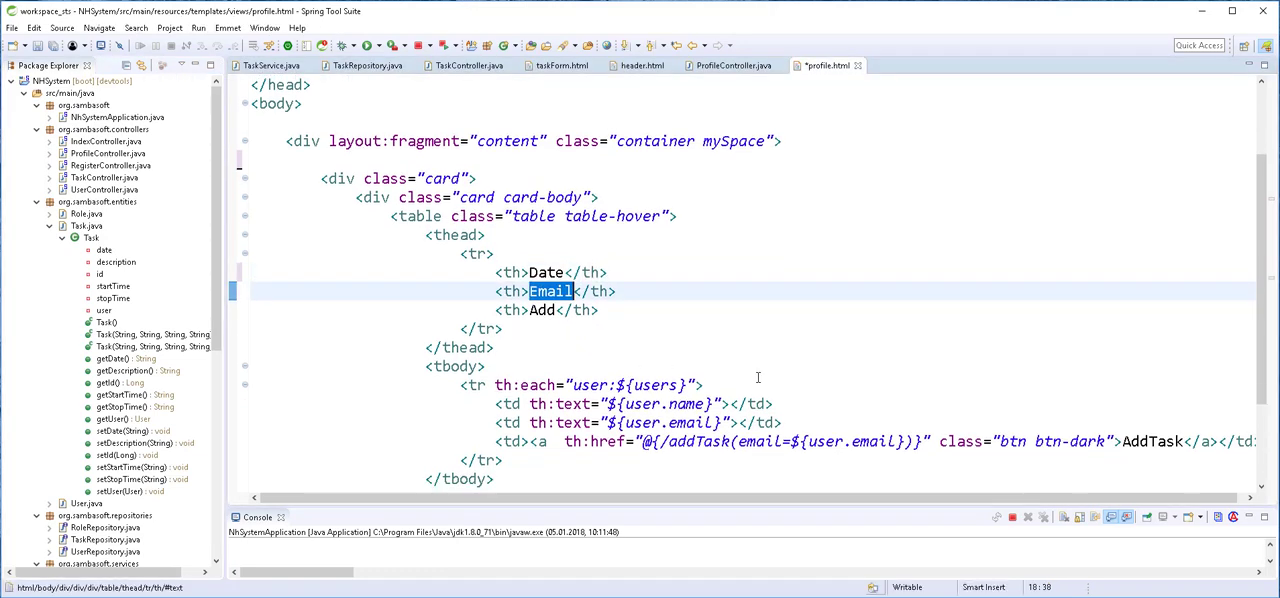
text(Stk)
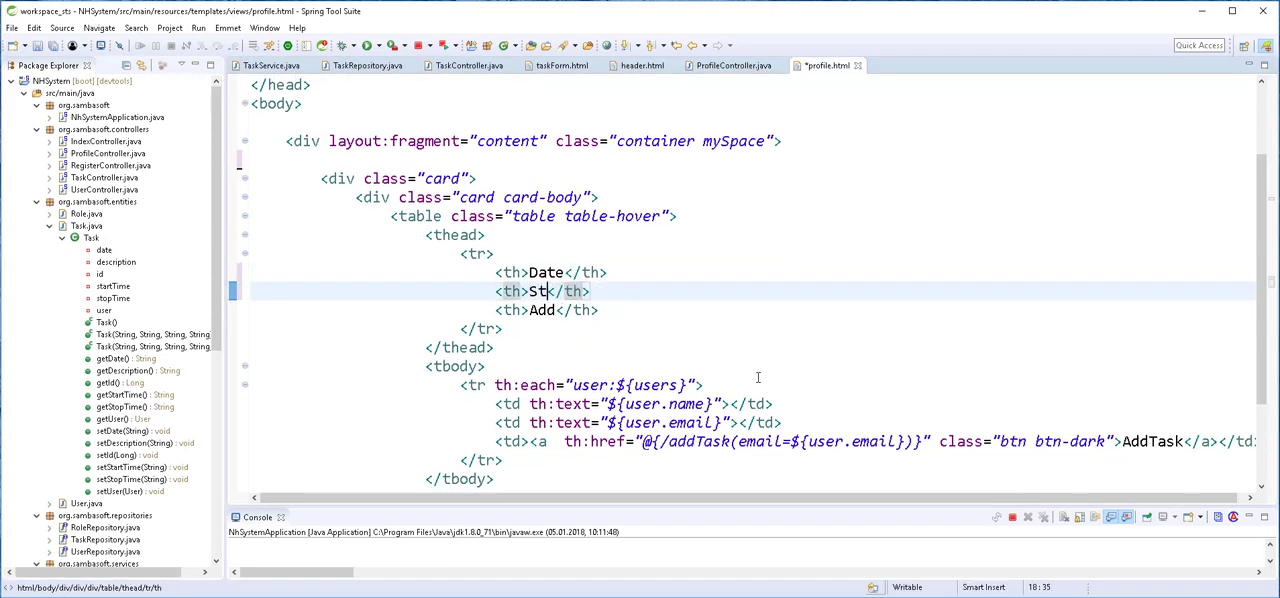
text(artTi)
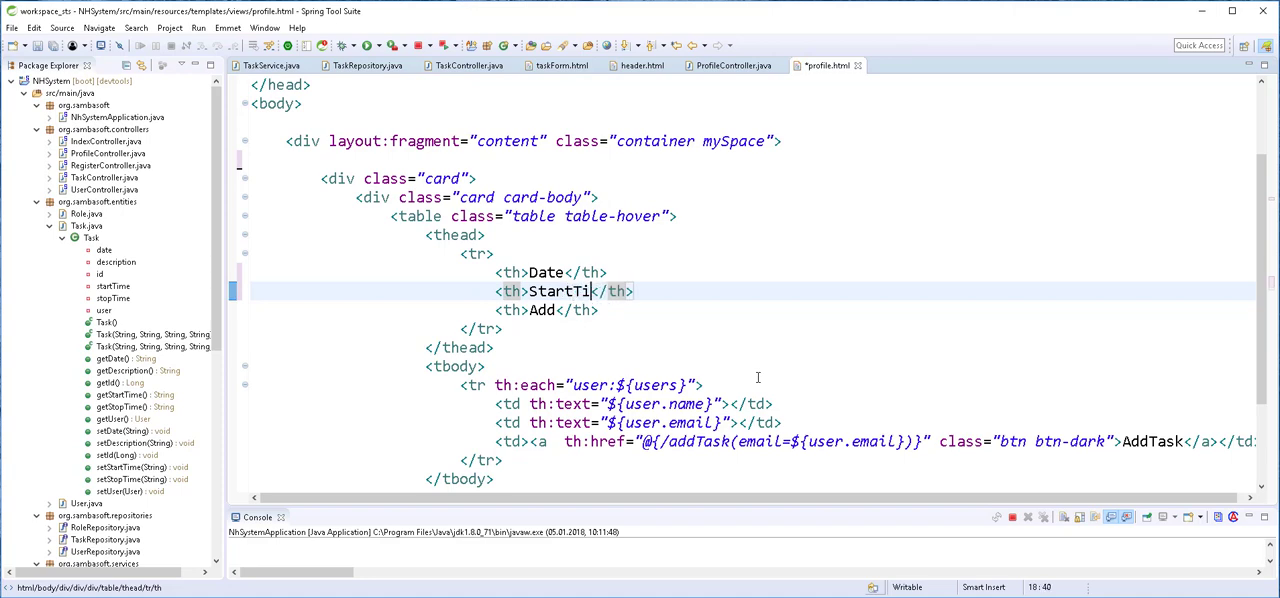
text(me)
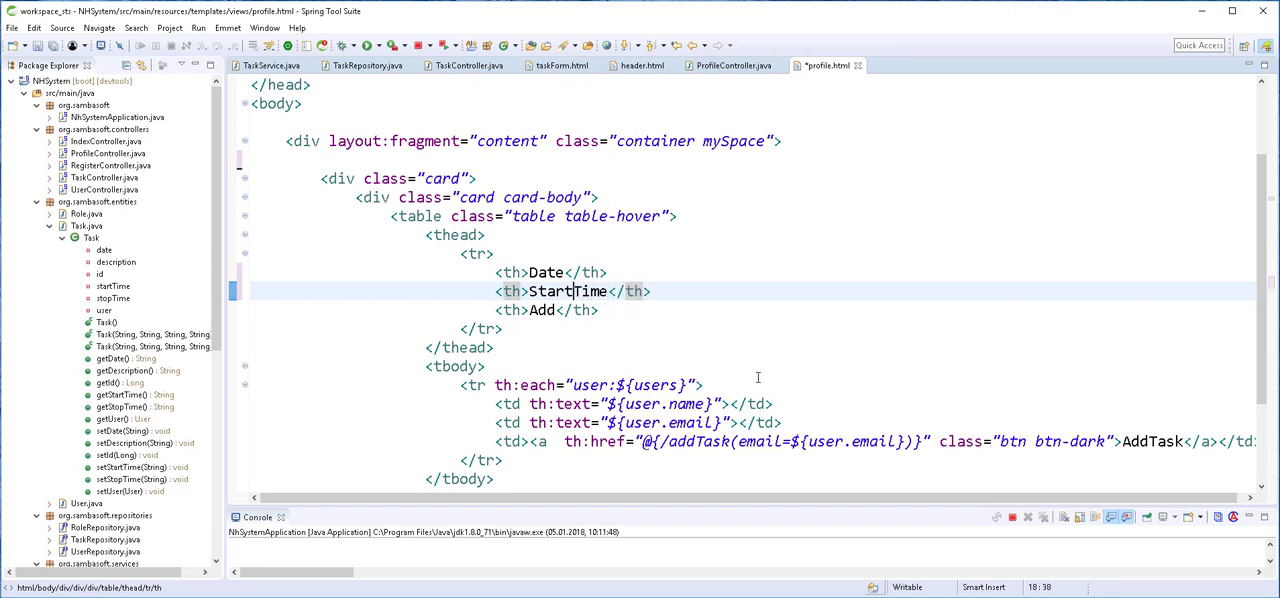
text(" ")
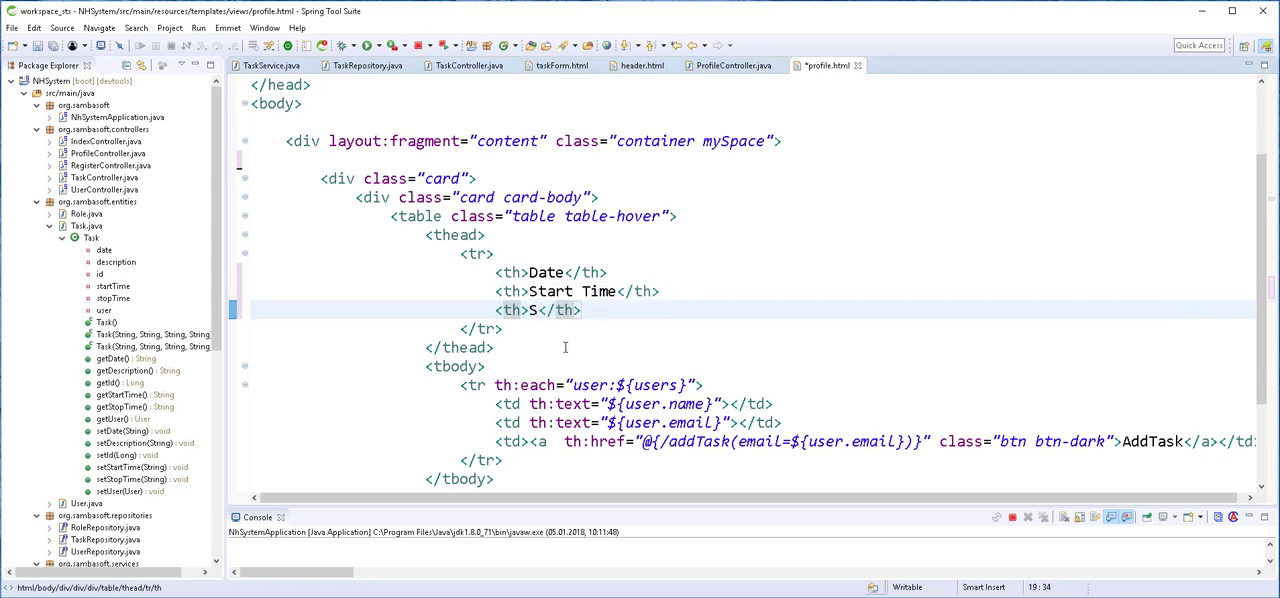
text(top Ti)
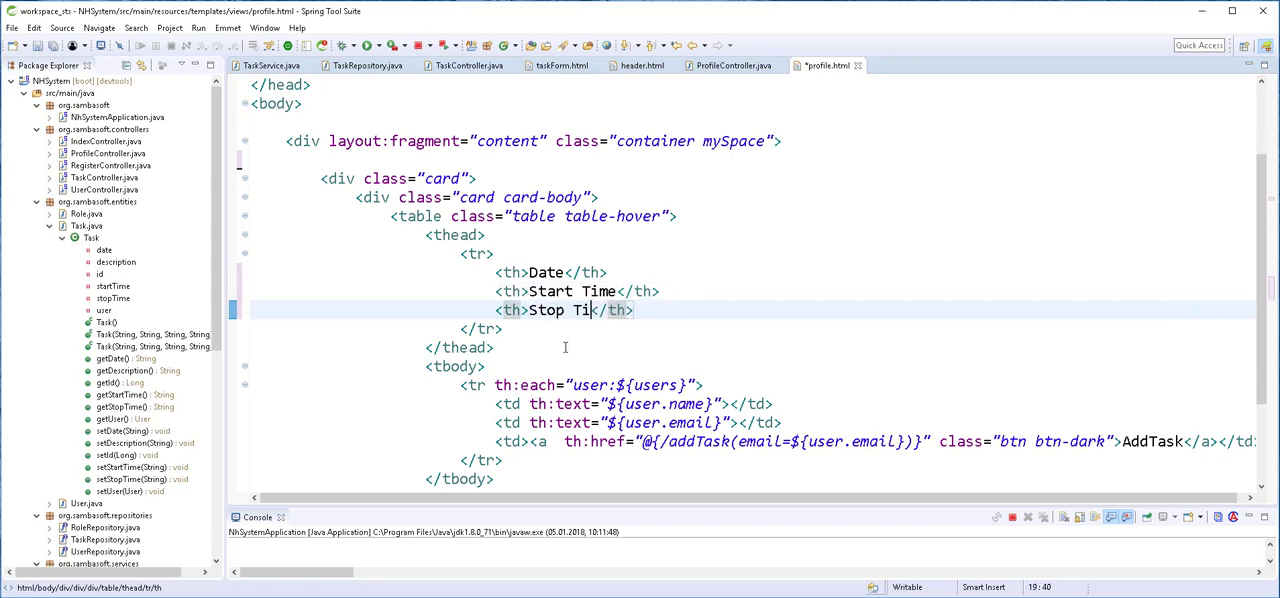
text(me)
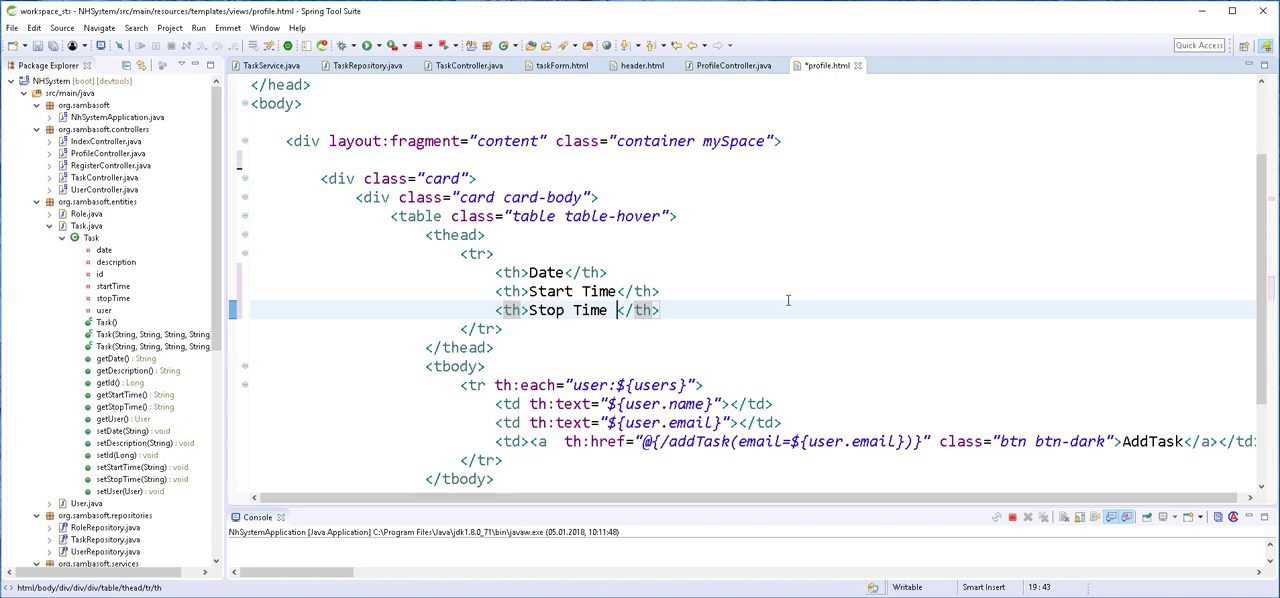
text(td> Description</td>)
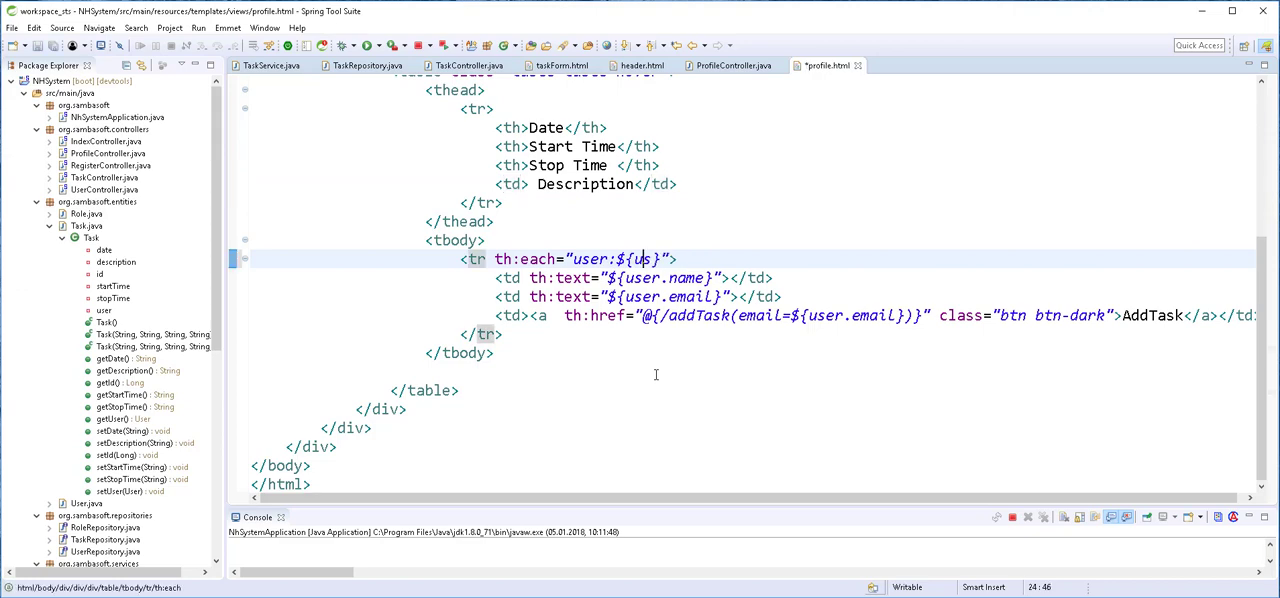
Step: Loop th:each over task:${tasks} and show task.date and task.startTime cells
text(tasks)
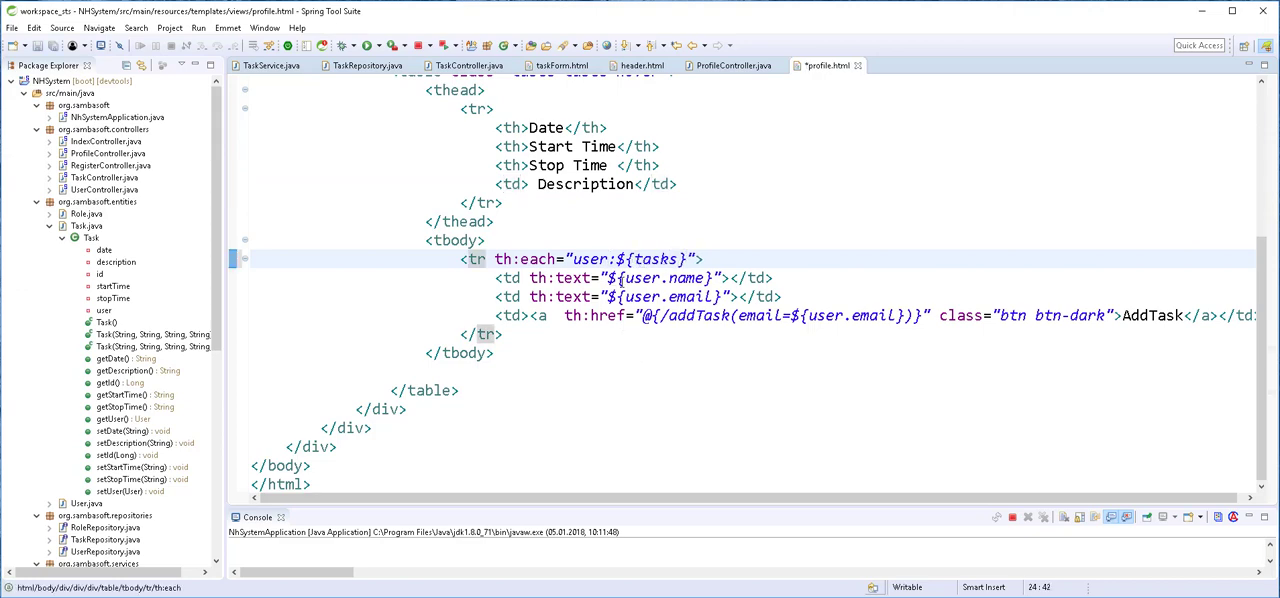
text(task)
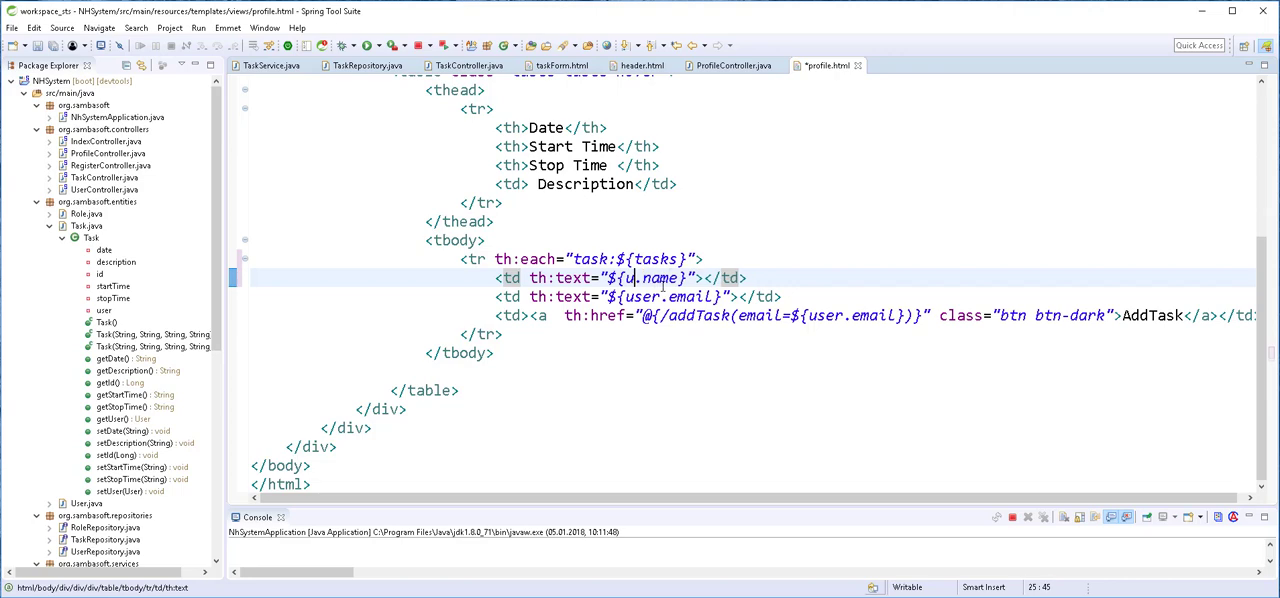
text(task)
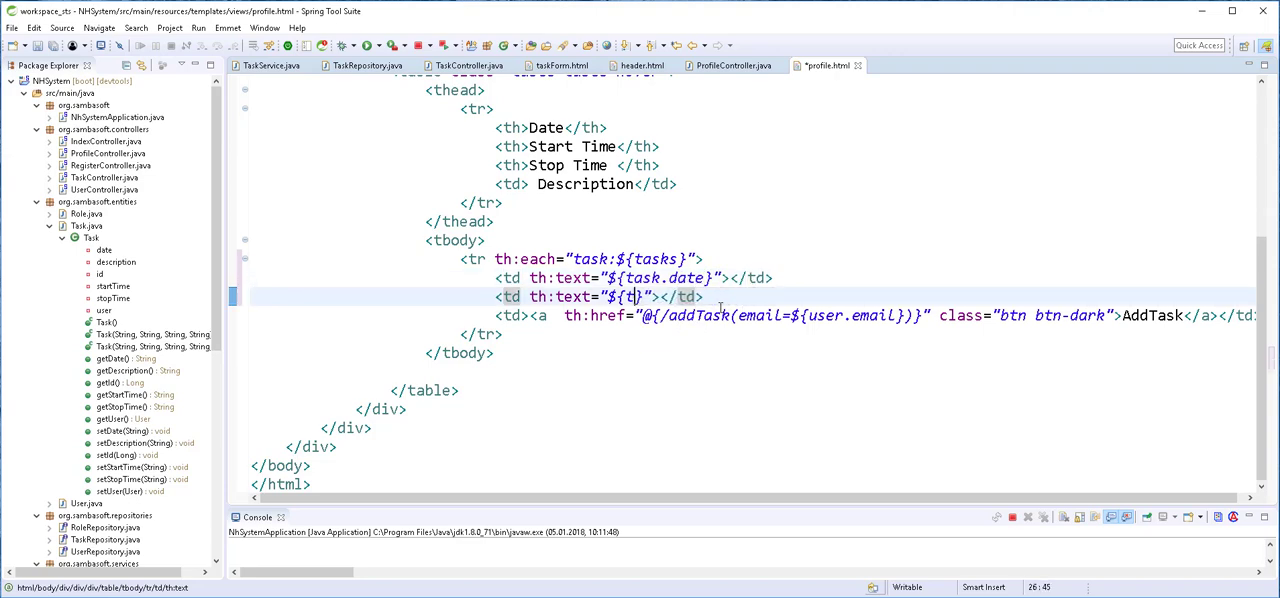
text(ask.s)
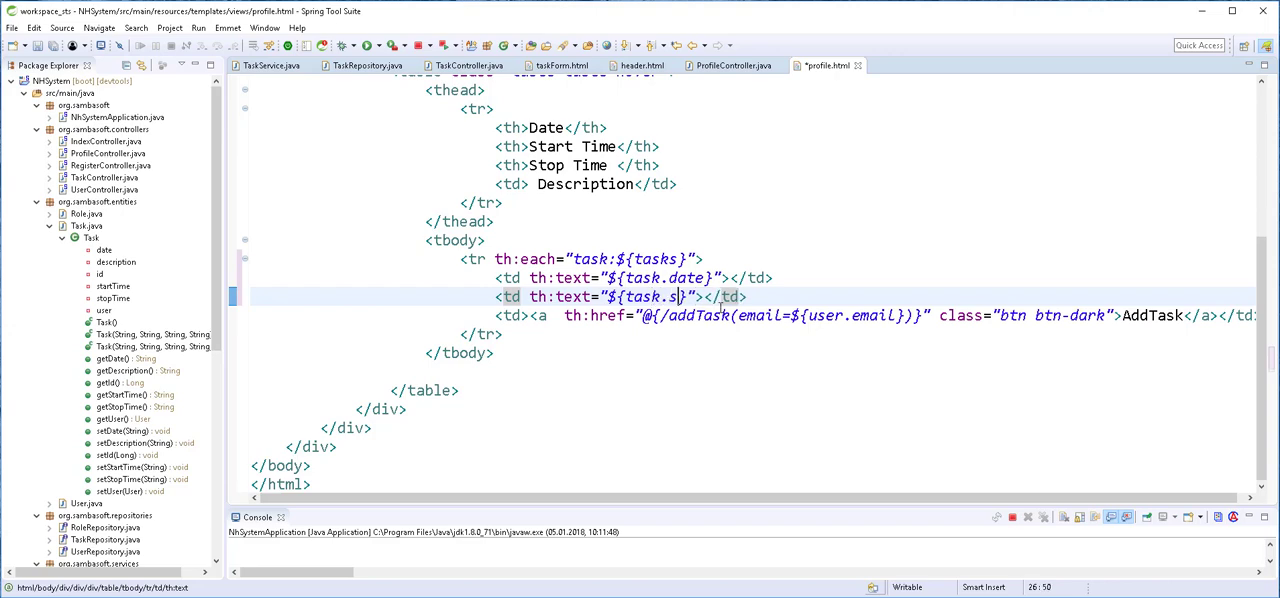
text(tartTime)
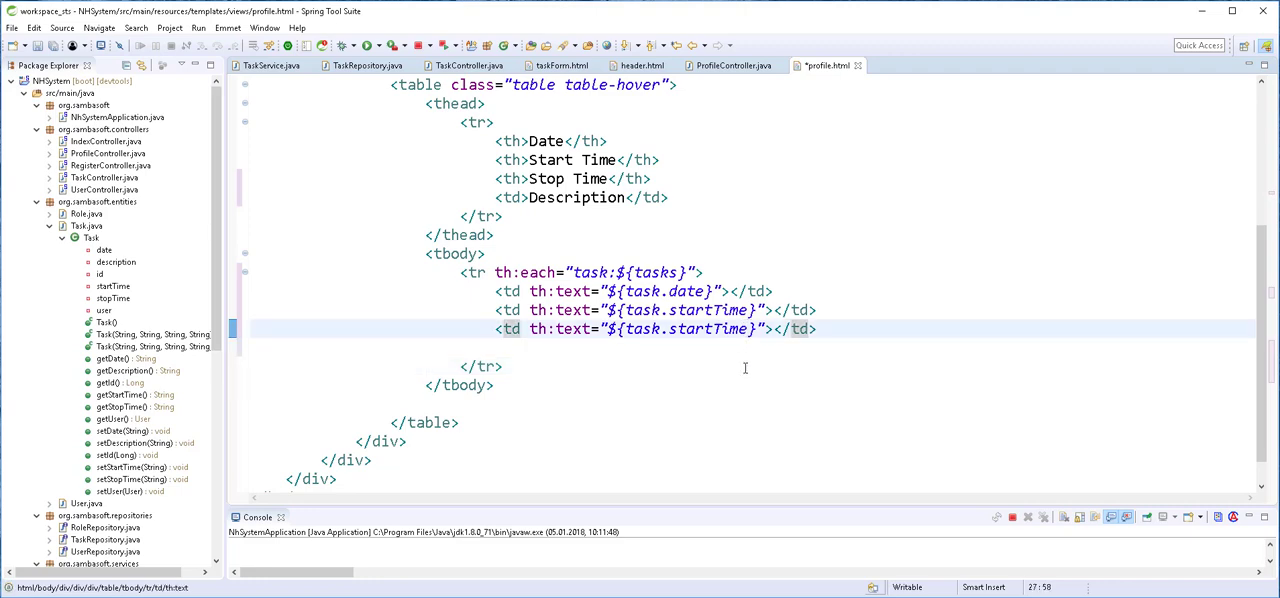
Step: Add task.stopTime and task.description cells to the row
text(stop)
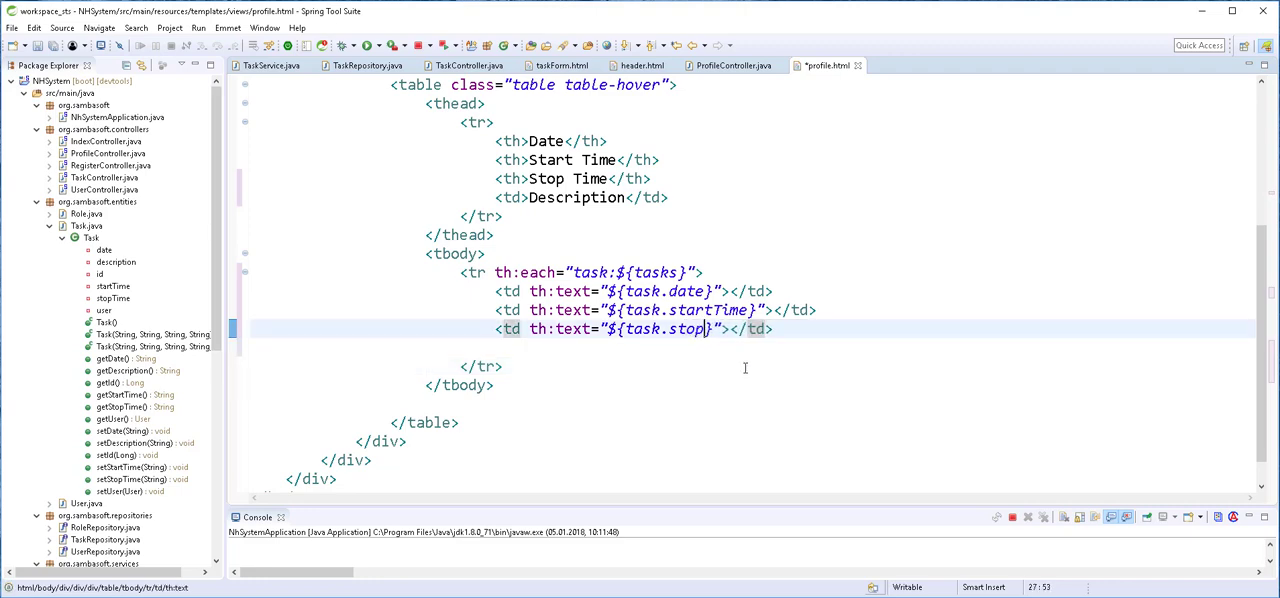
text(Time)
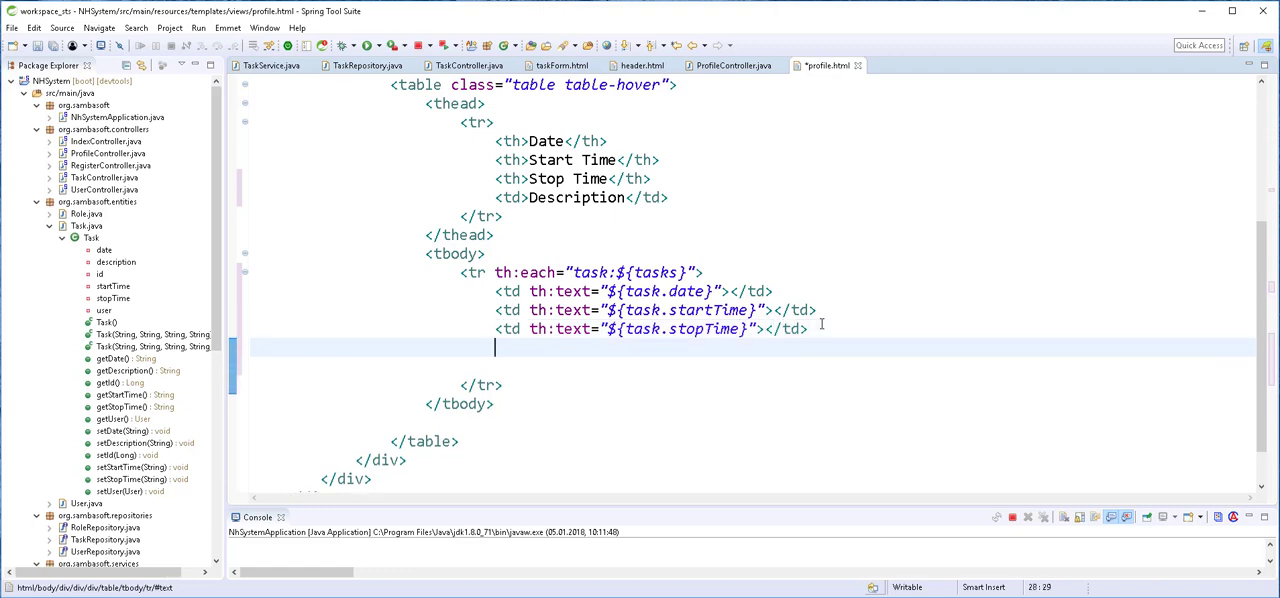
text(<td th:text="${task.startTime}"></td>)
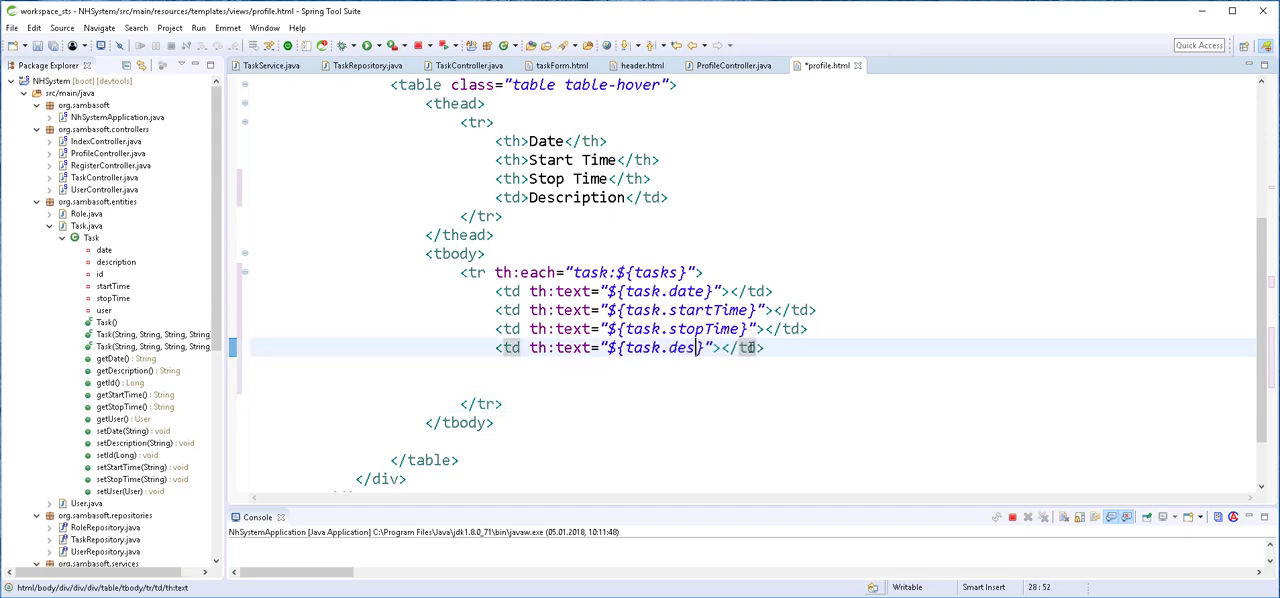
text(cription)
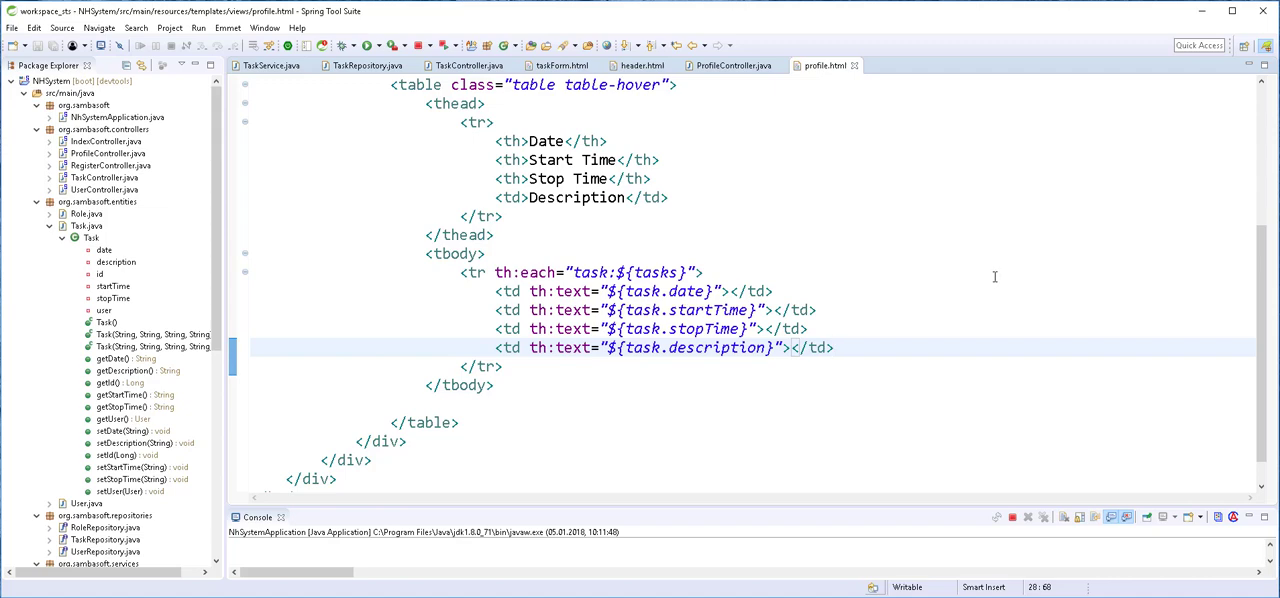
click(836, 346)
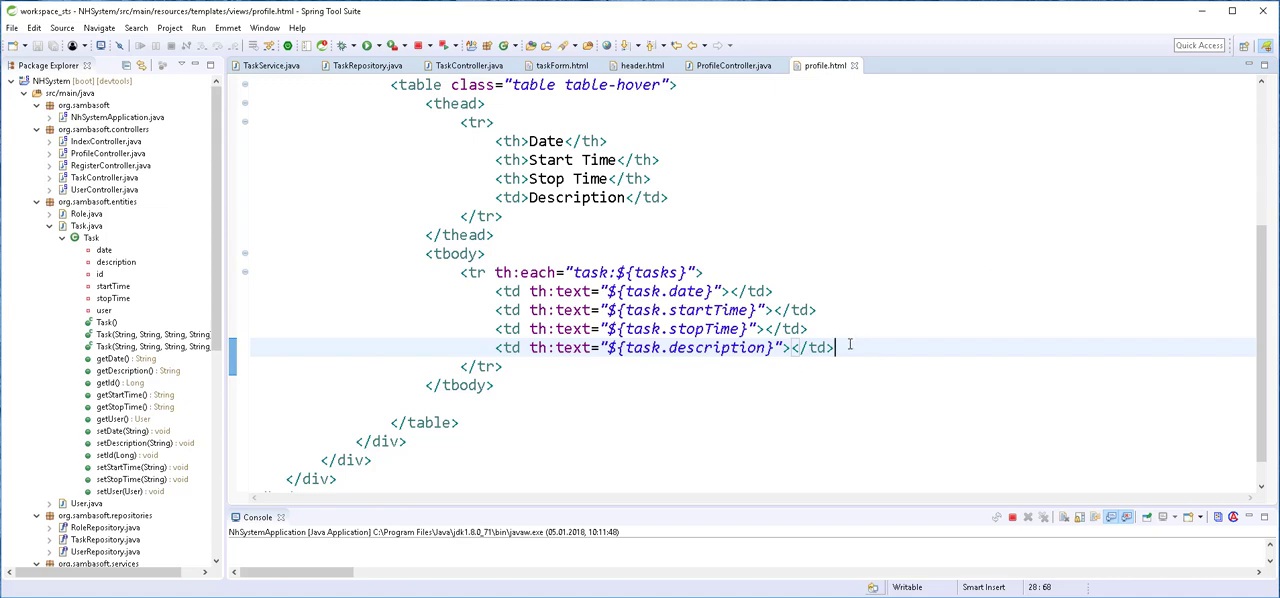
mouse_move(240, 204)
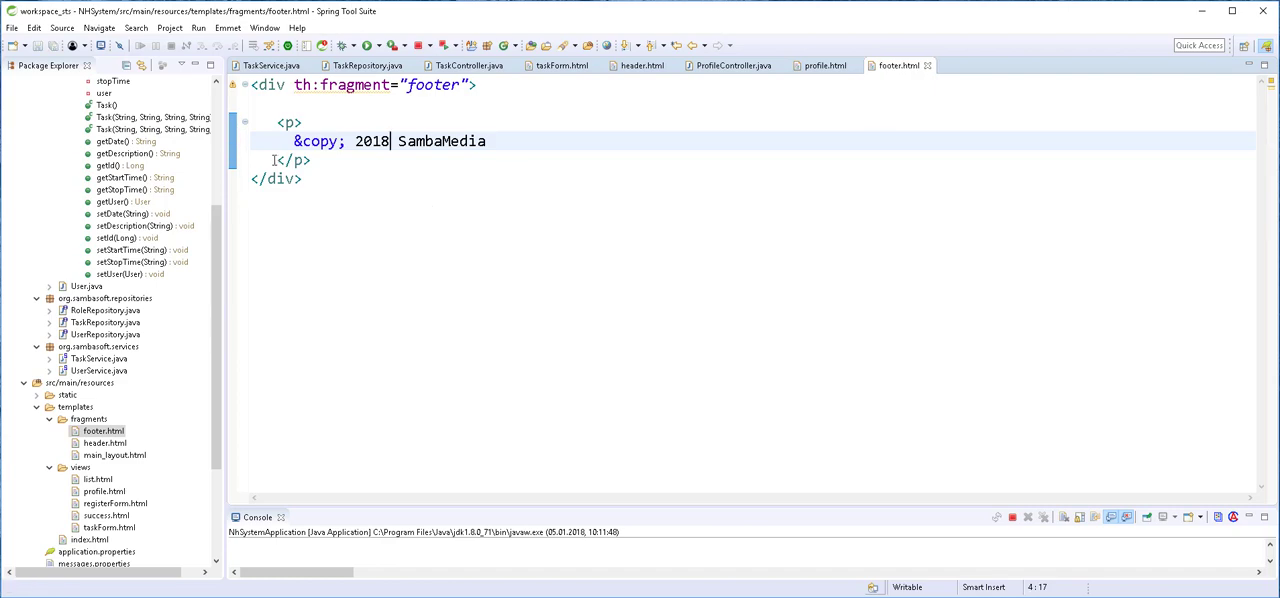
Step: Add class "text text-center" to the footer's copyright paragraph and save footer.html
text(ca)
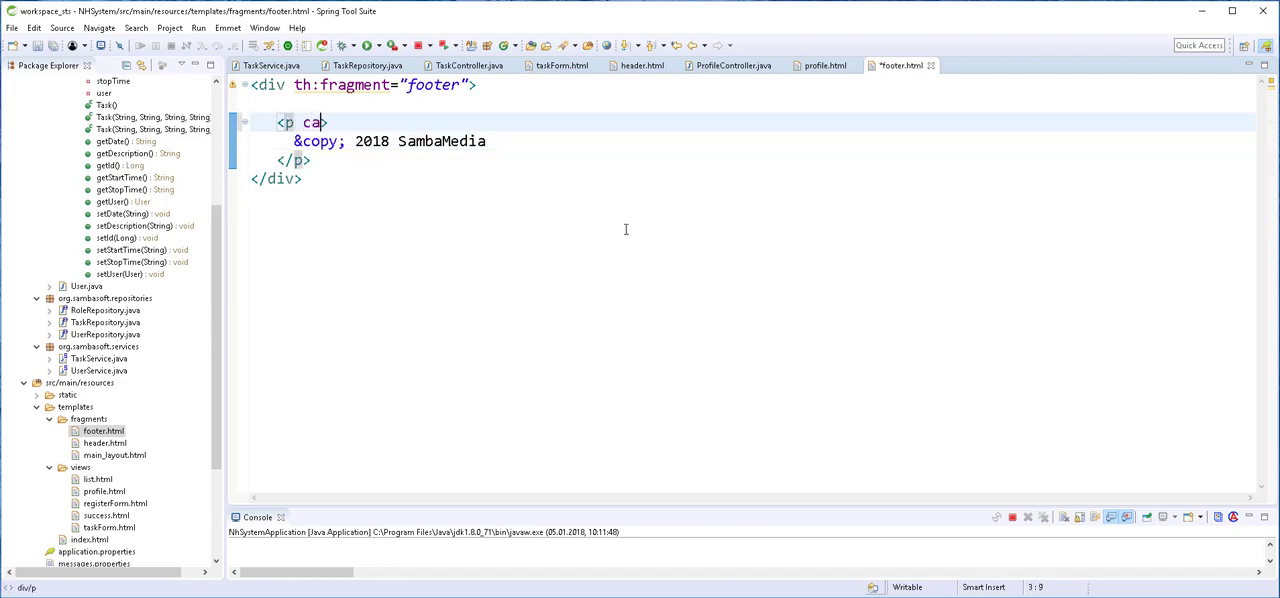
text(lass="text t)
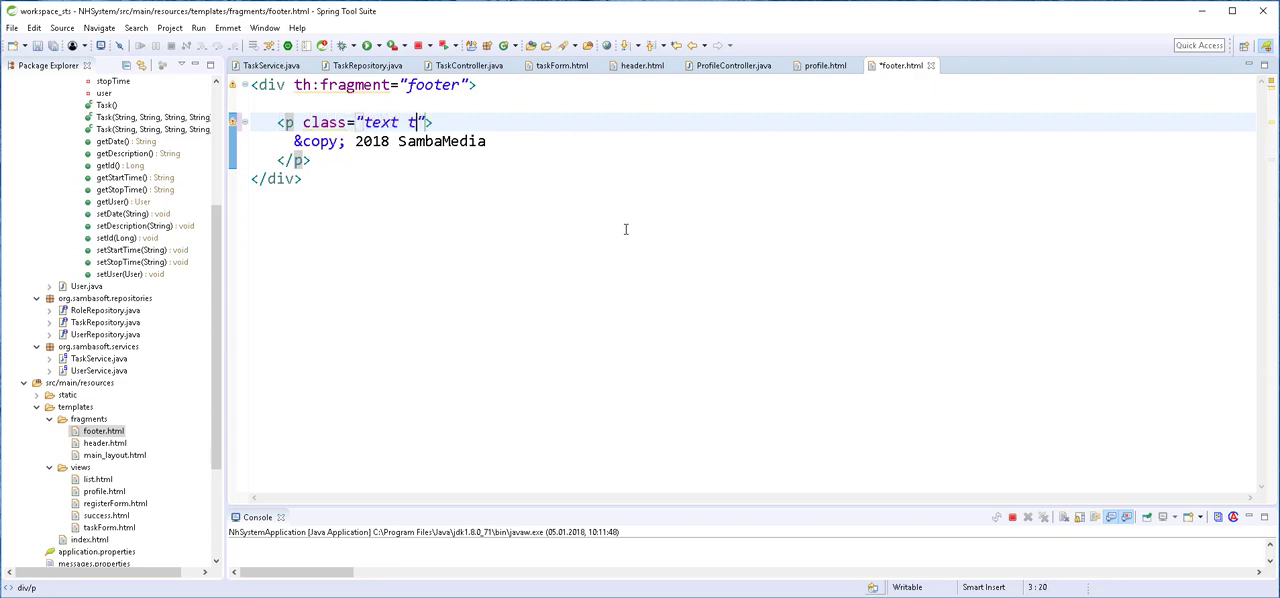
text(ext)
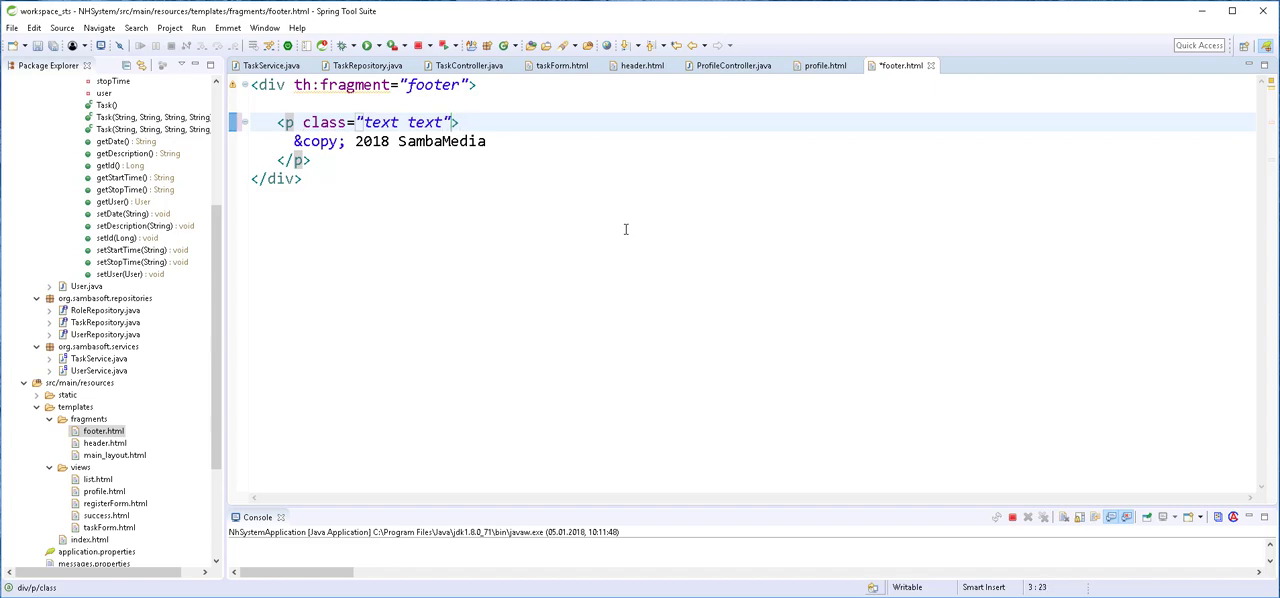
text(-center)
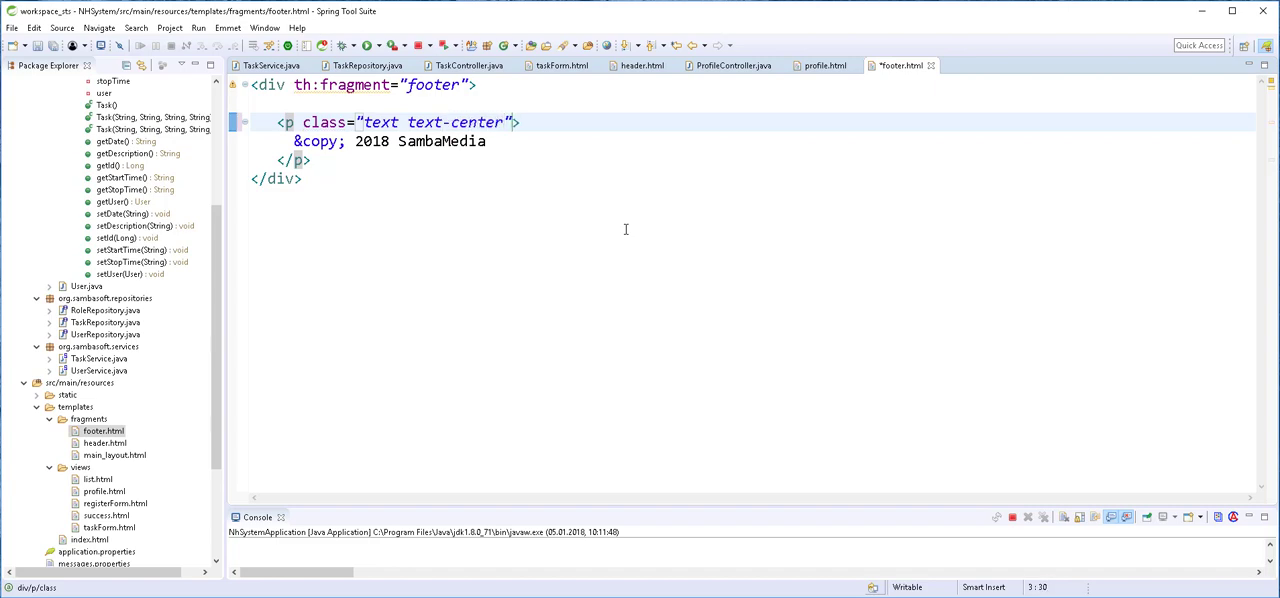
key(ctrl+s)
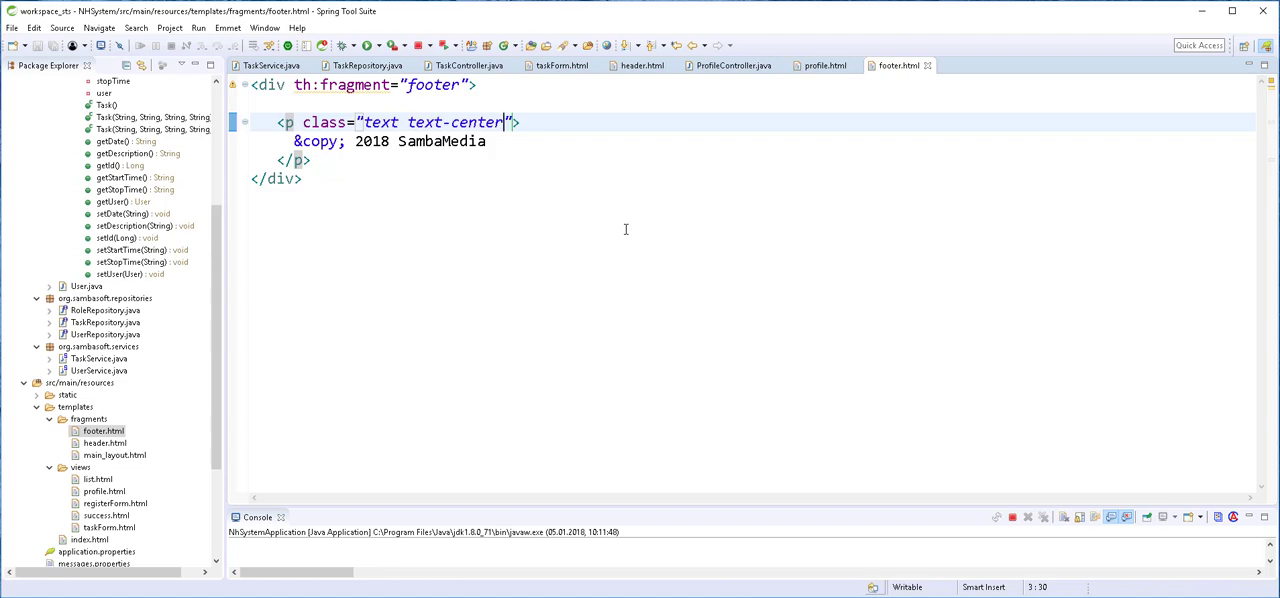